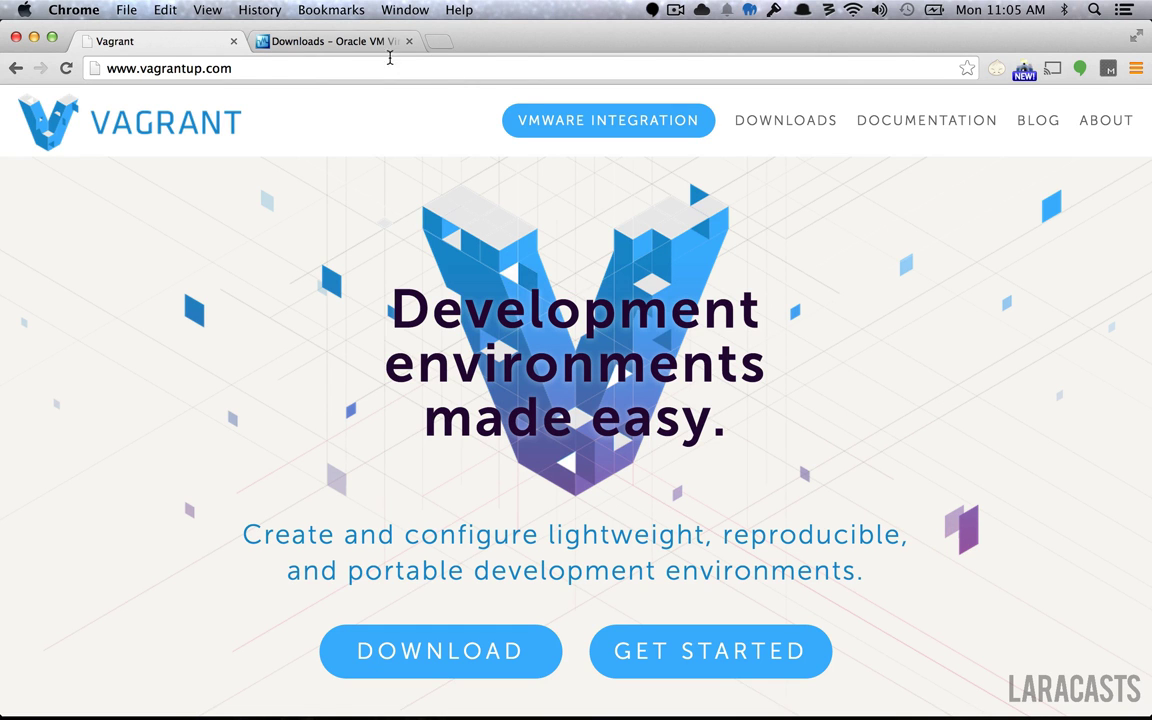
Run vagrant to confirm it's installed, then begin adding the laravel/homestead box
click(330, 41)
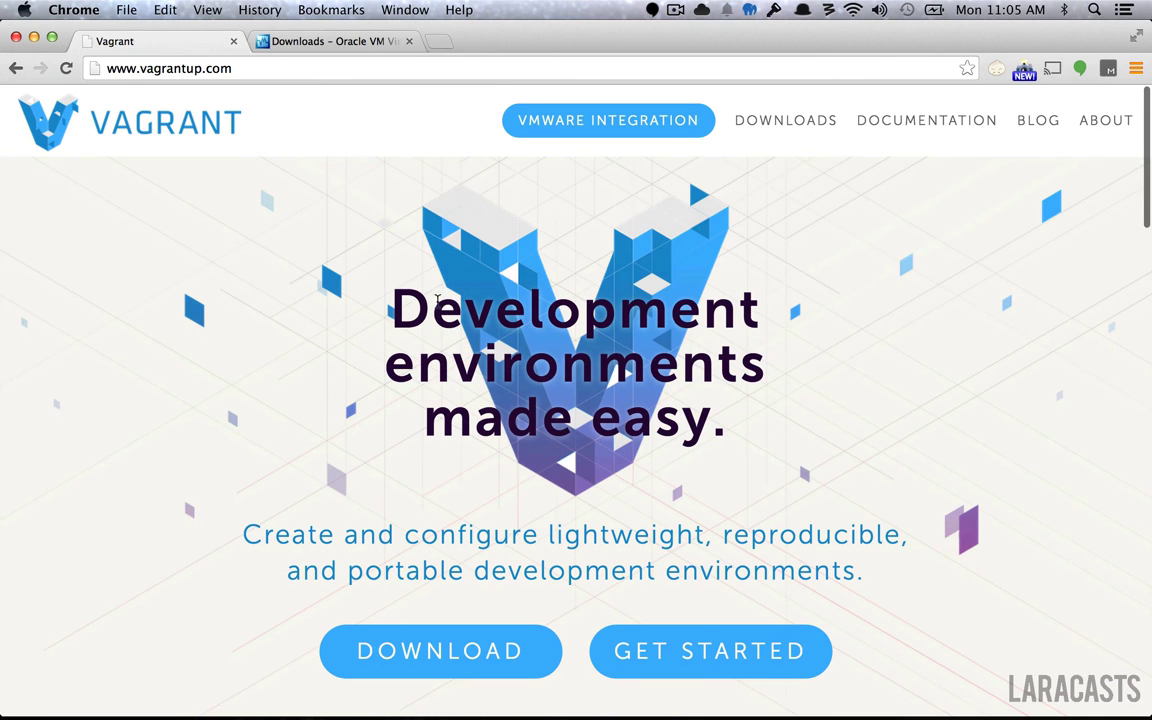
scroll(down, 3)
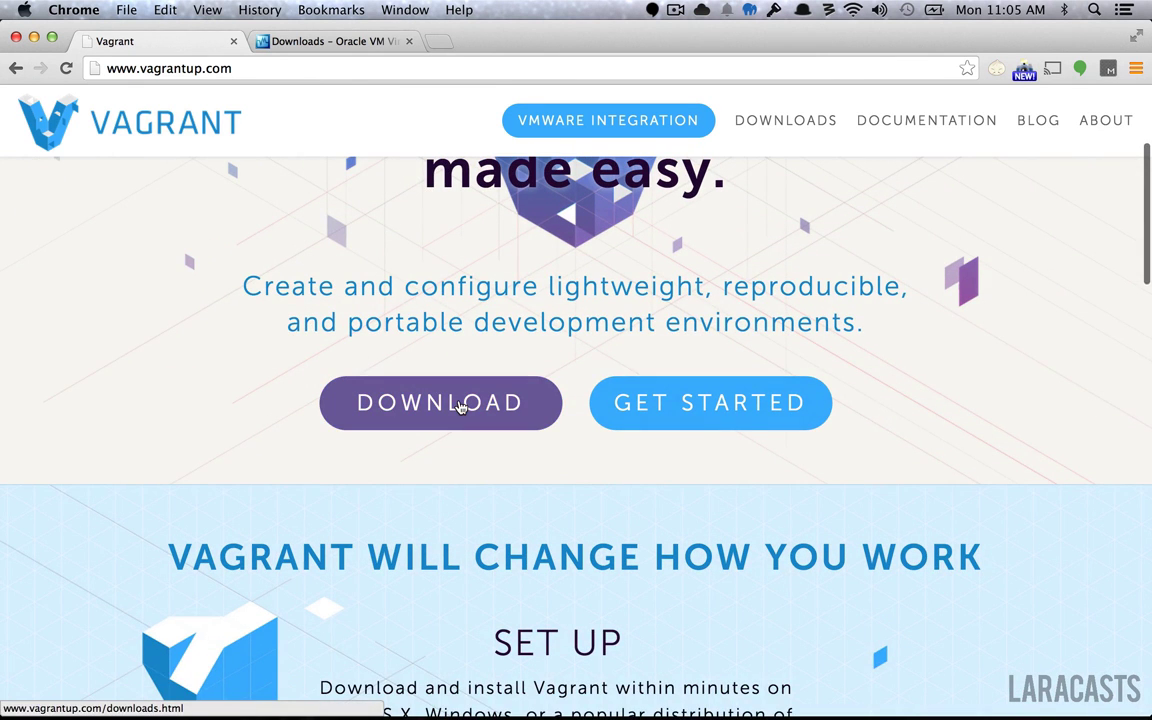
mouse_move(398, 178)
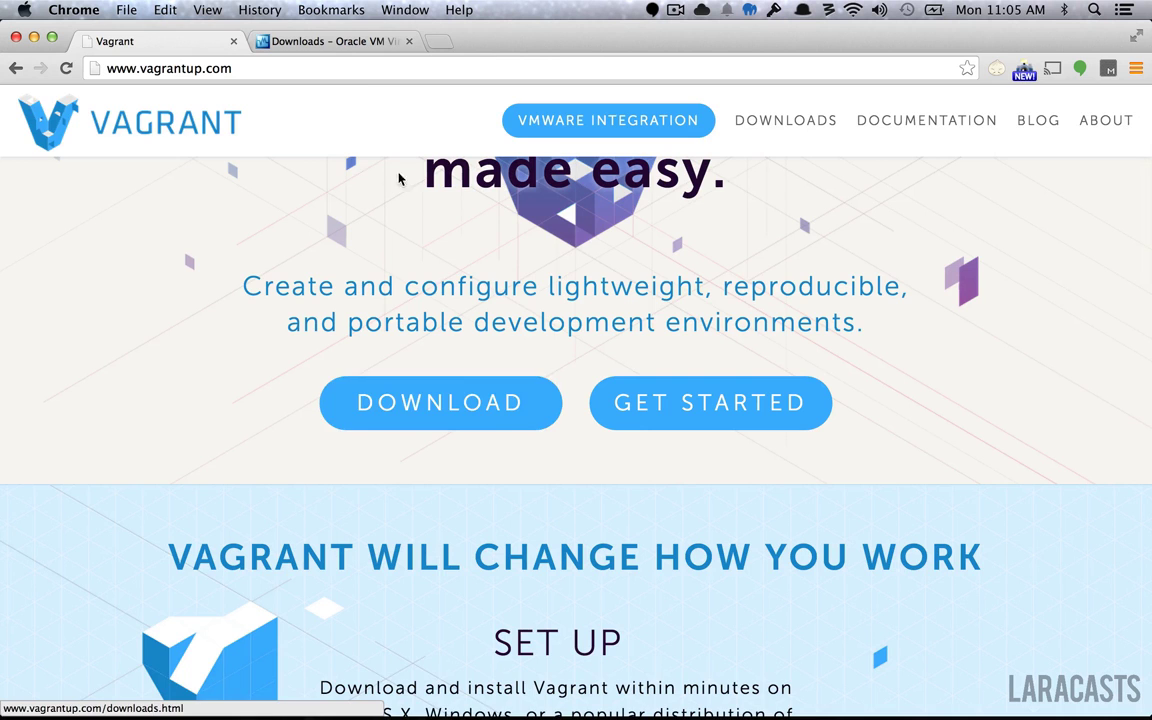
click(330, 41)
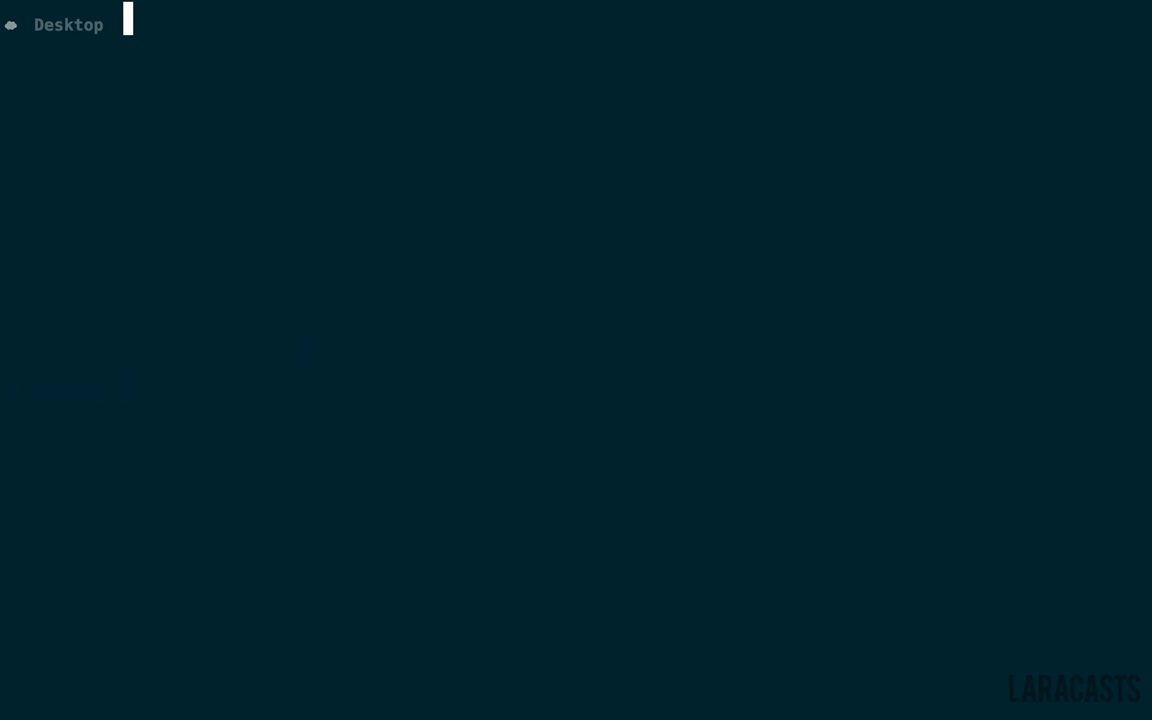
text(vagrant)
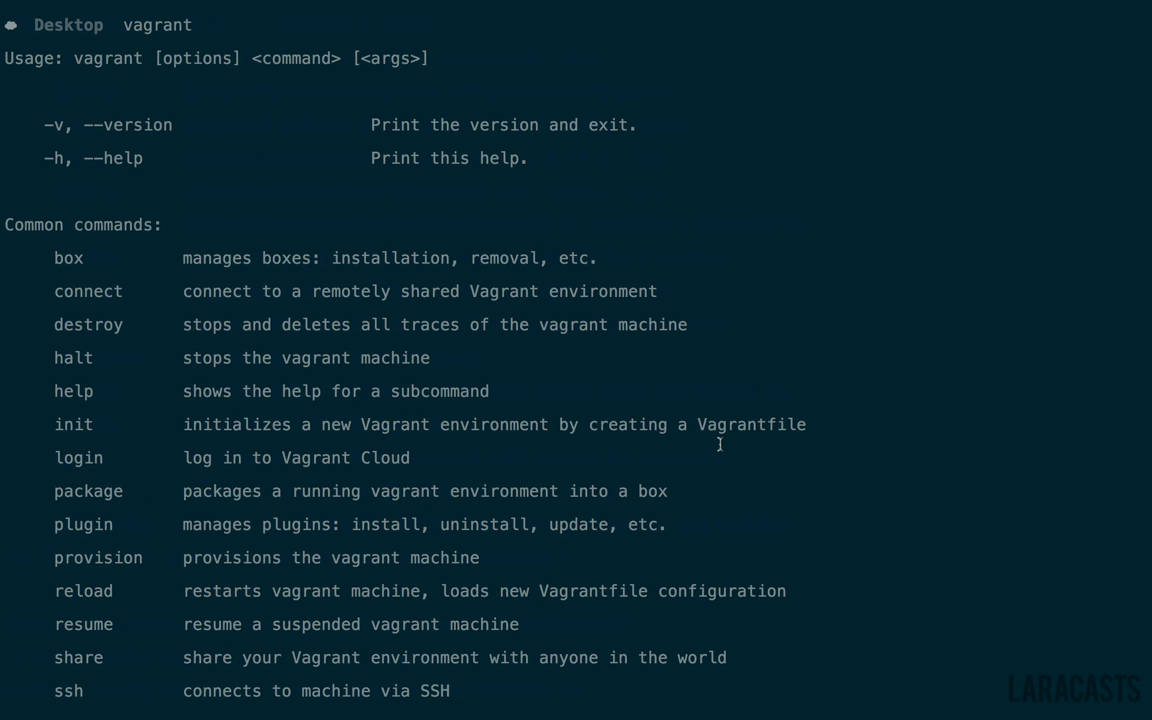
mouse_move(60, 257)
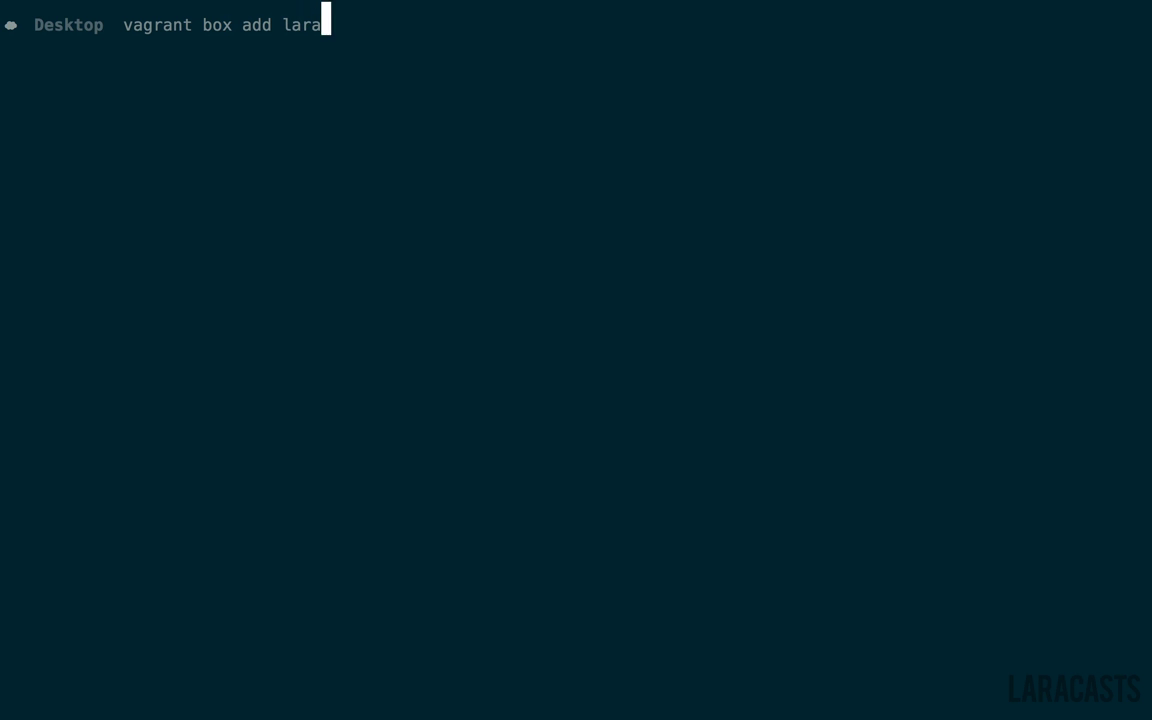
text(vel/homestead)
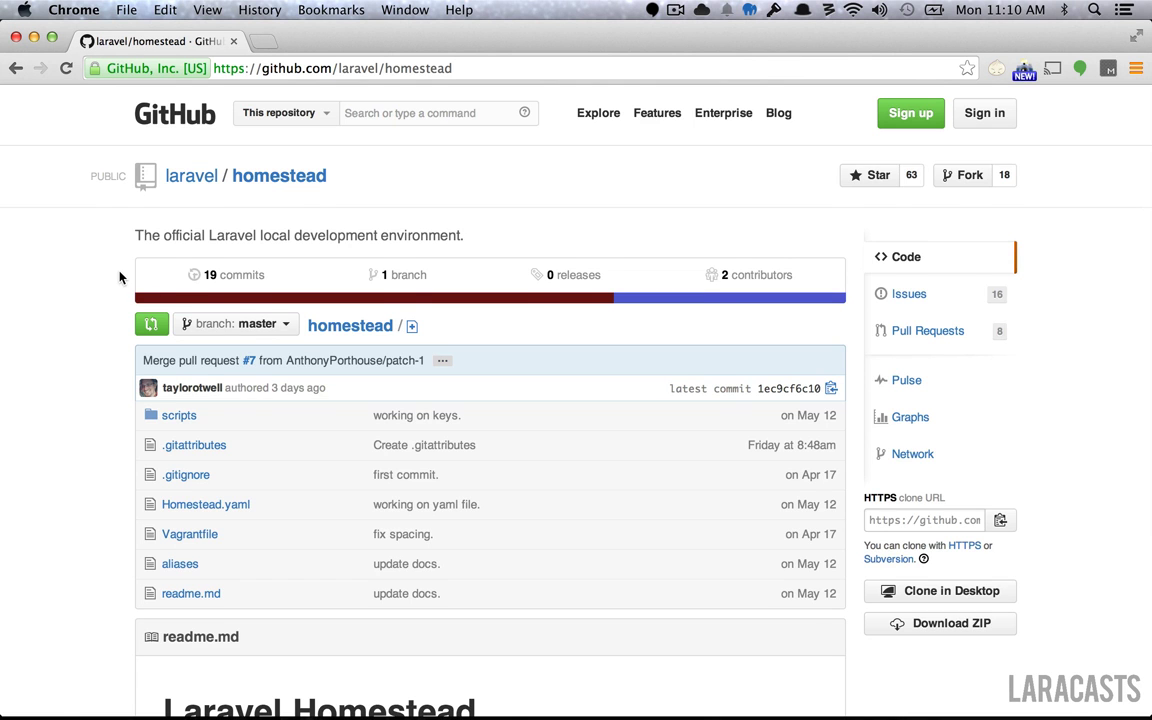
Scroll the laravel/homestead GitHub page down to its file list and readme
scroll(down, 3)
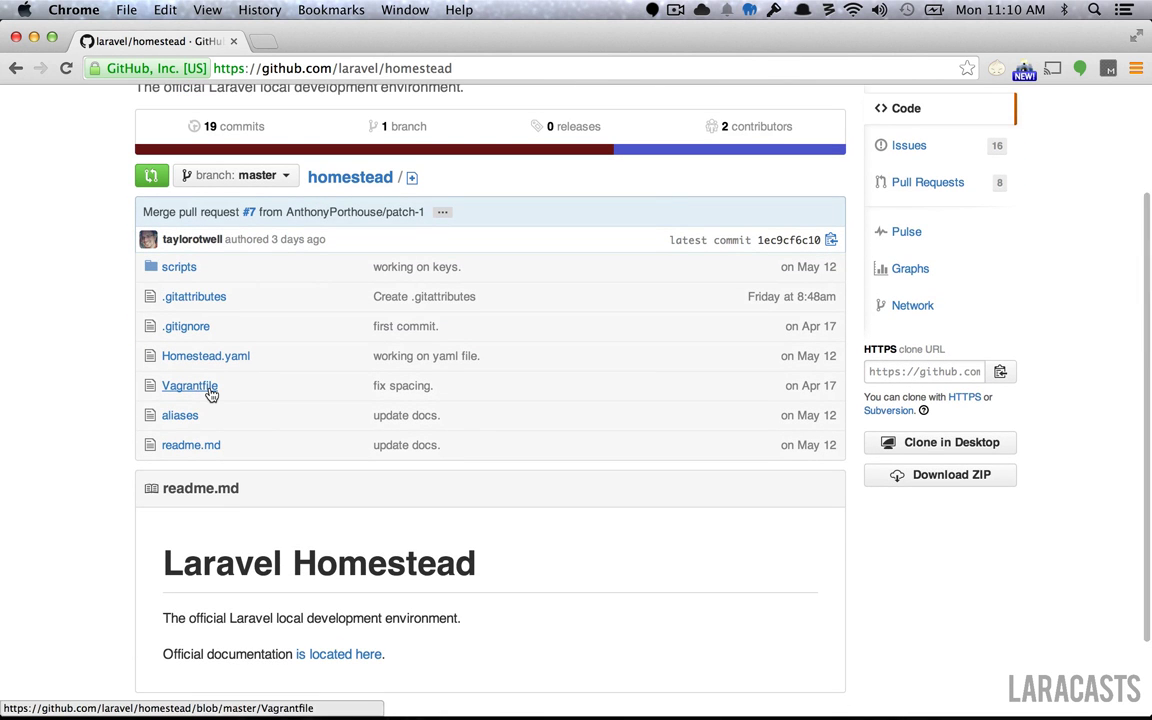
mouse_move(189, 385)
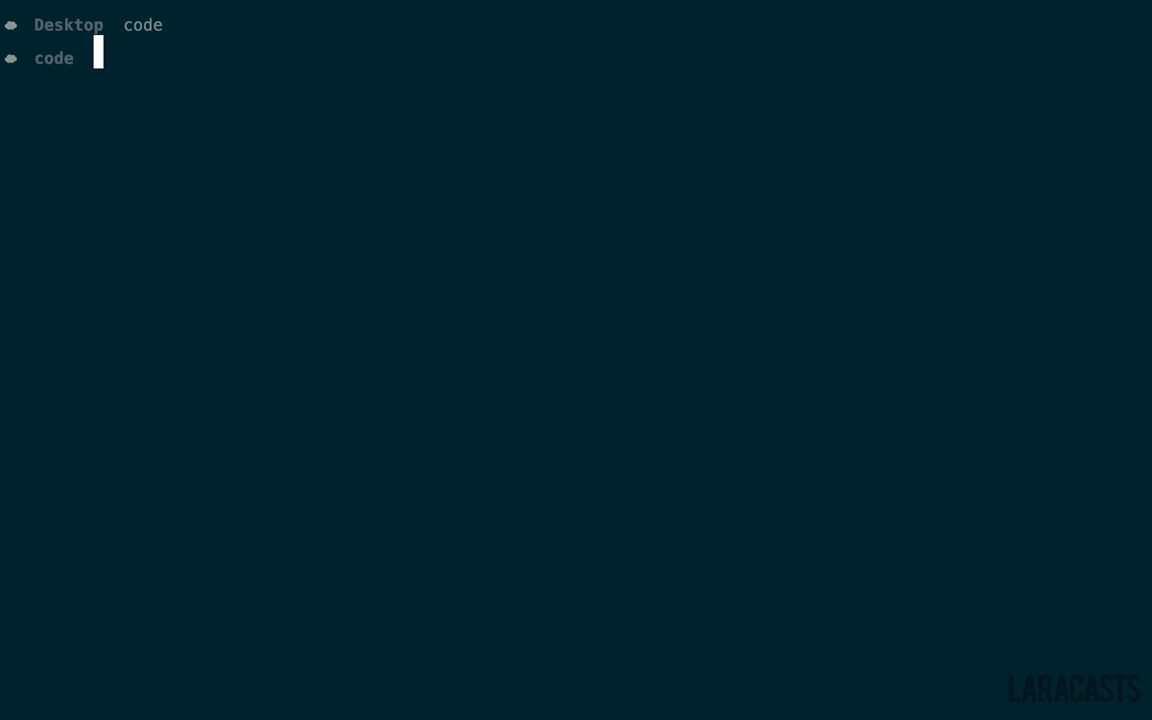
Clone laravel/homestead into code, enter the homestead folder, and open Homestead.yaml in MacVim
text(git clone https://github.com/laravel/homestead.git)
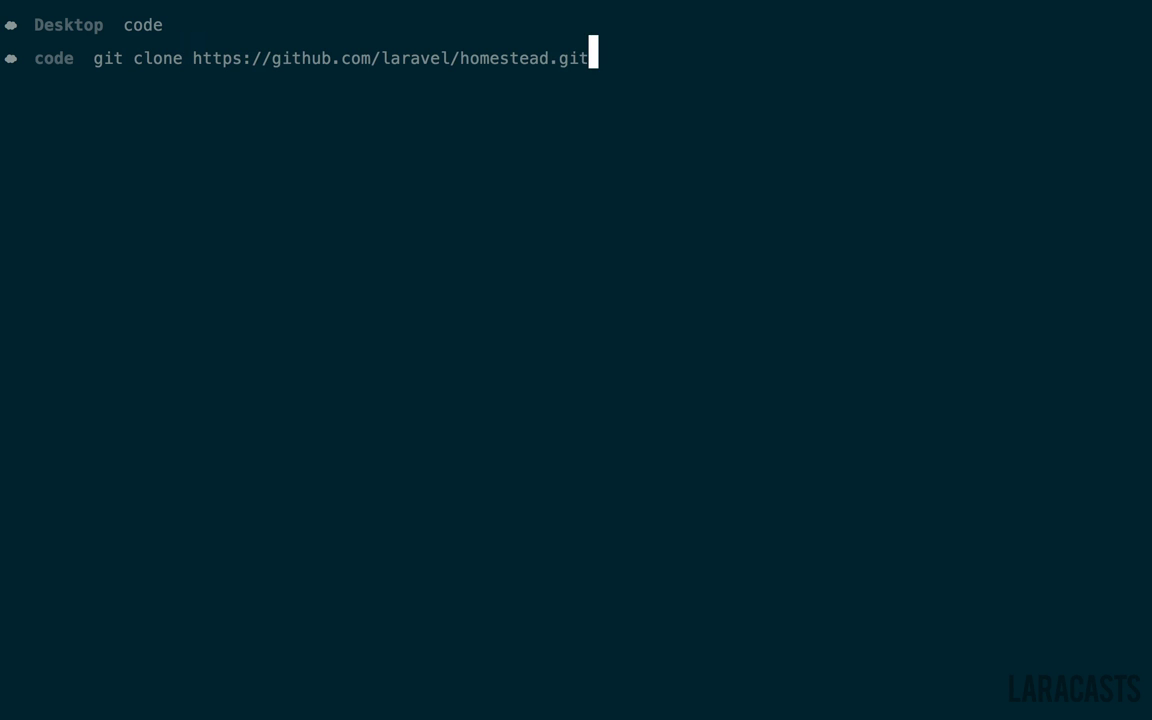
text(homestead)
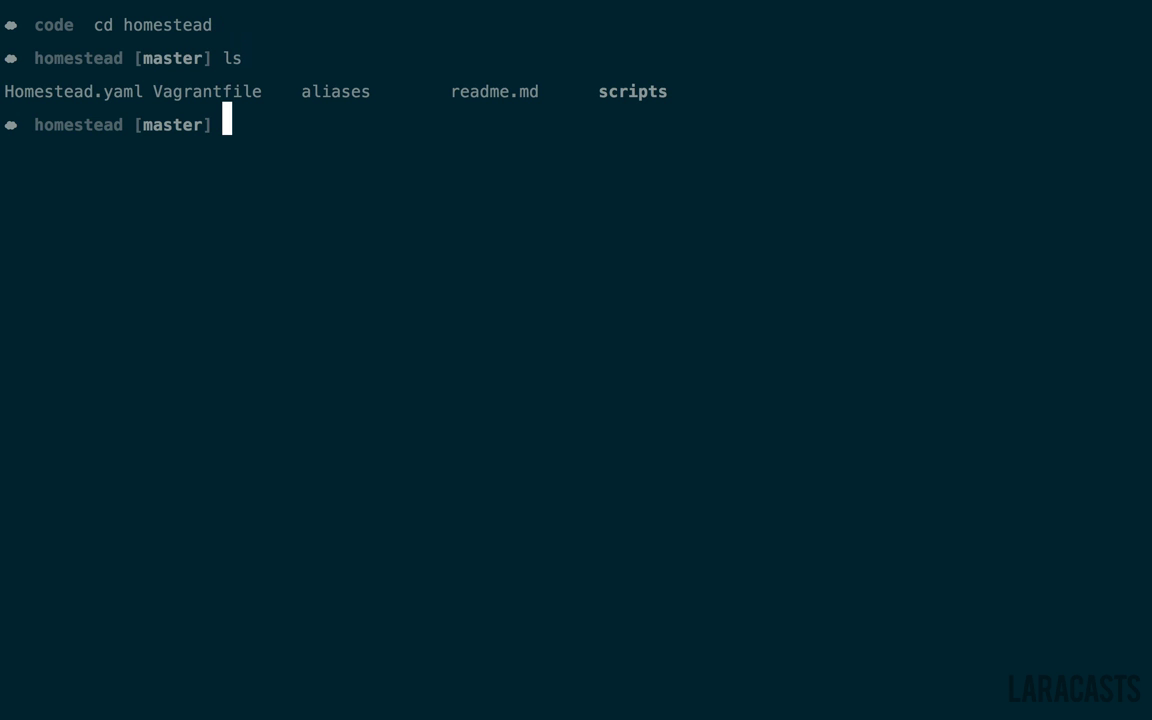
text(mvim H)
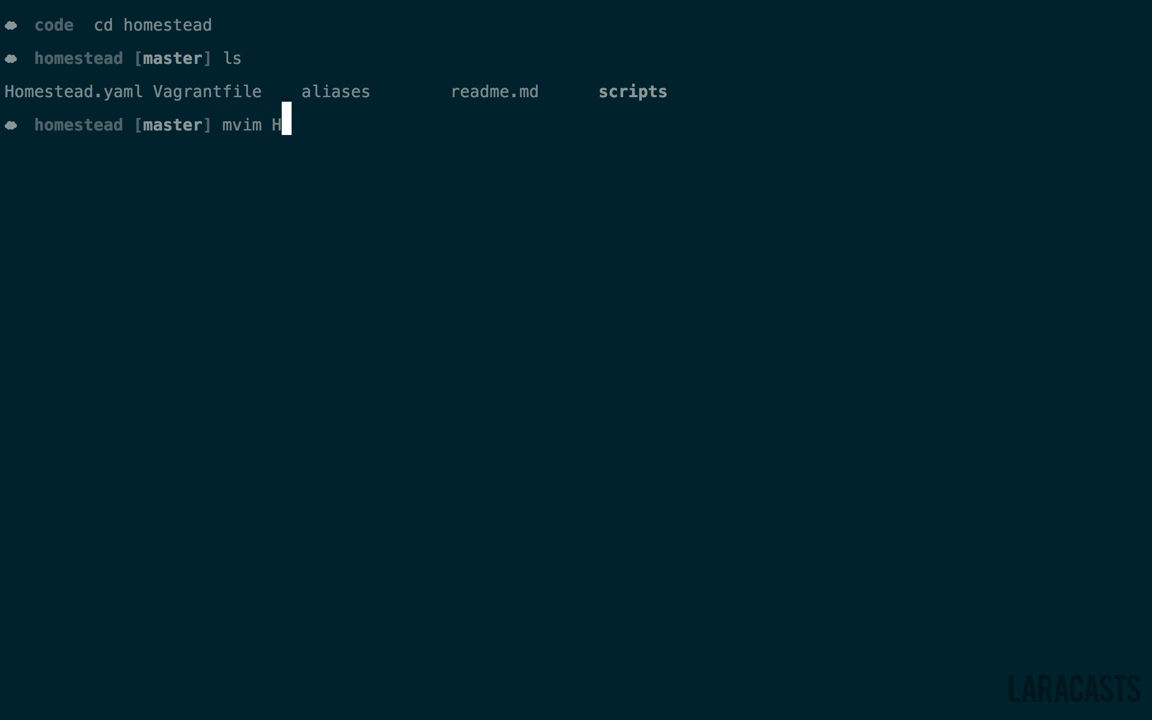
text(omestead.yaml)
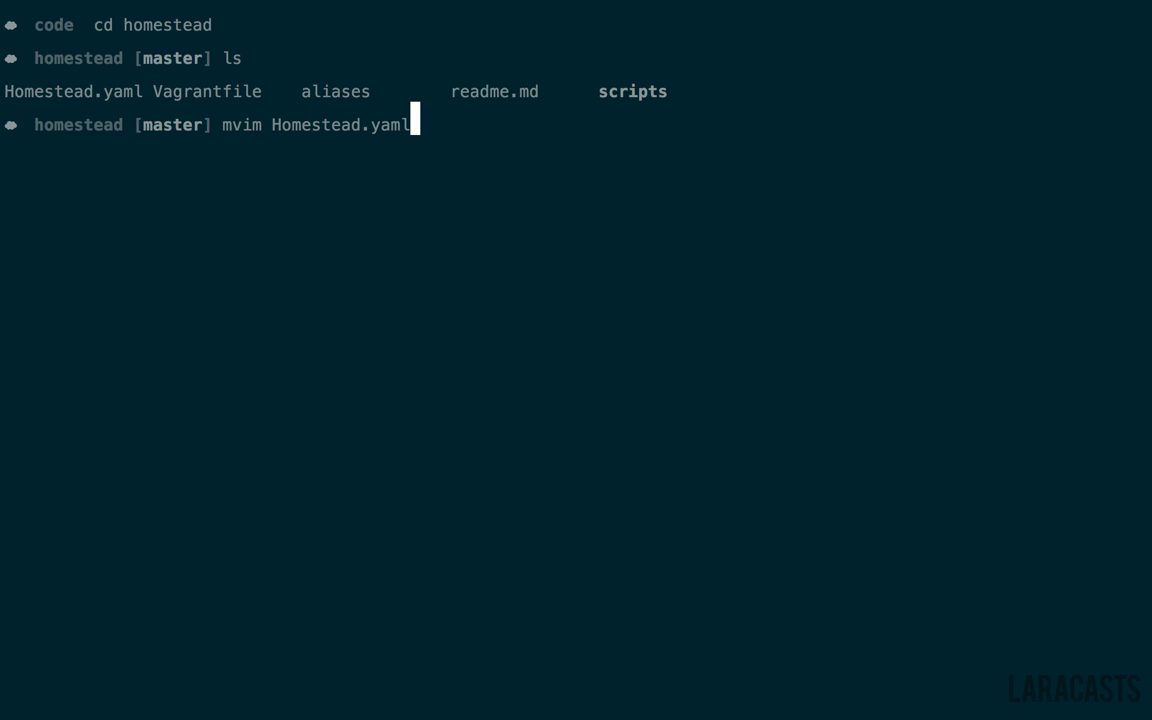
key(Enter)
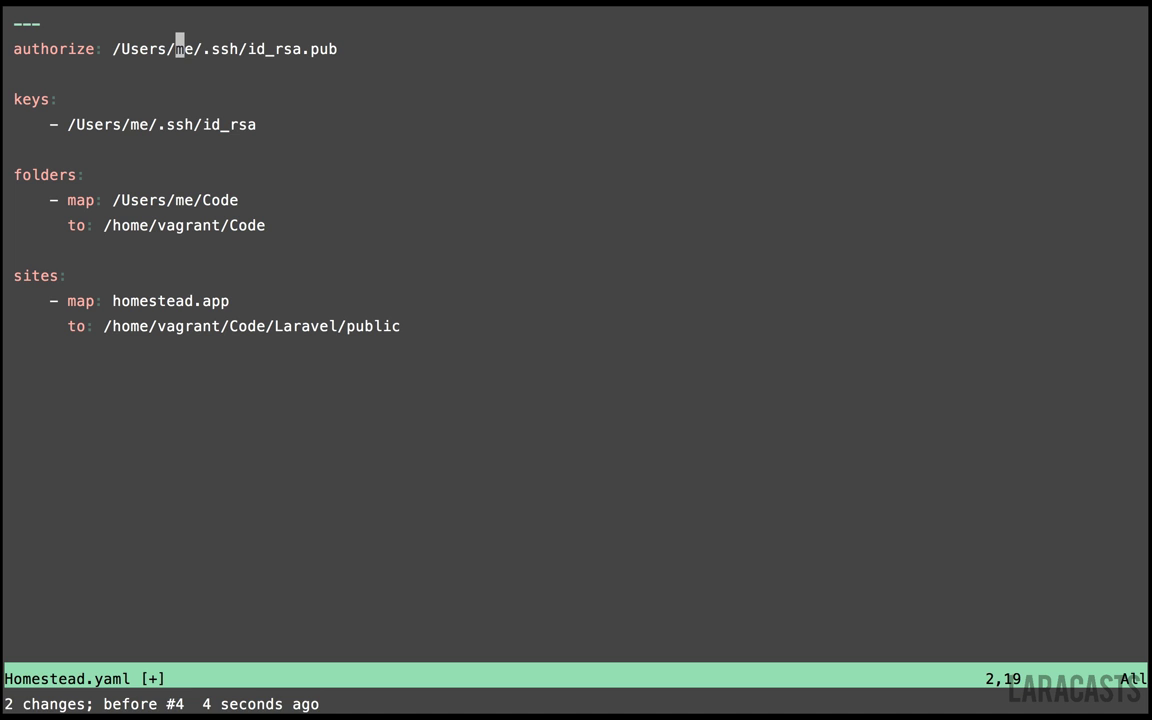
Replace the placeholder in the authorize key path with the user name 'jeff'
text(jeff)
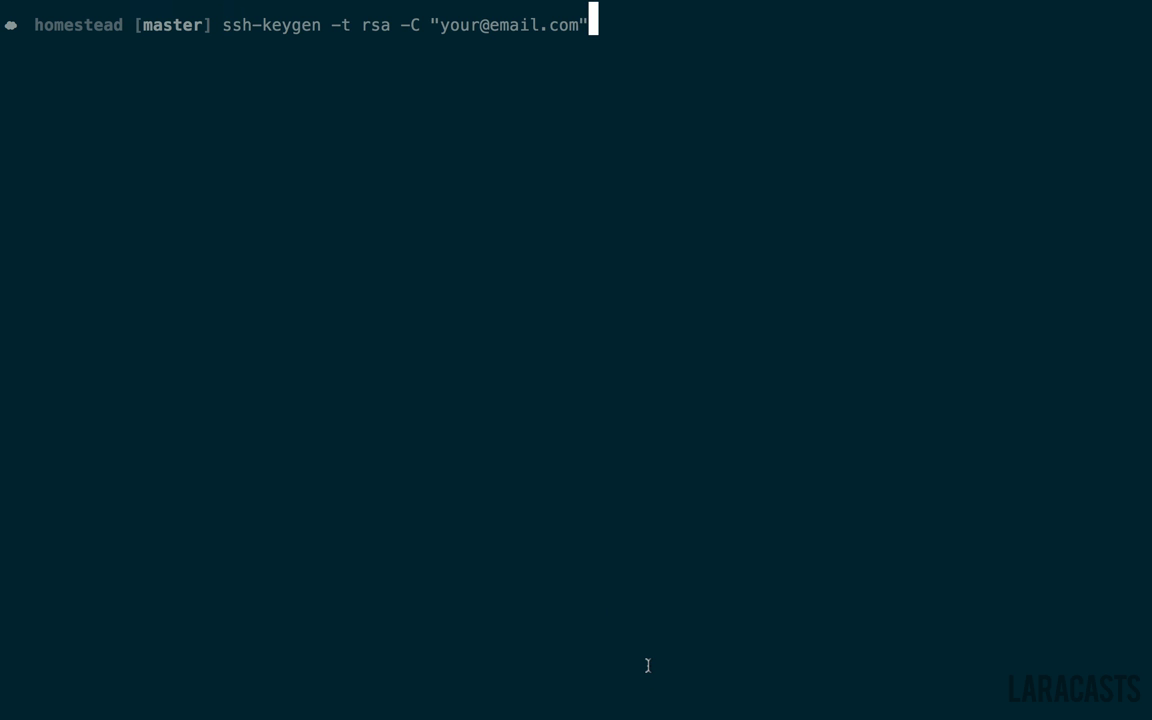
mouse_move(375, 182)
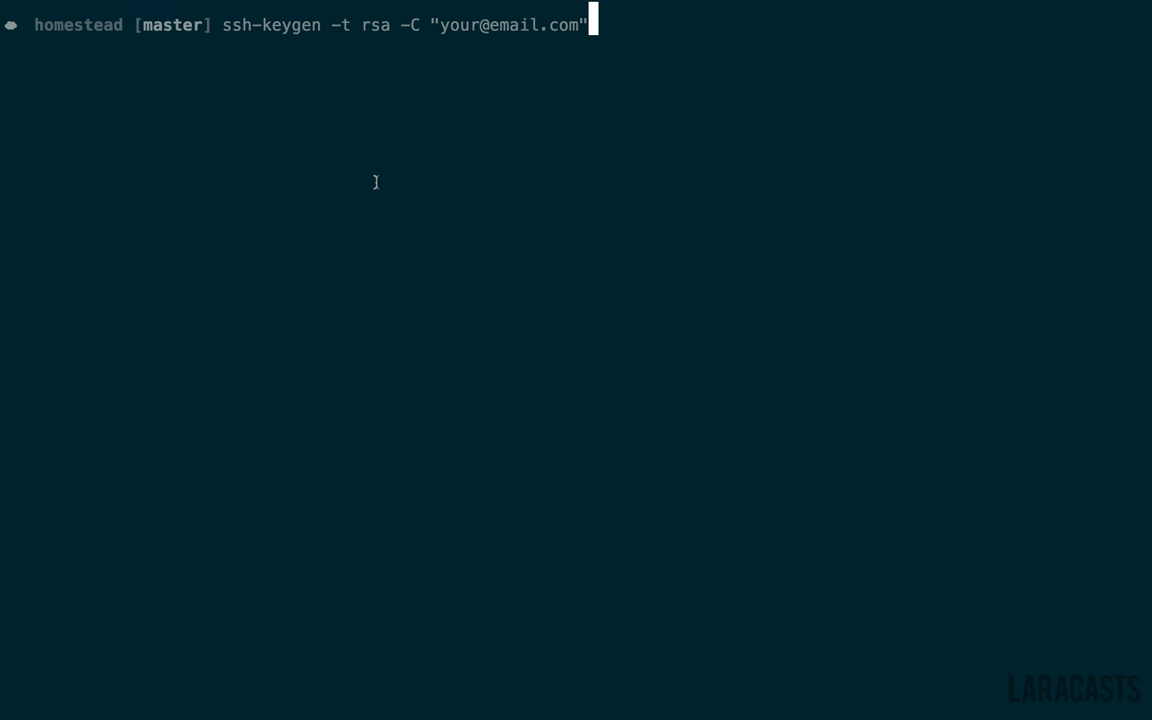
mouse_move(528, 38)
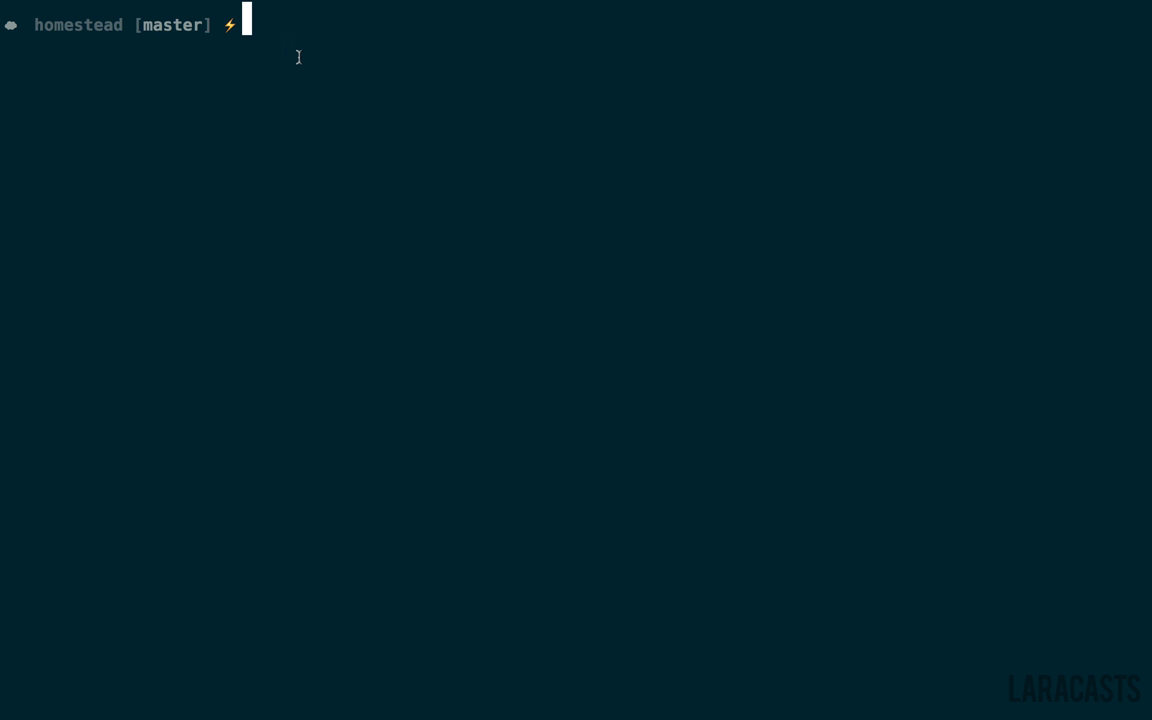
Create a Laravel app named 'example' in code, then return to the homestead folder
text(code)
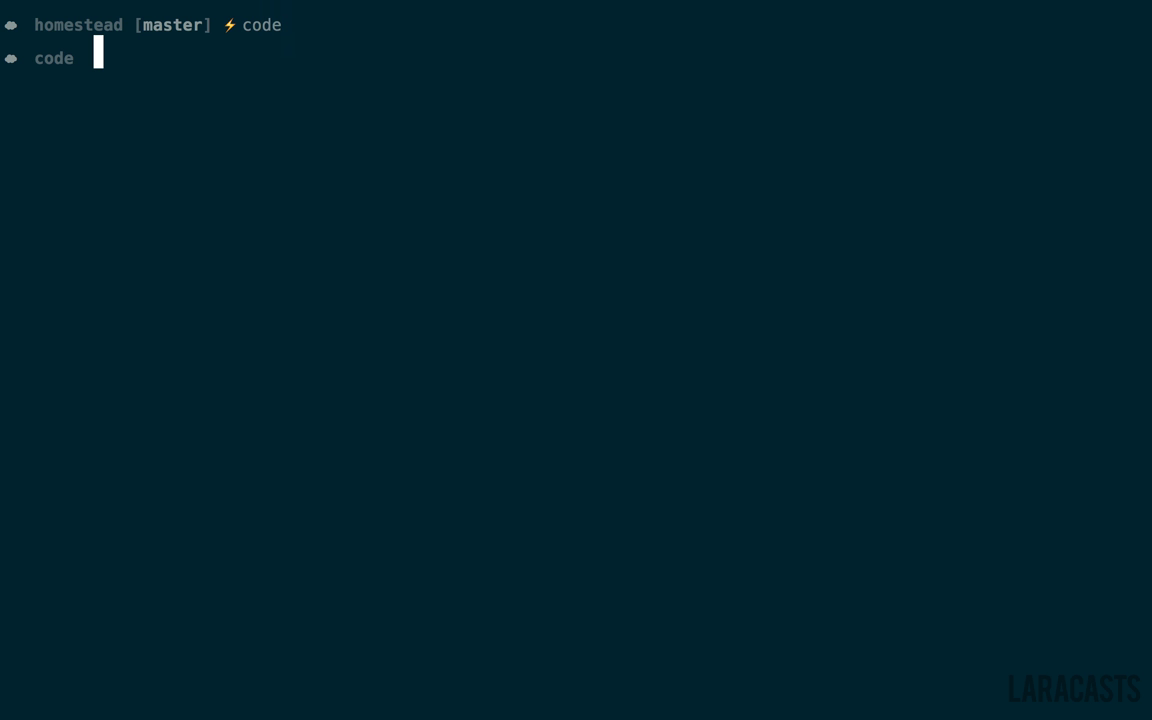
text(laravel new example)
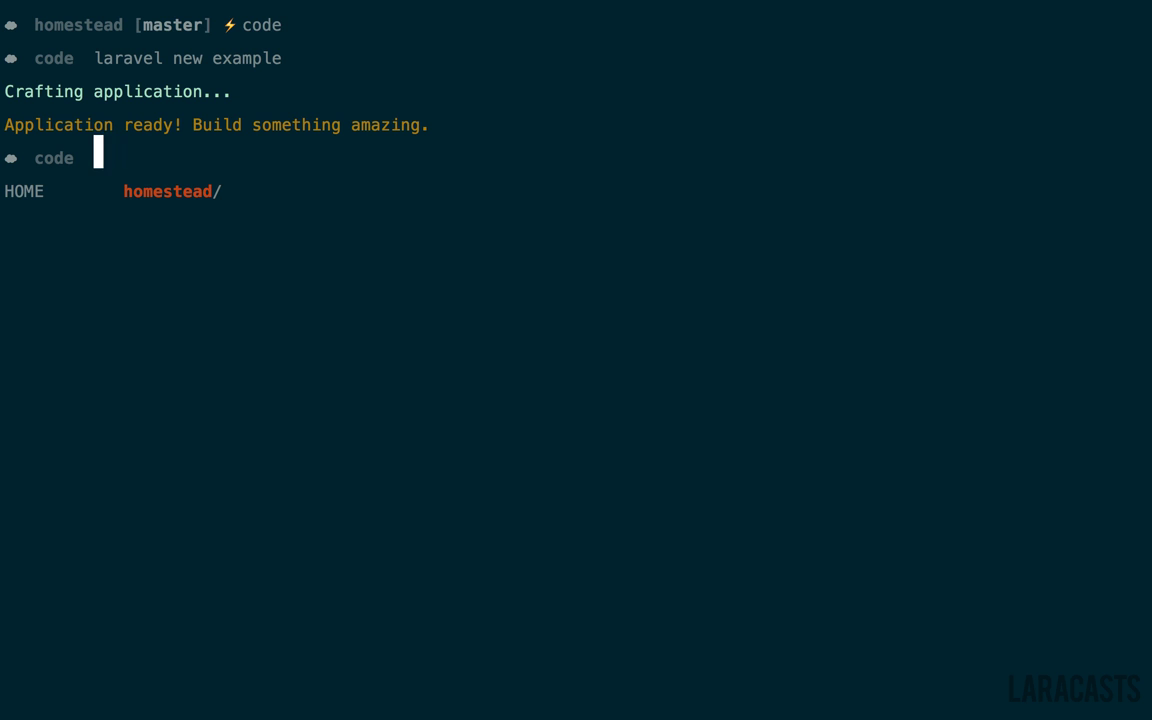
text(homestead)
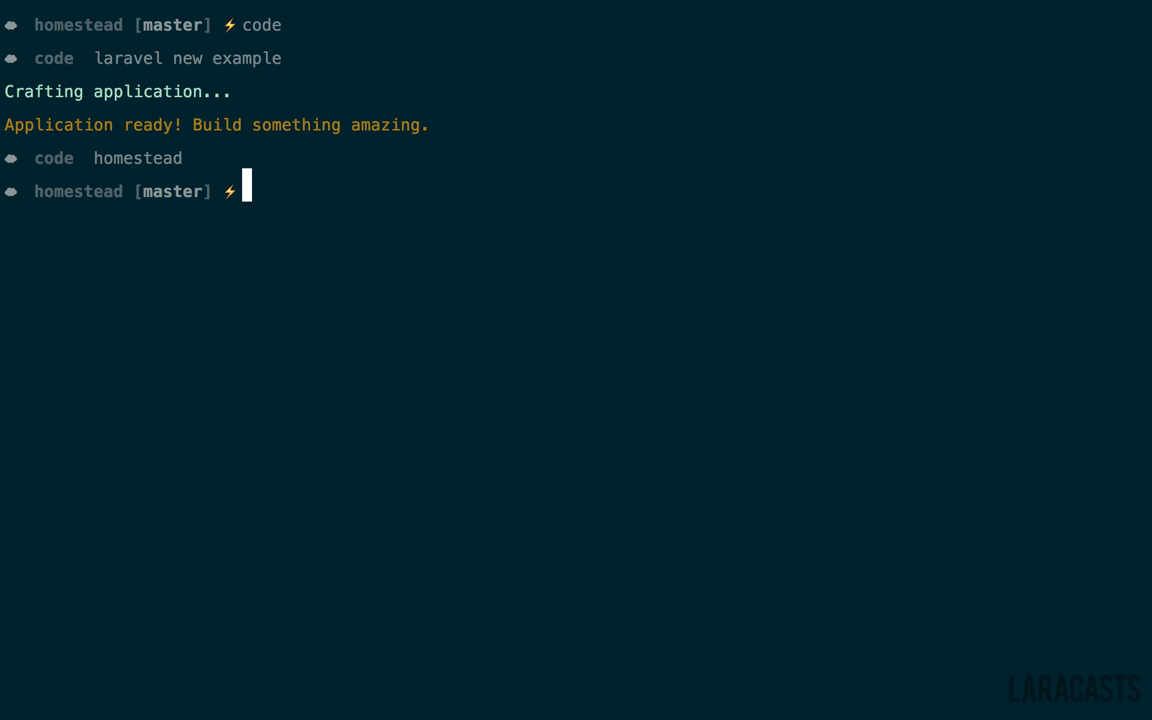
text(mvim Ho)
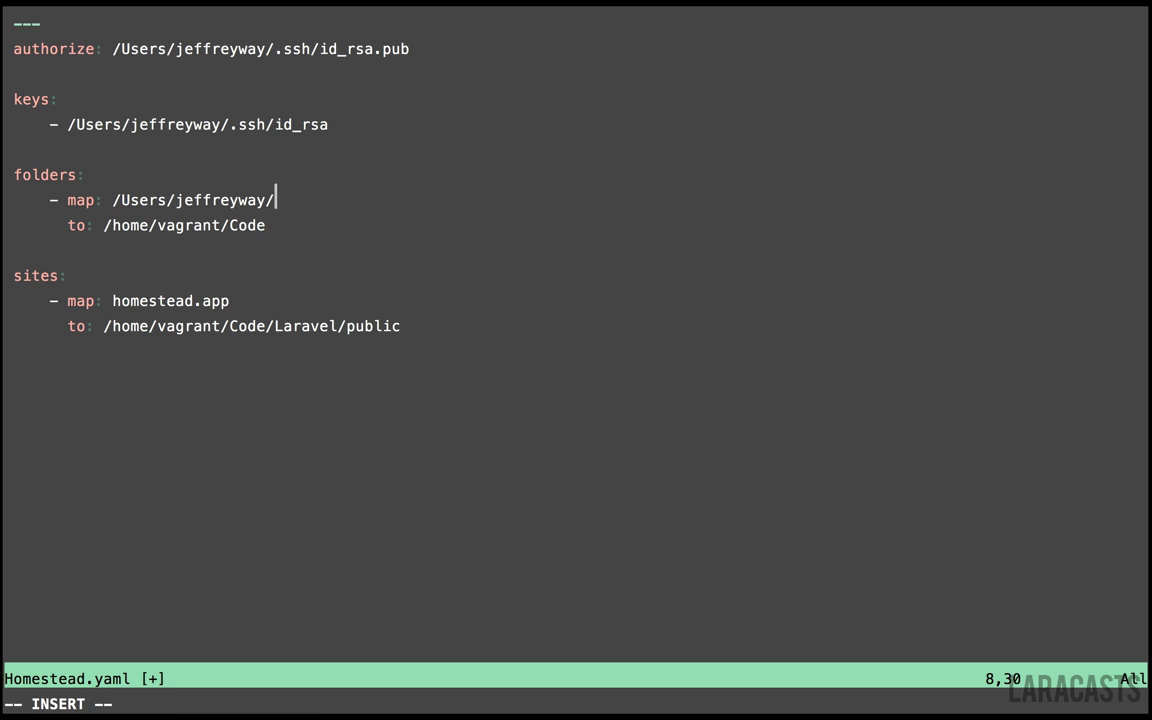
Map the code/example folder, point example.app at /home/vagrant/code/example/public, and save
text(code/example)
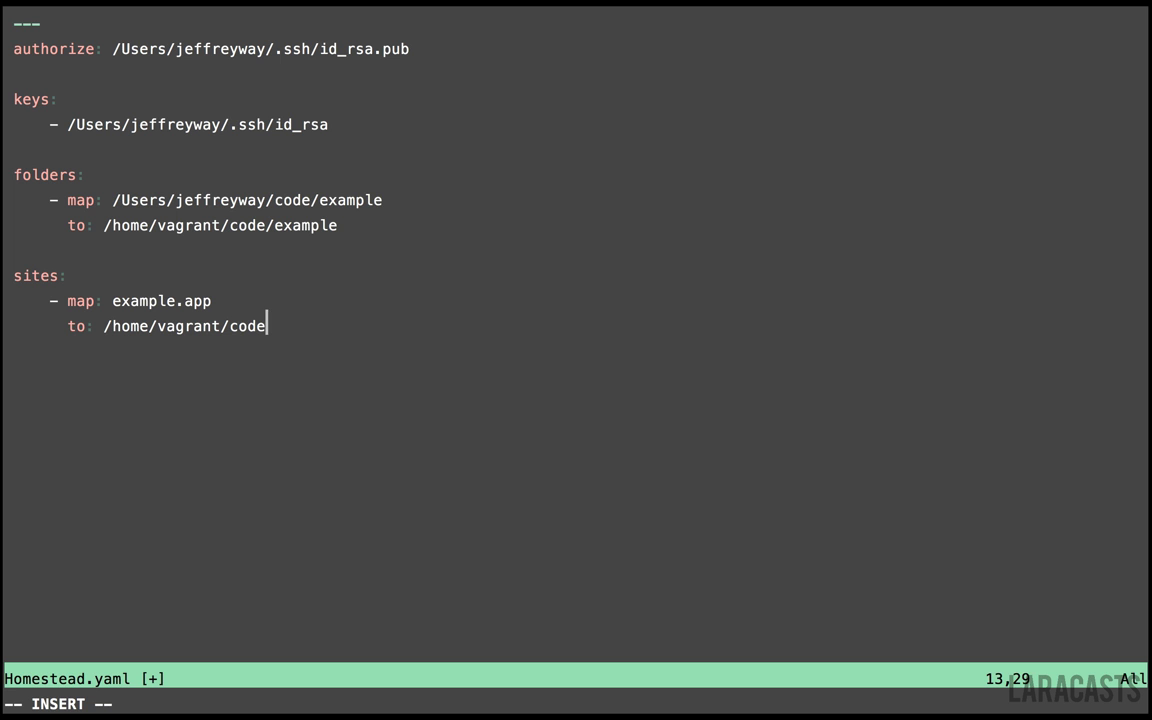
text(/example/public)
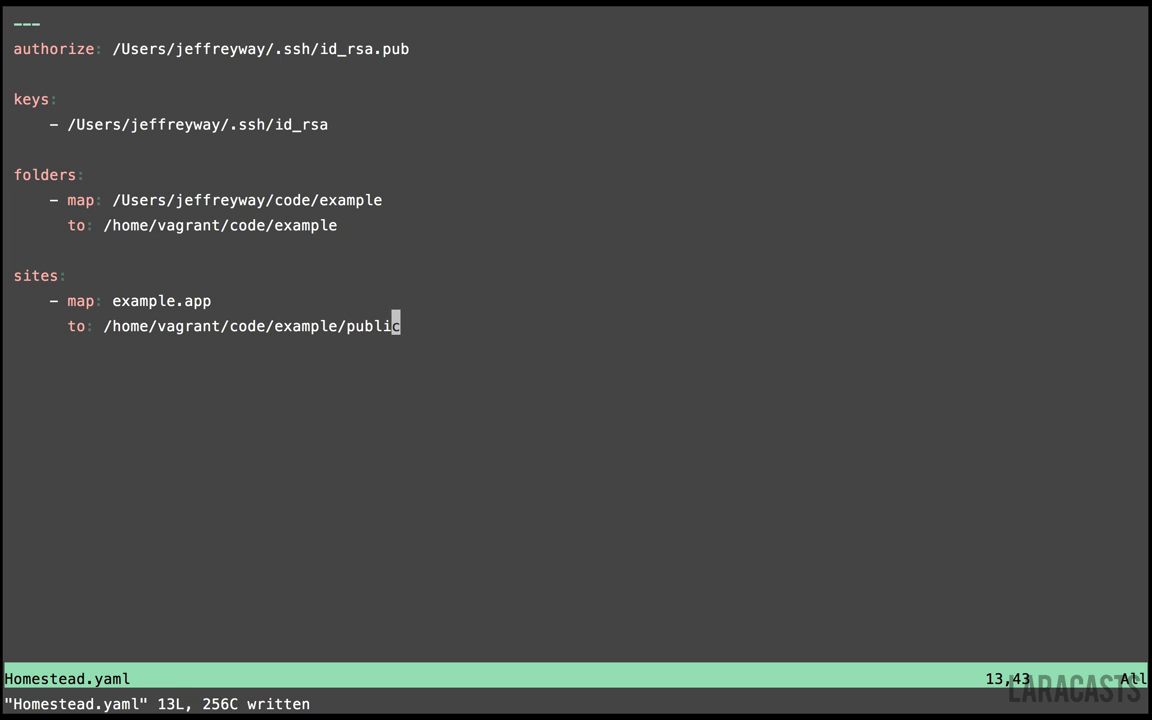
key(0)
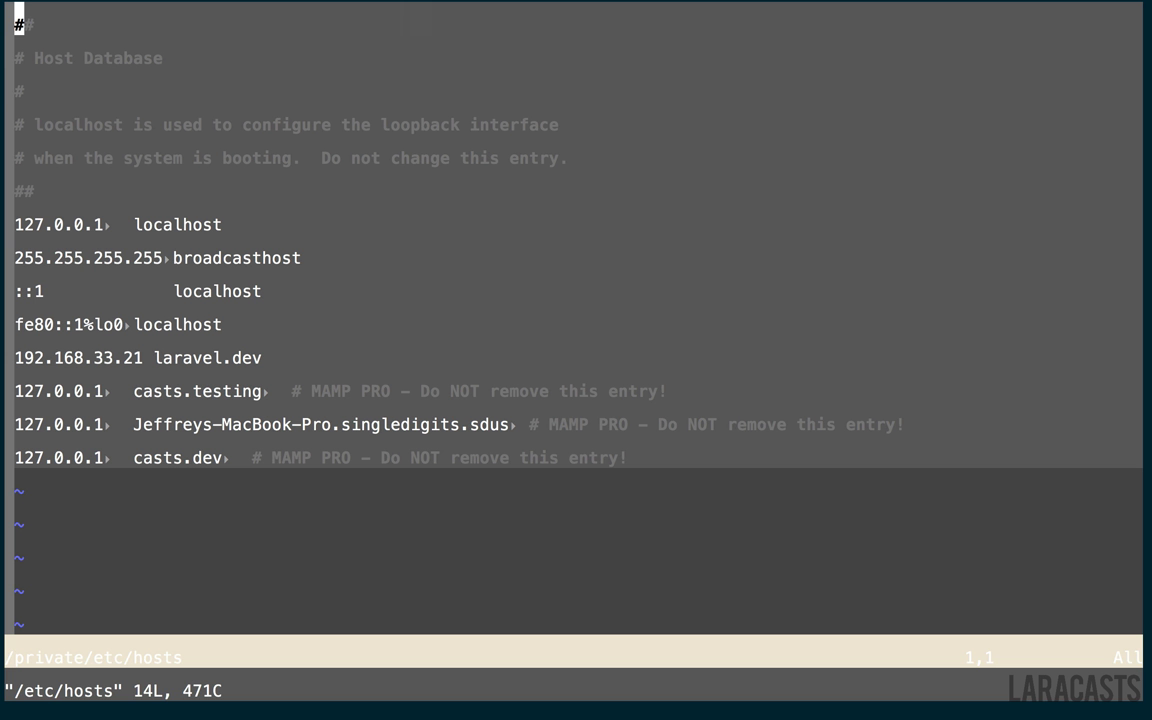
Add the line '127.0.0.1 example.app' to the hosts file
text(127.)
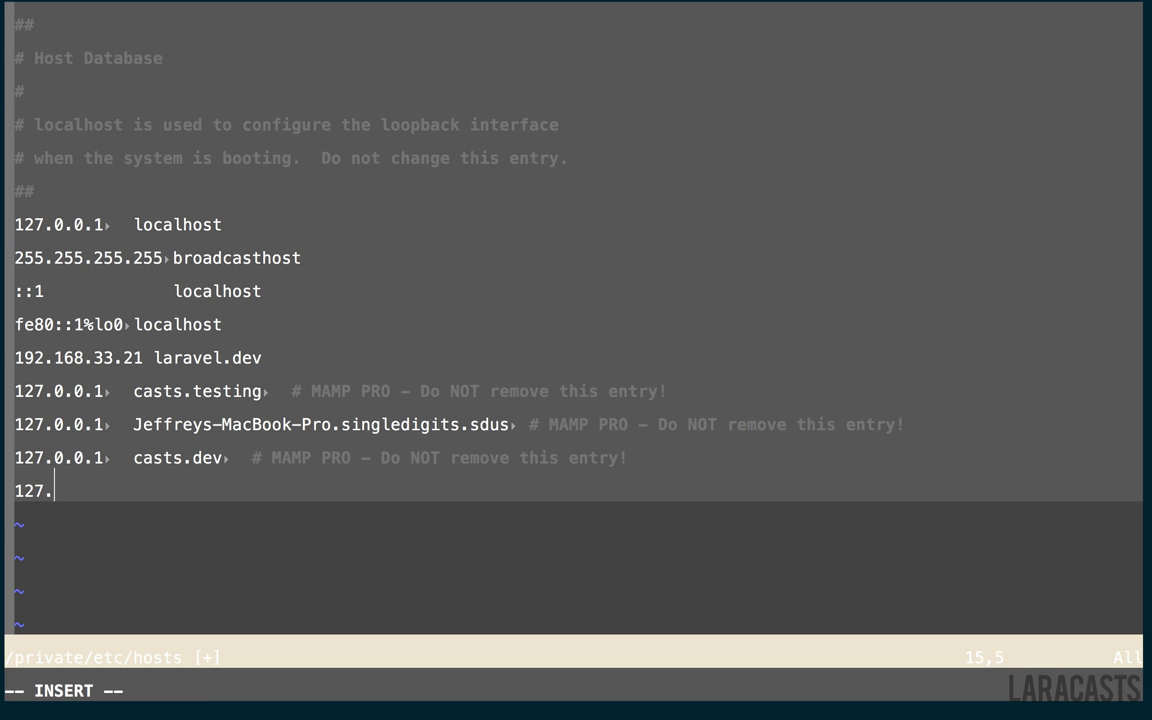
text(0.0.1)
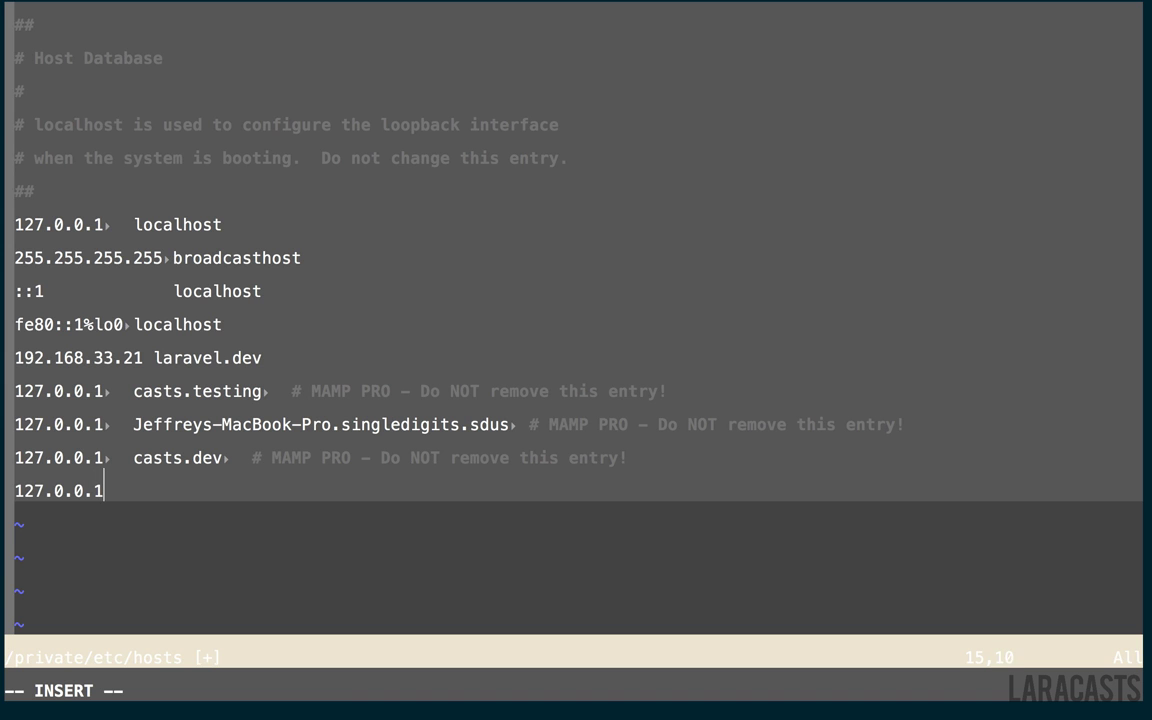
text(example)
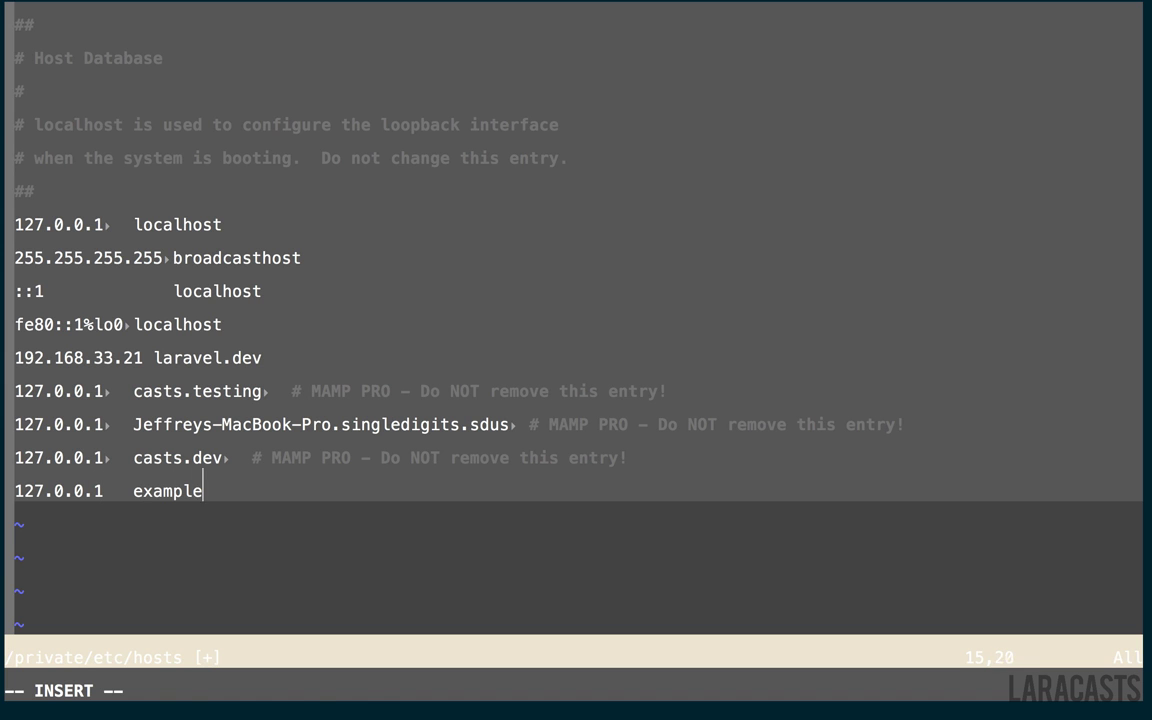
text(.app)
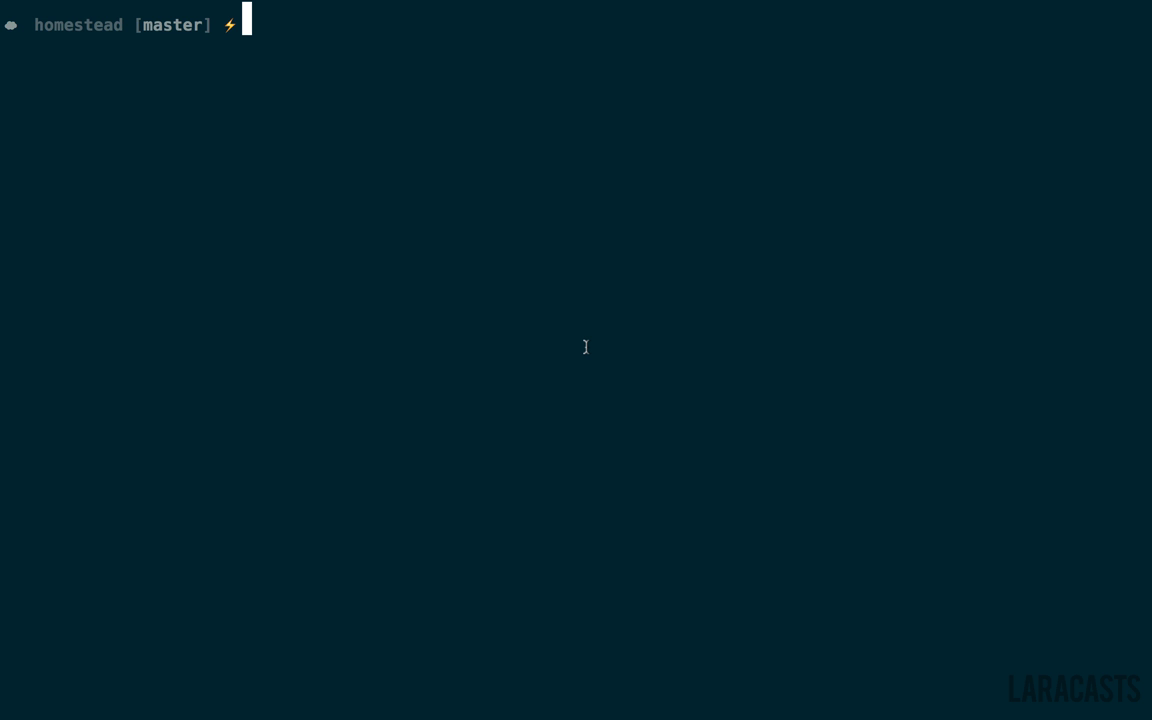
Enter 'vagrant up' at the homestead prompt to boot the VM
text(vagrant up)
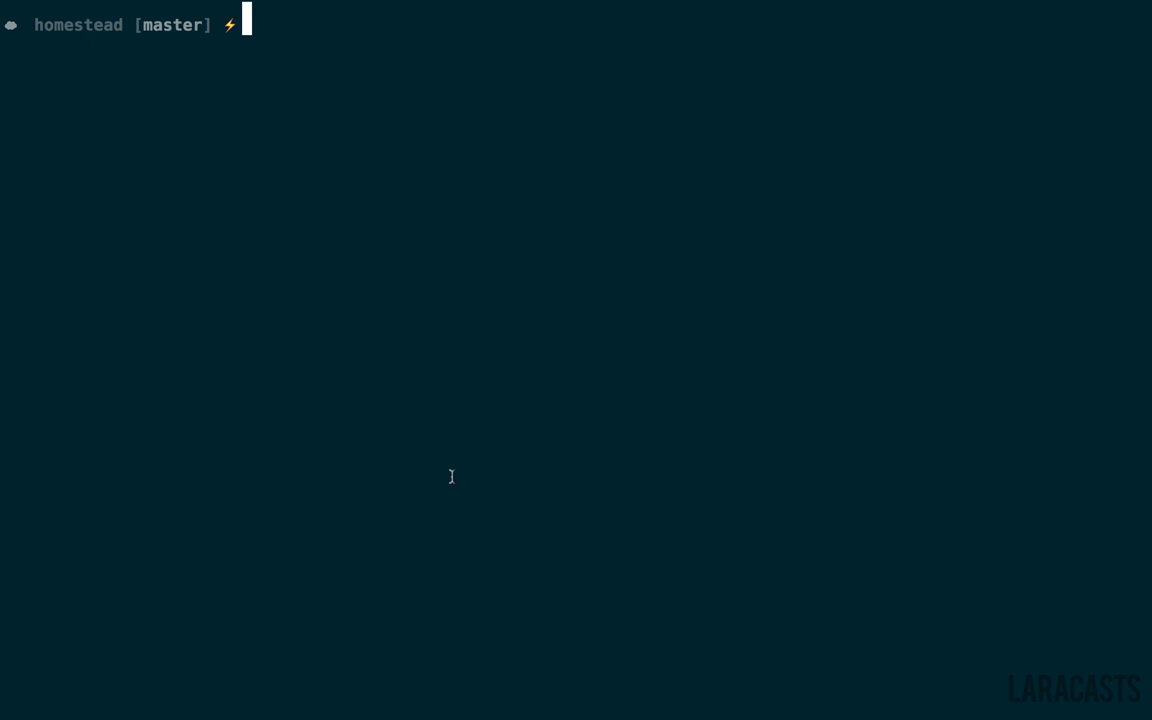
mouse_move(727, 309)
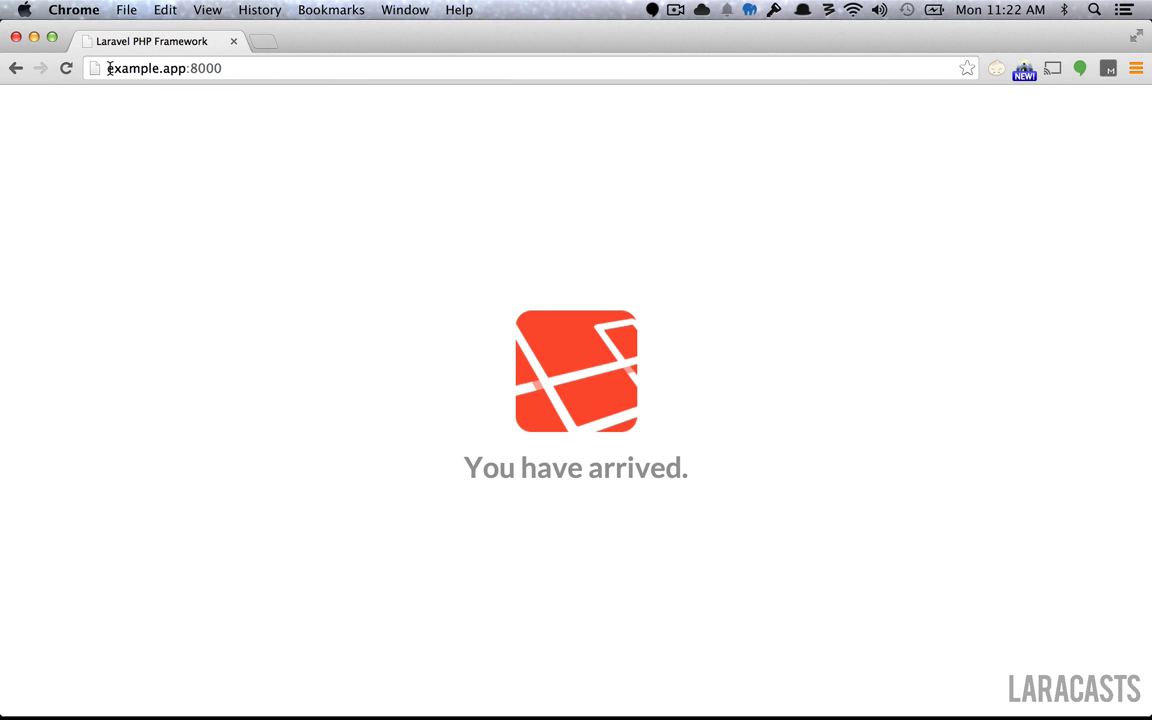
Load example.app:8000 and select its port number in the address bar
click(148, 68)
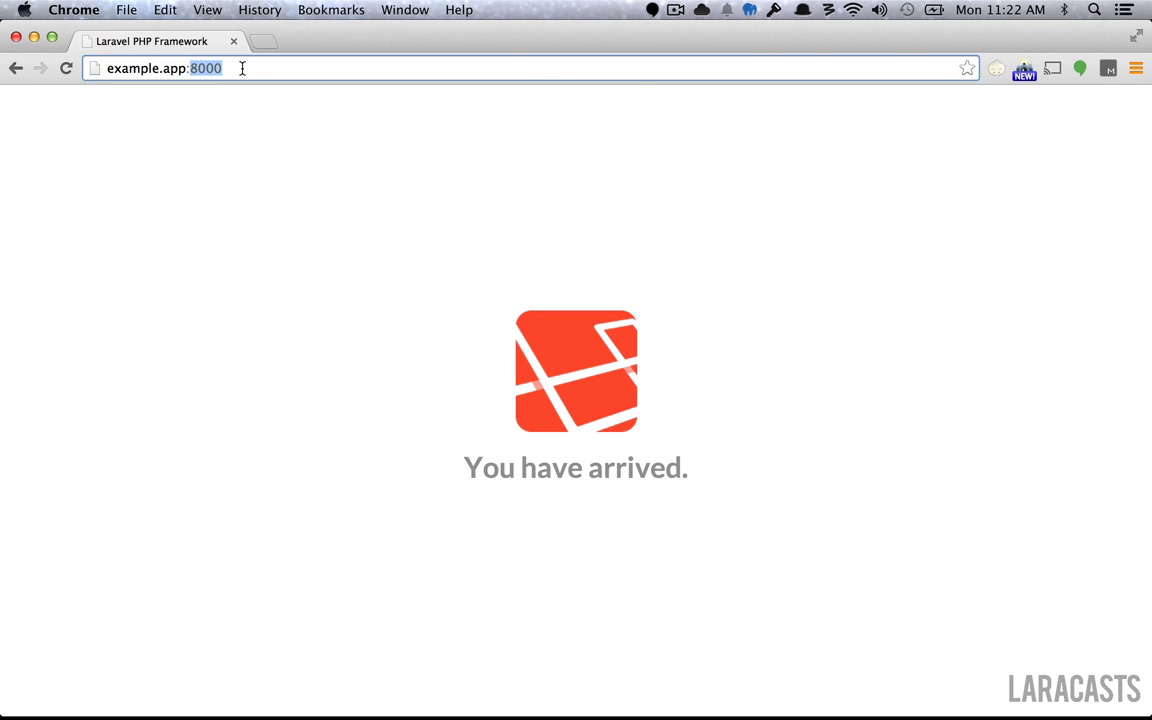
mouse_move(939, 475)
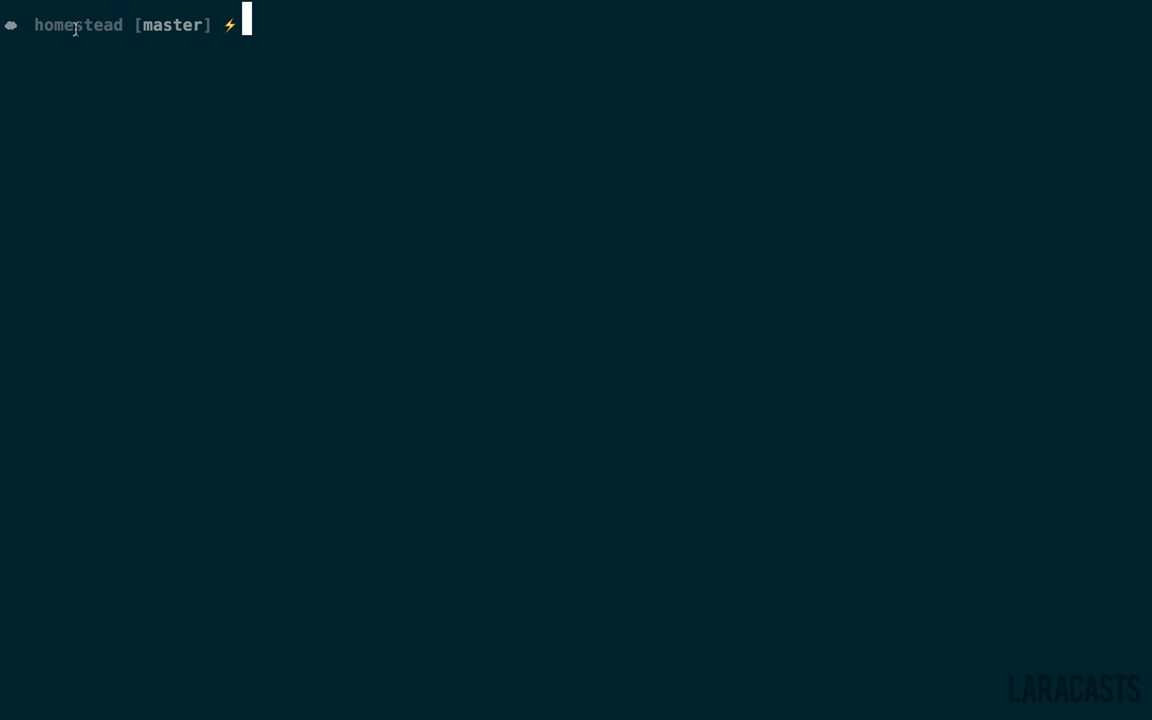
SSH into the Homestead VM, confirm PHP 5.5.12 with php -v, and start sudo apt-get install
text(ls)
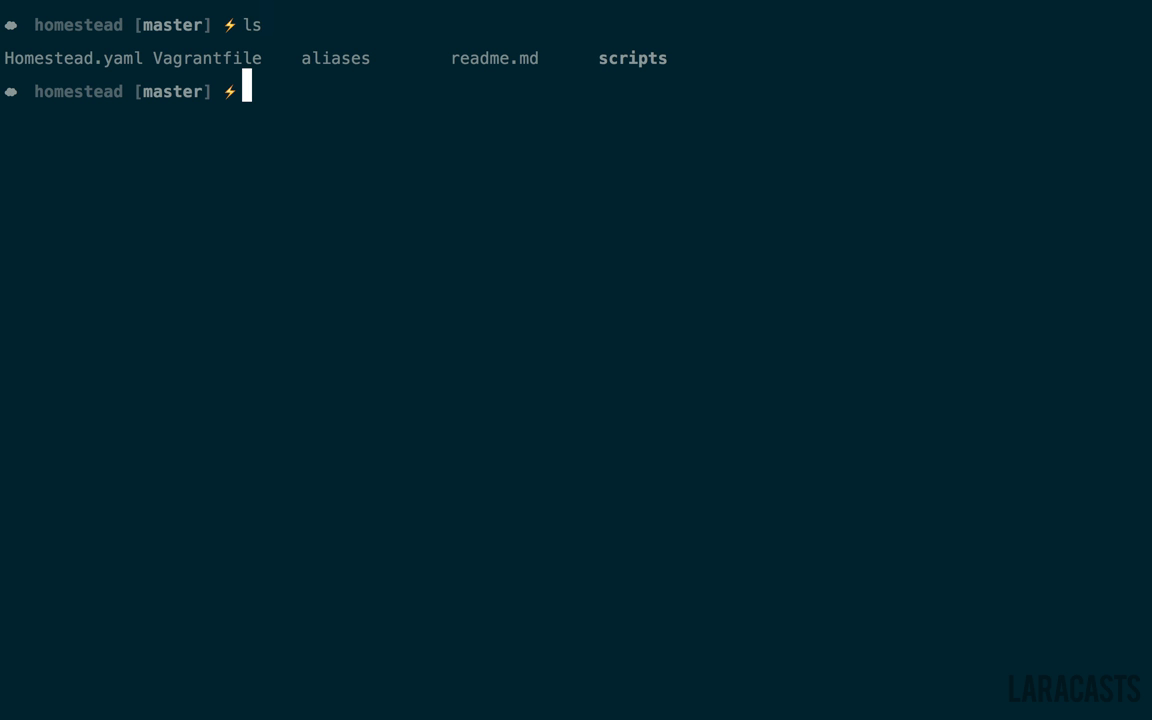
text(vagrant)
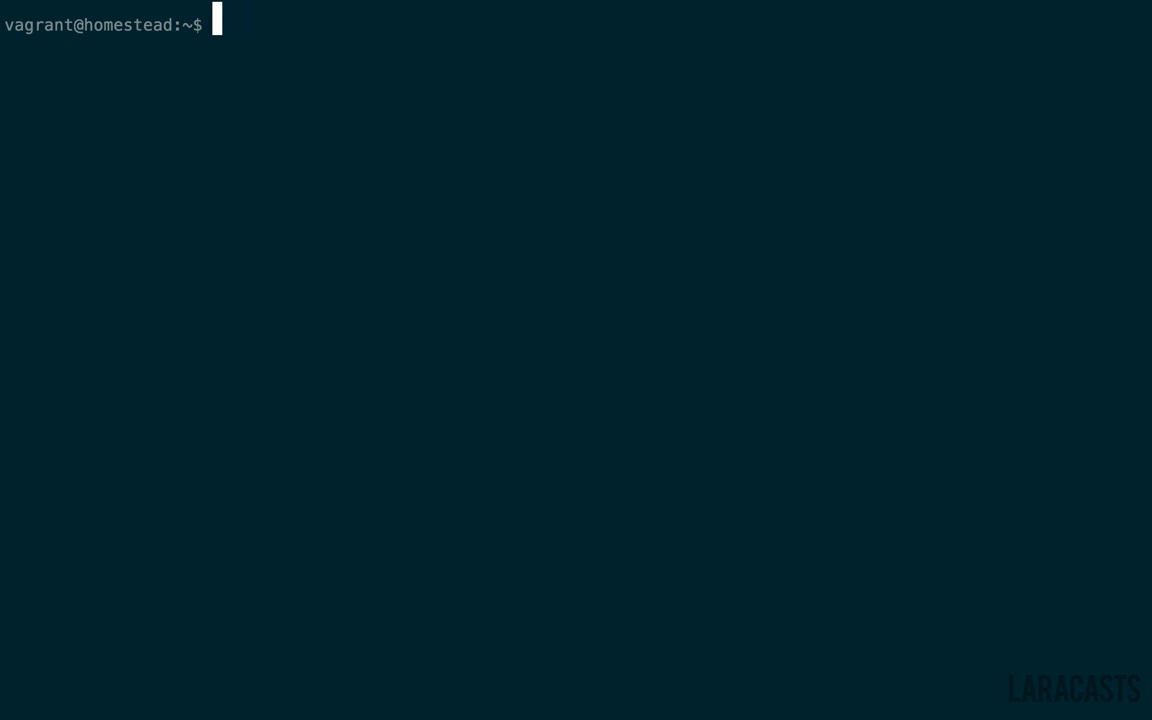
text(php -v)
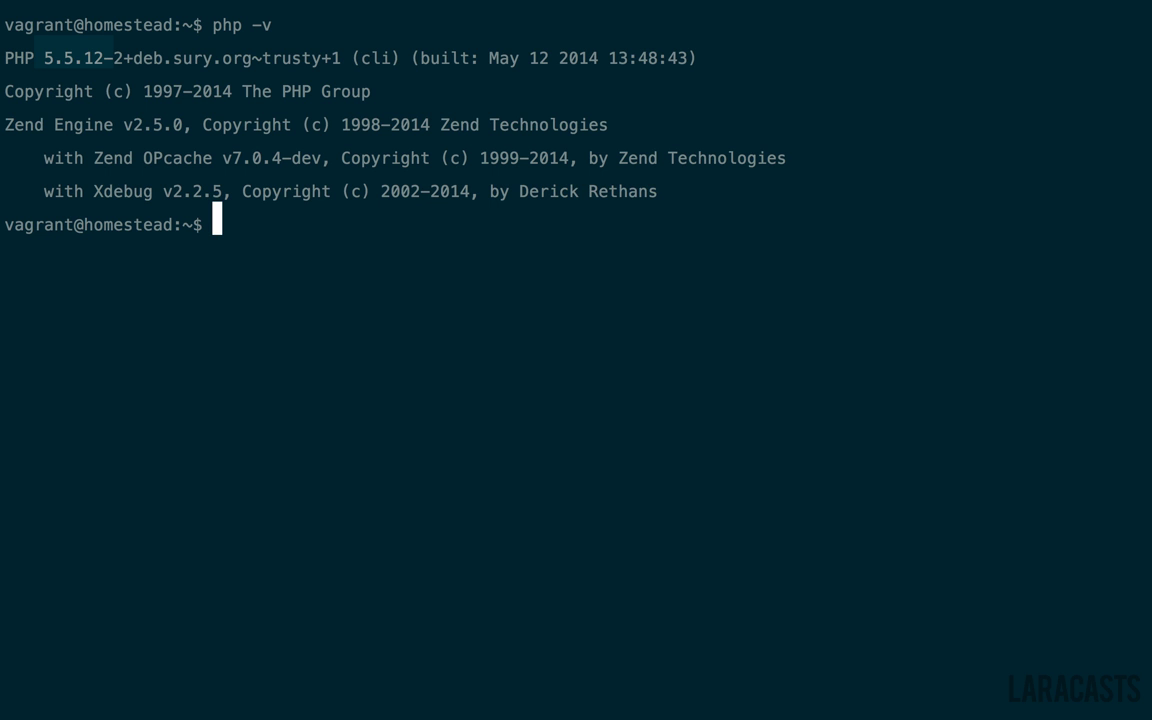
text(sudo)
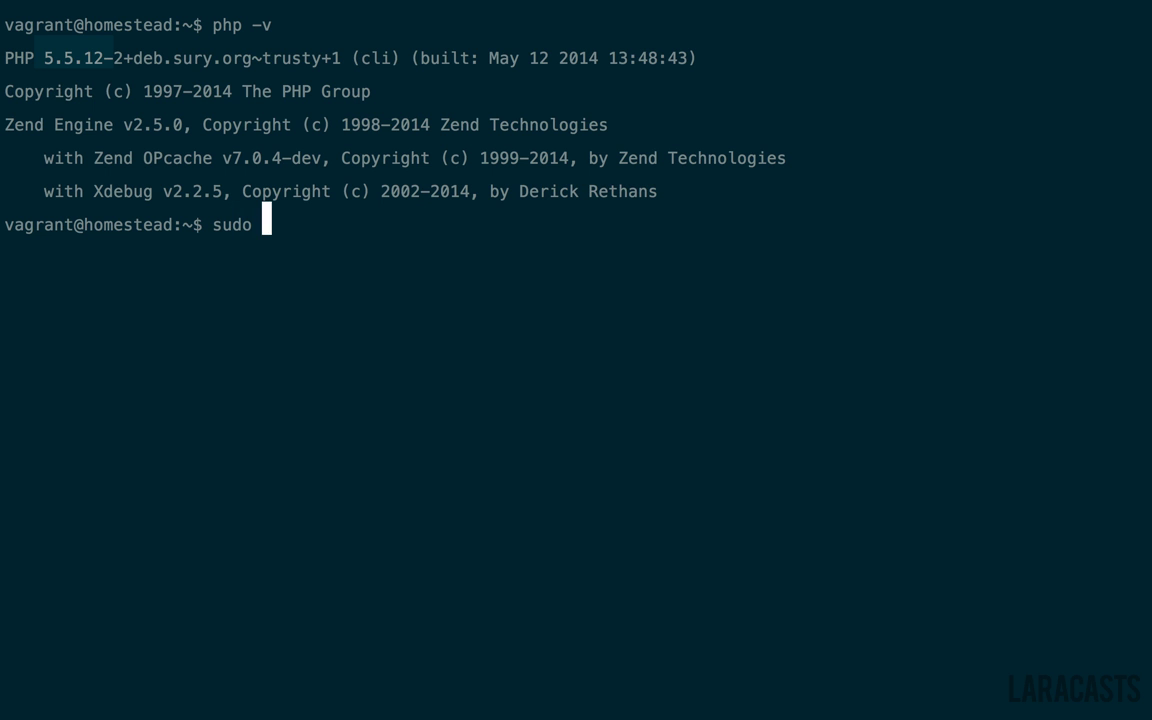
text(apt-get install)
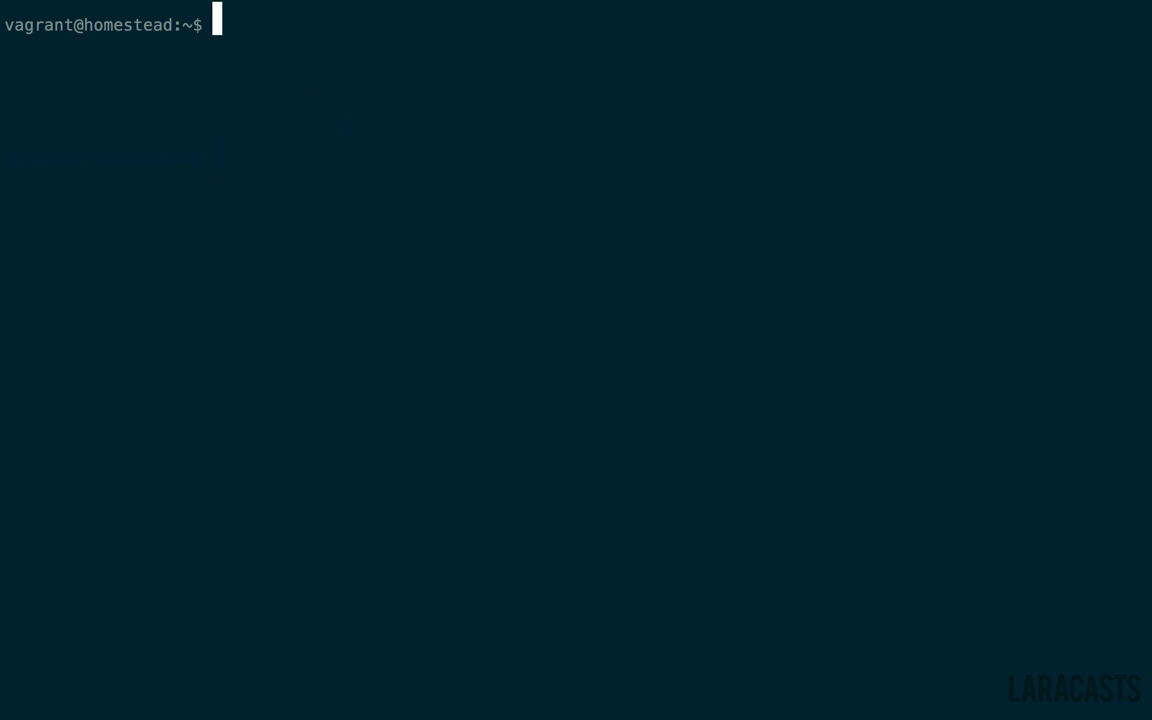
List ~/code and the example project's Laravel files in the VM, then log out
text(ls)
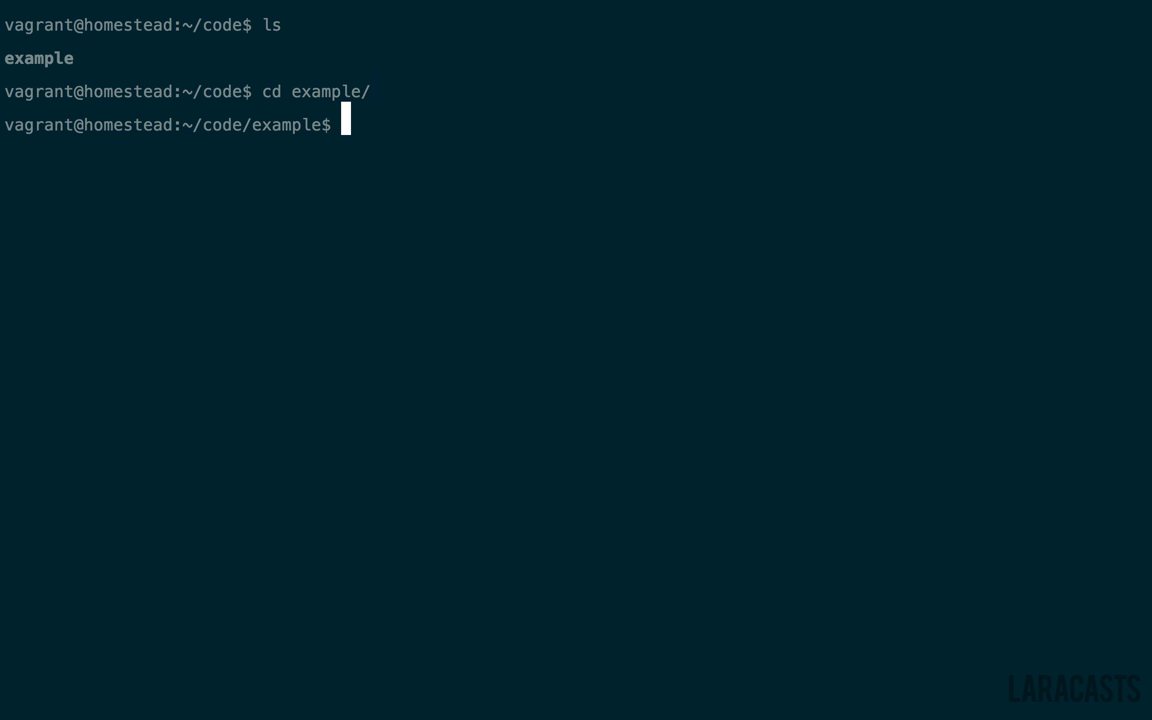
text(ls)
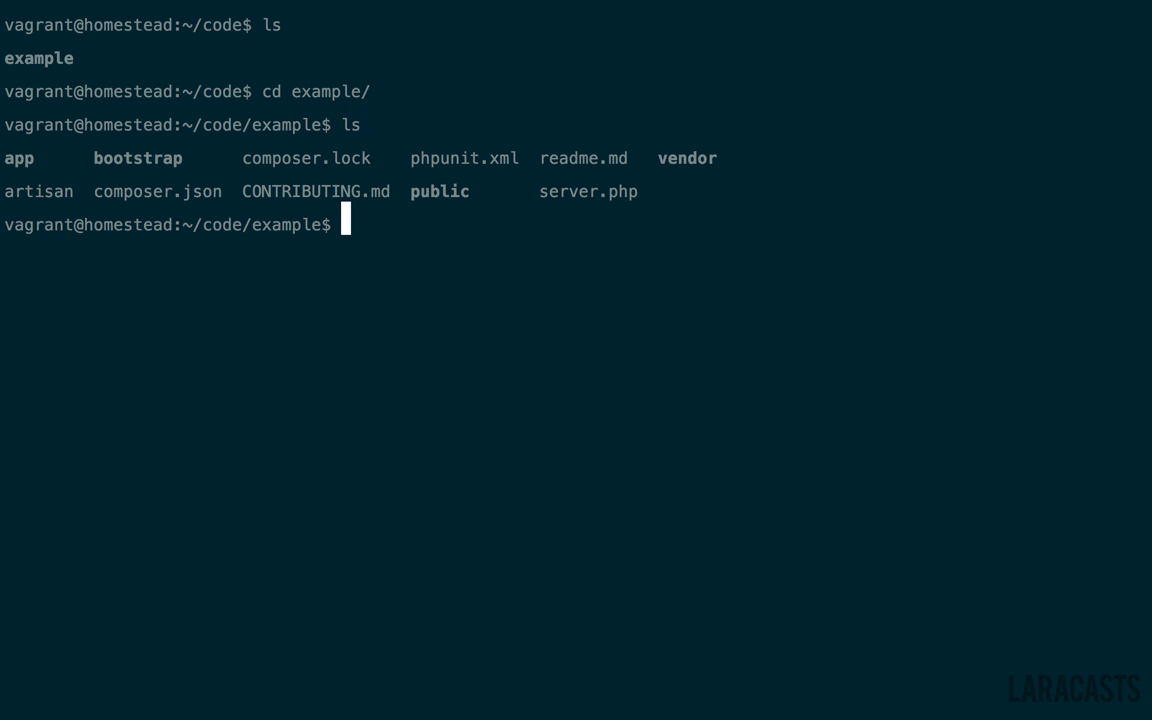
mouse_move(686, 139)
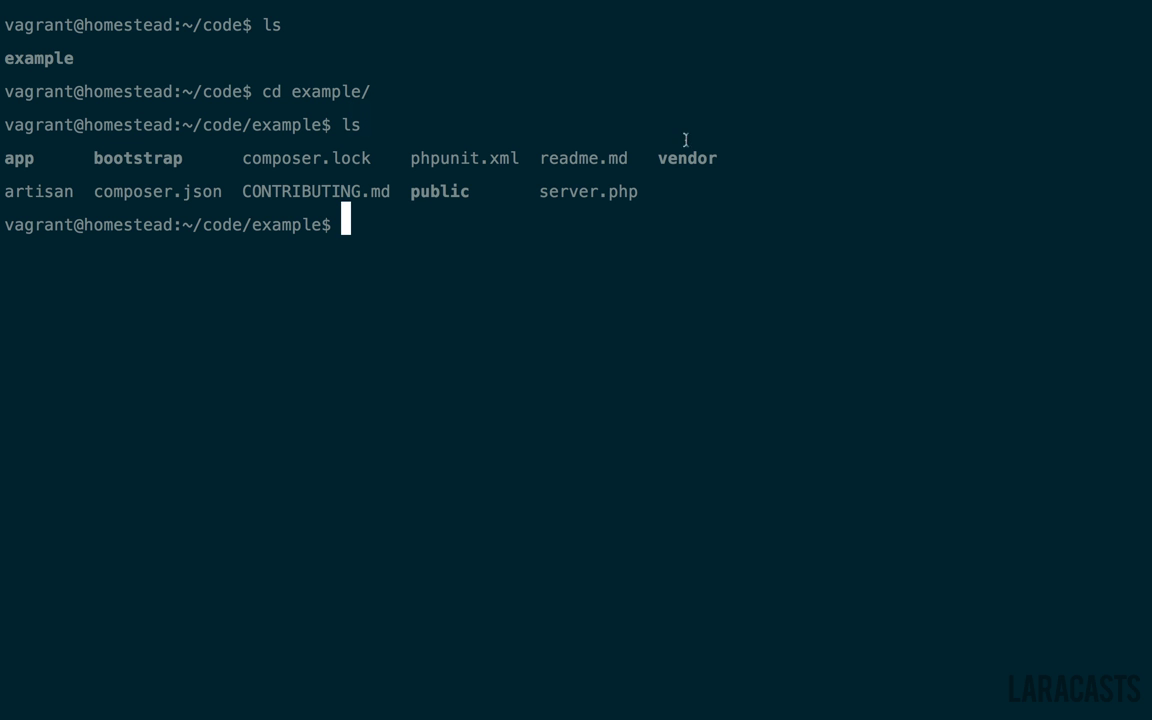
mouse_move(688, 158)
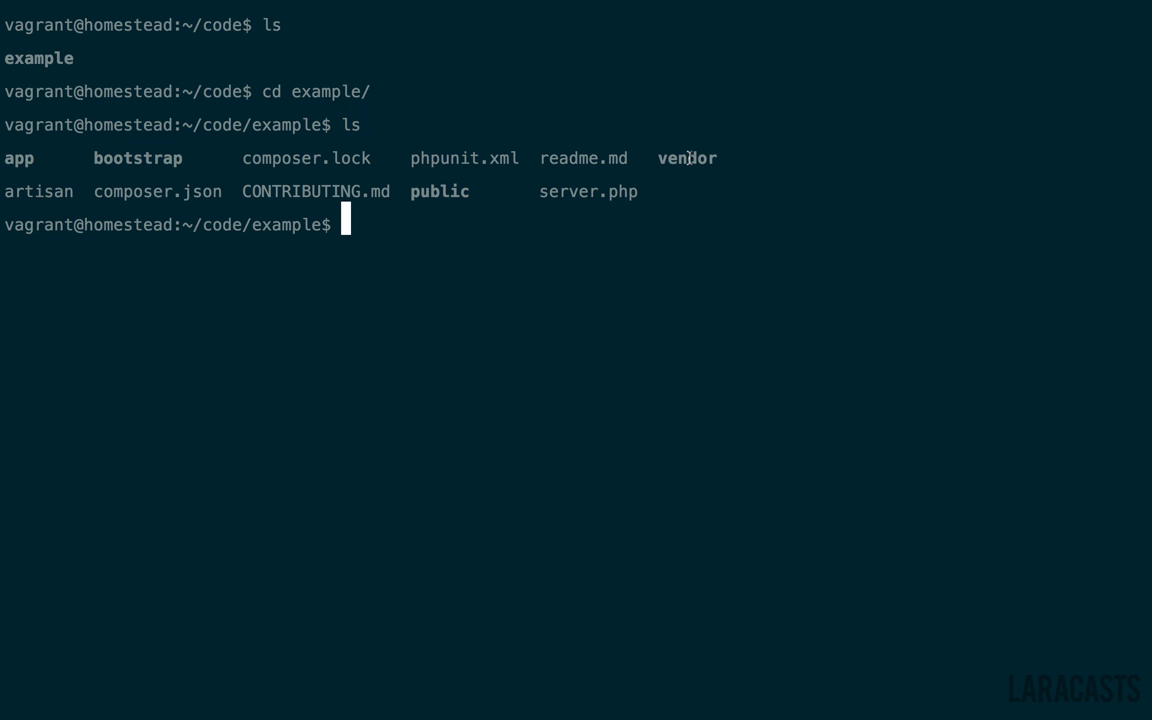
text(logout)
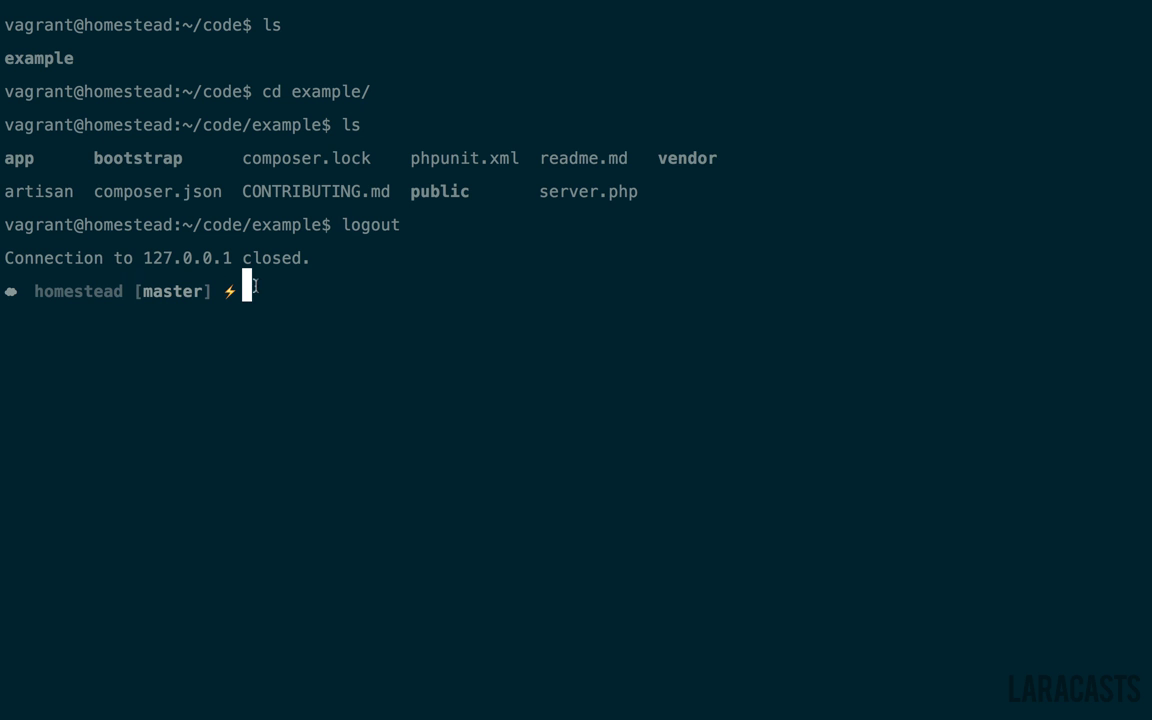
Move to ../example on the host and try vagrant ssh, which fails without a Vagrant environment
text(../example/)
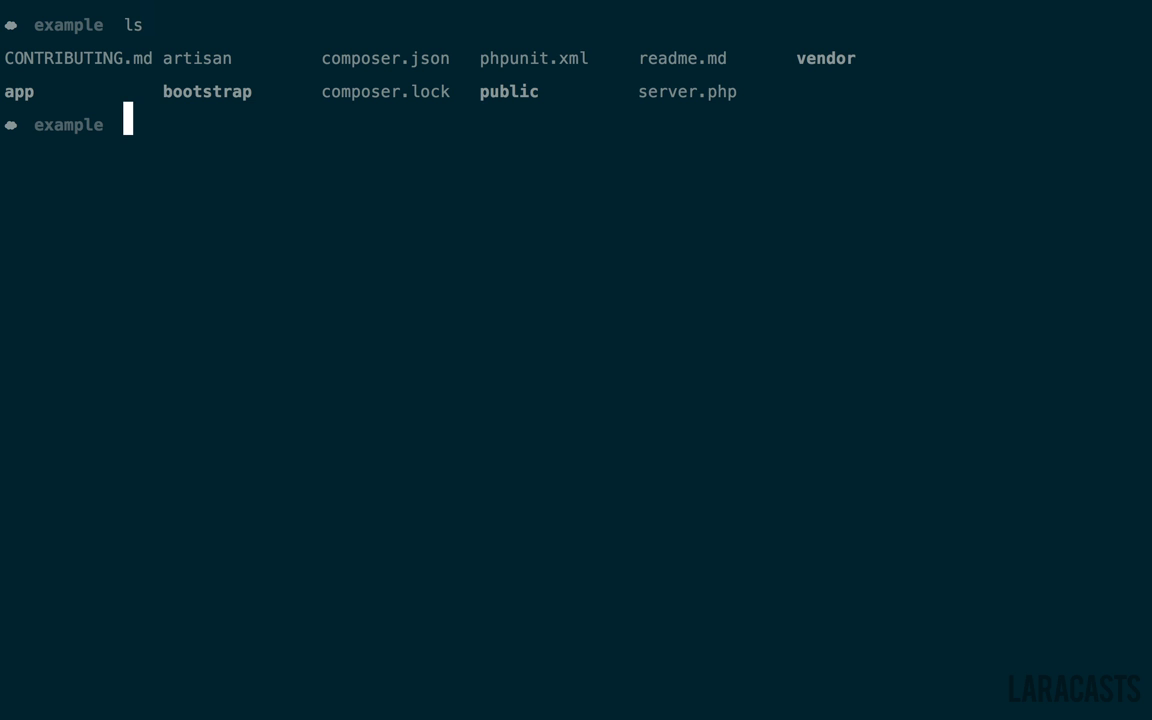
text(vagrant ssh)
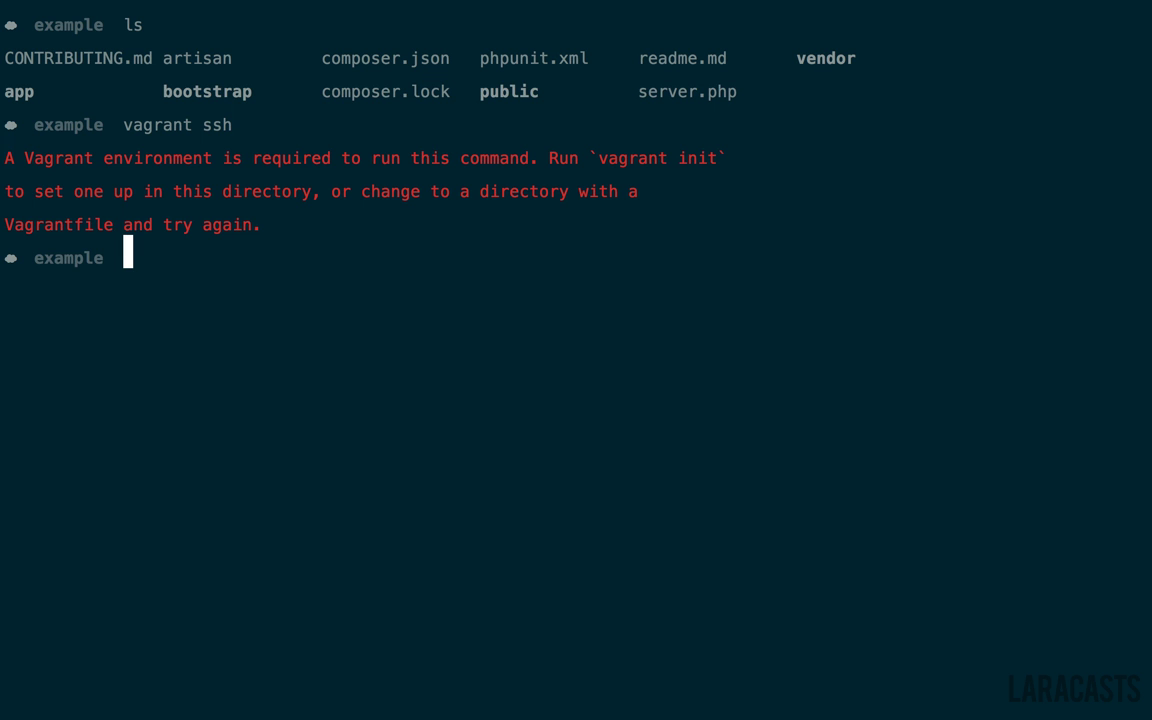
mouse_move(88, 103)
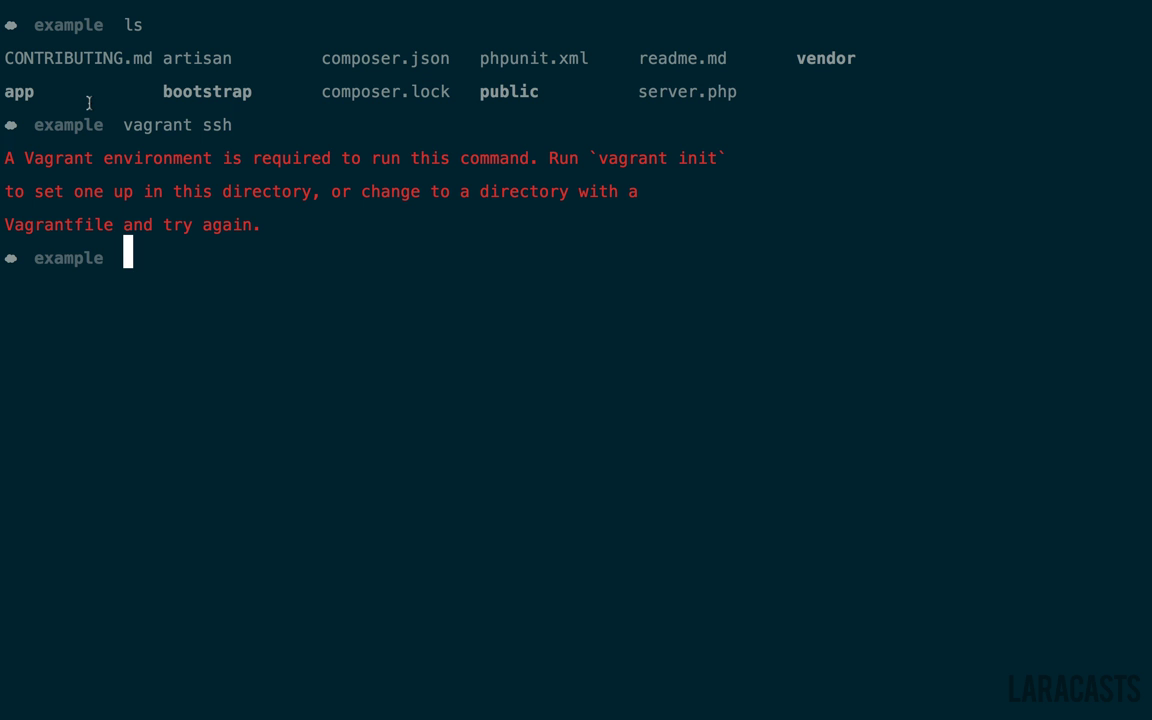
text(alia)
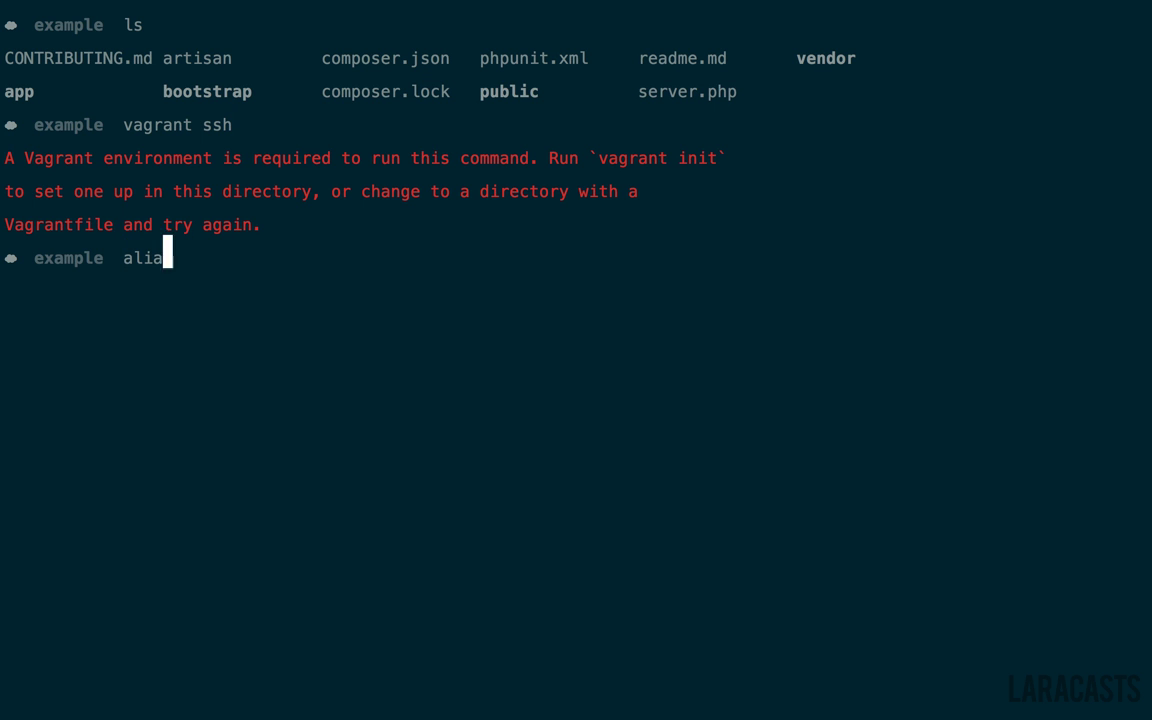
text(s)
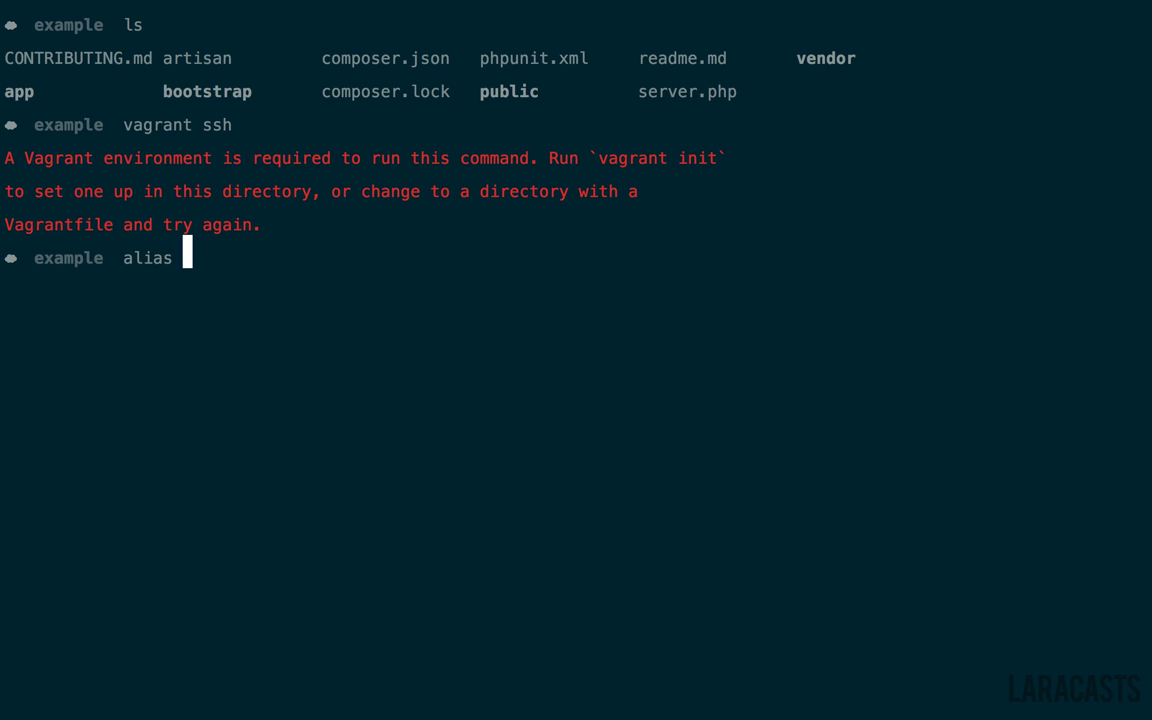
text(~/.)
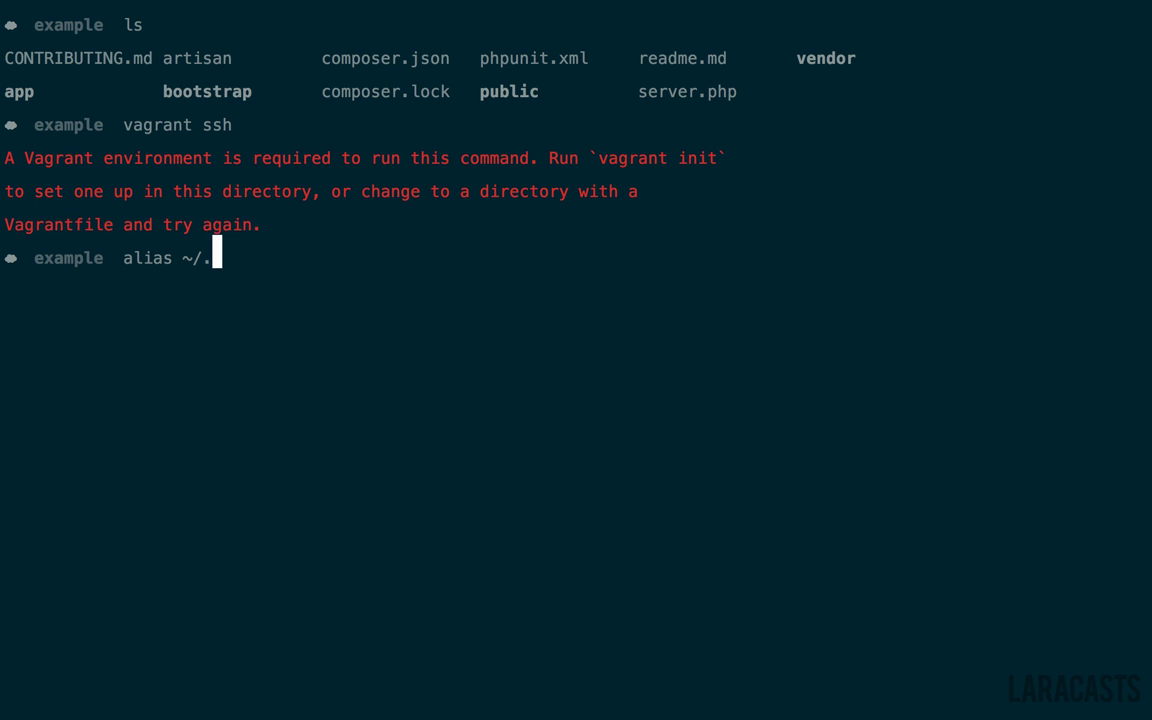
text(bash_p)
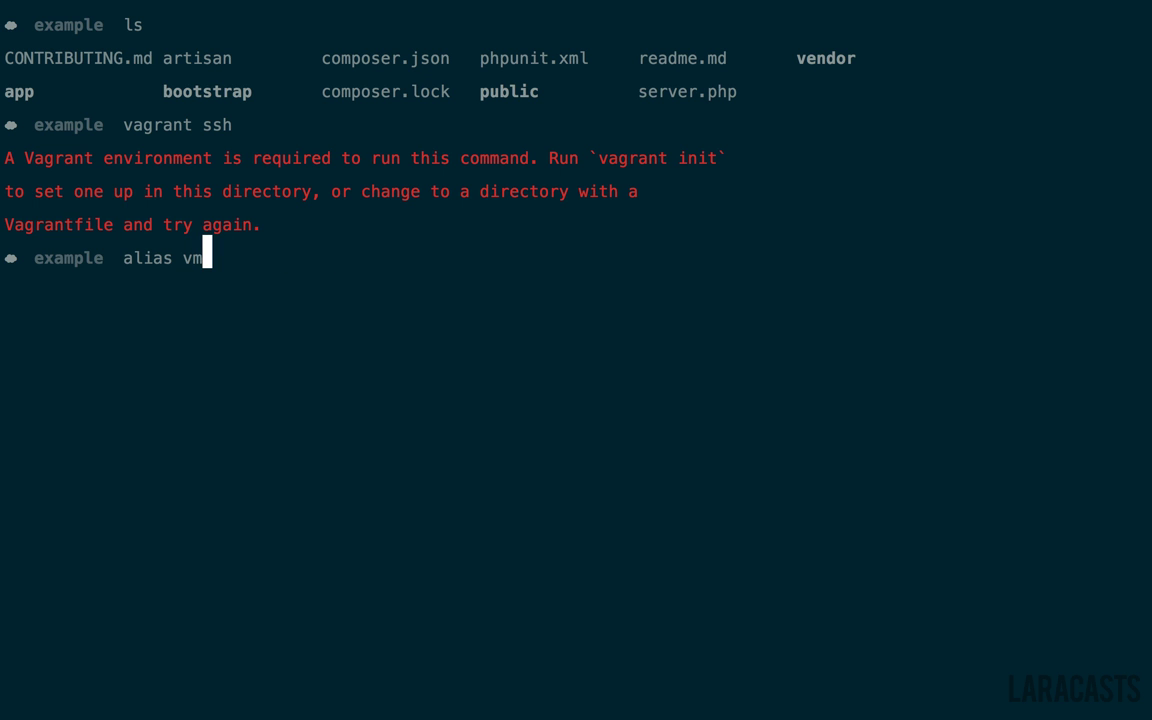
text(=")
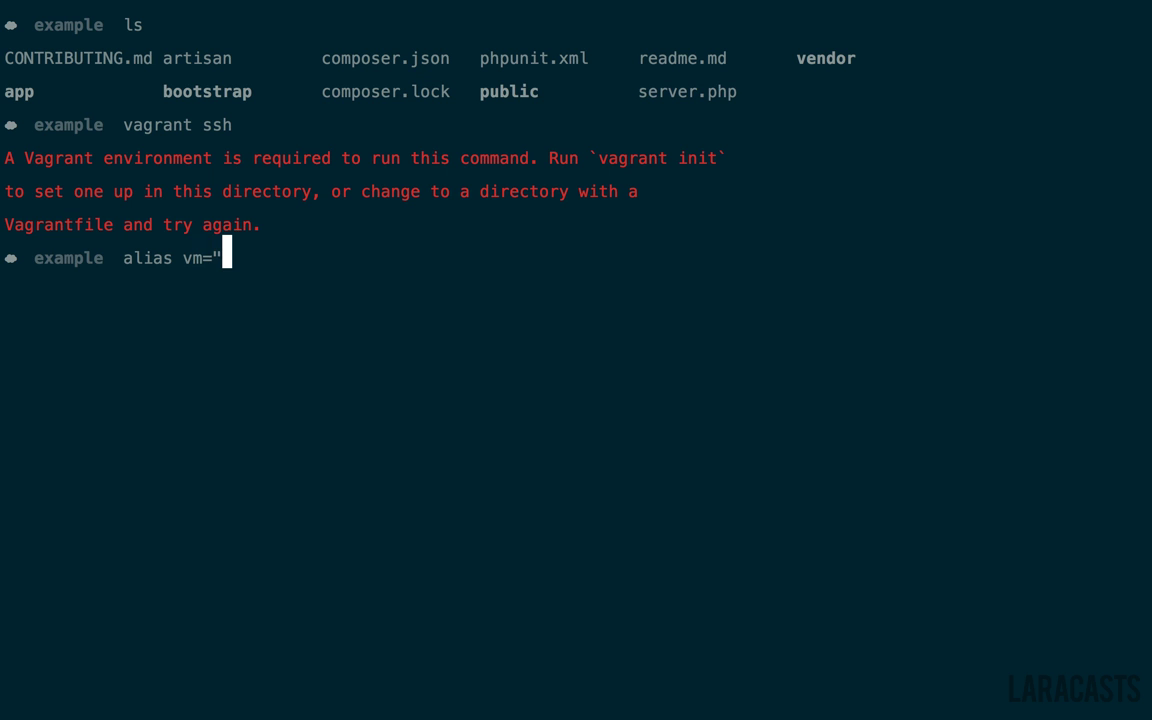
text(ssh vagrant)
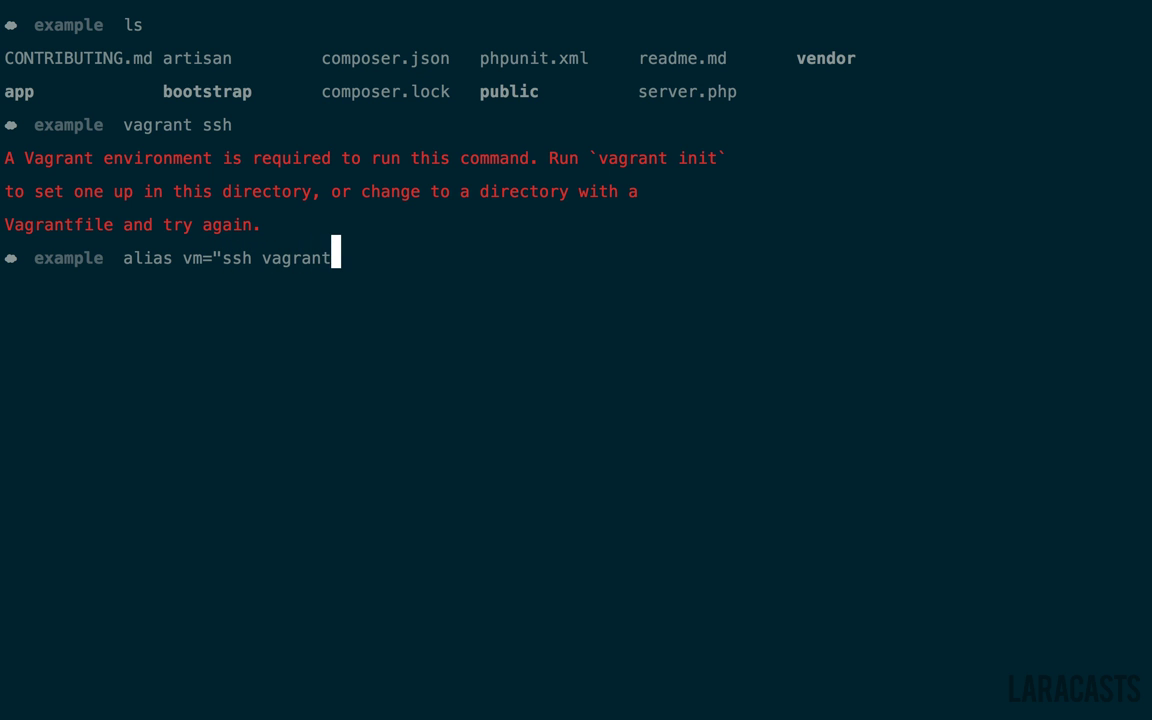
text(@)
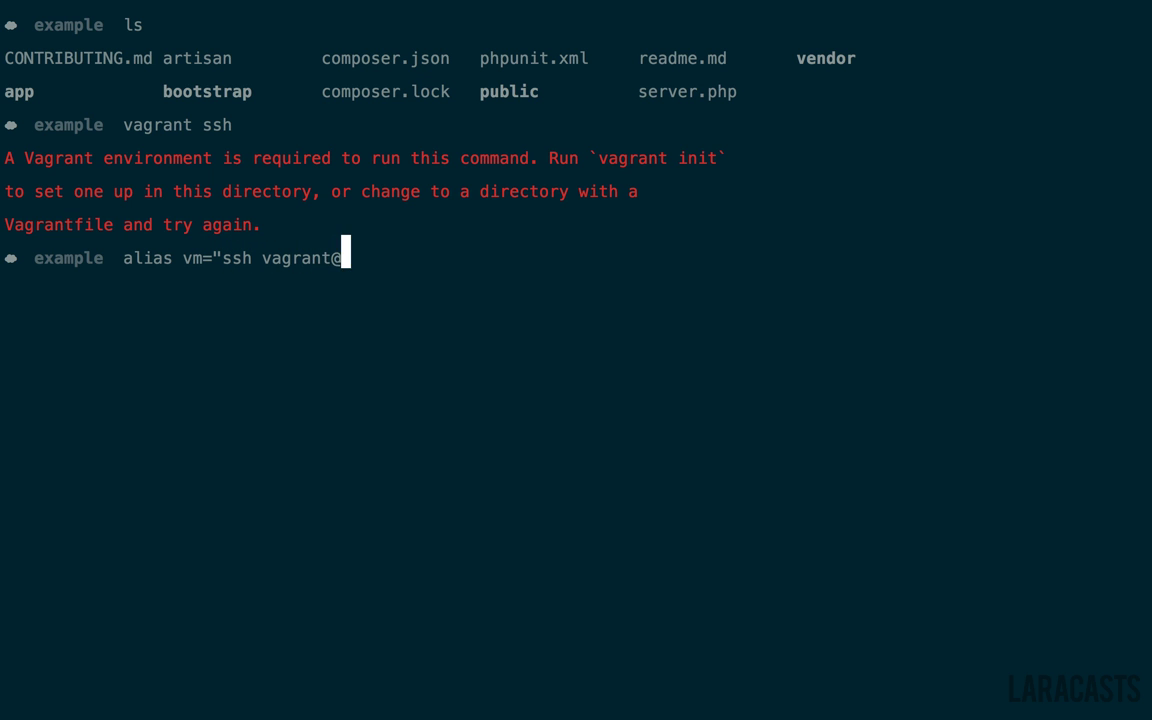
text(127.0.0.)
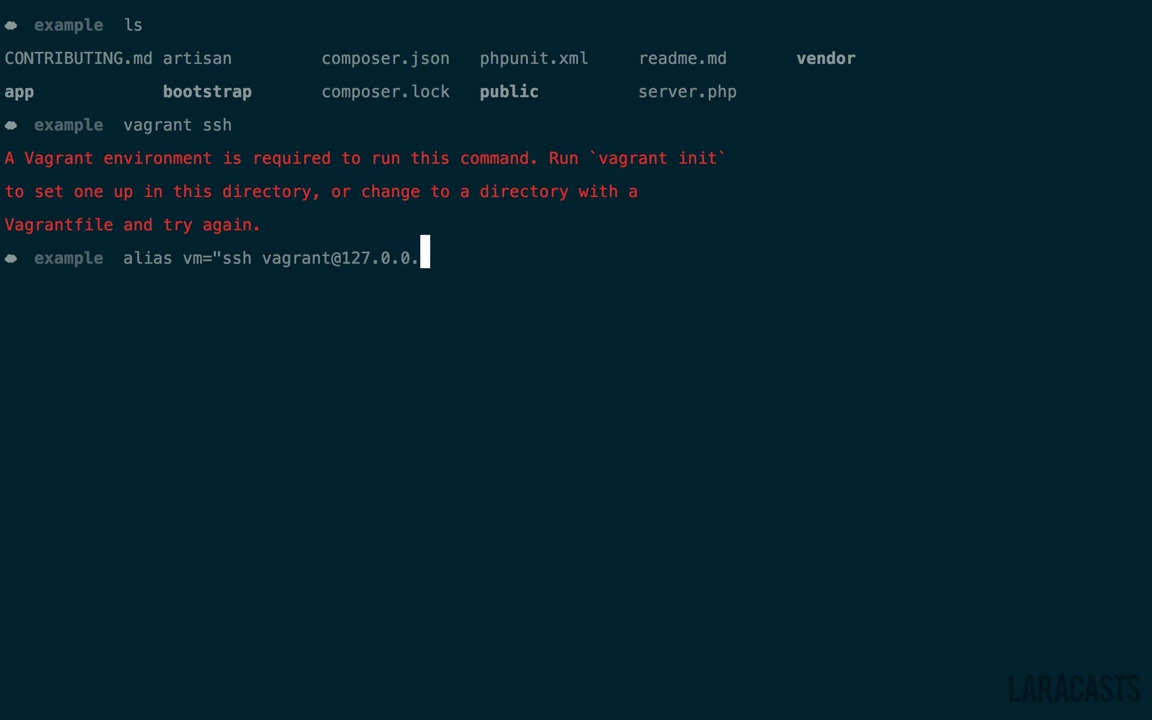
text(1)
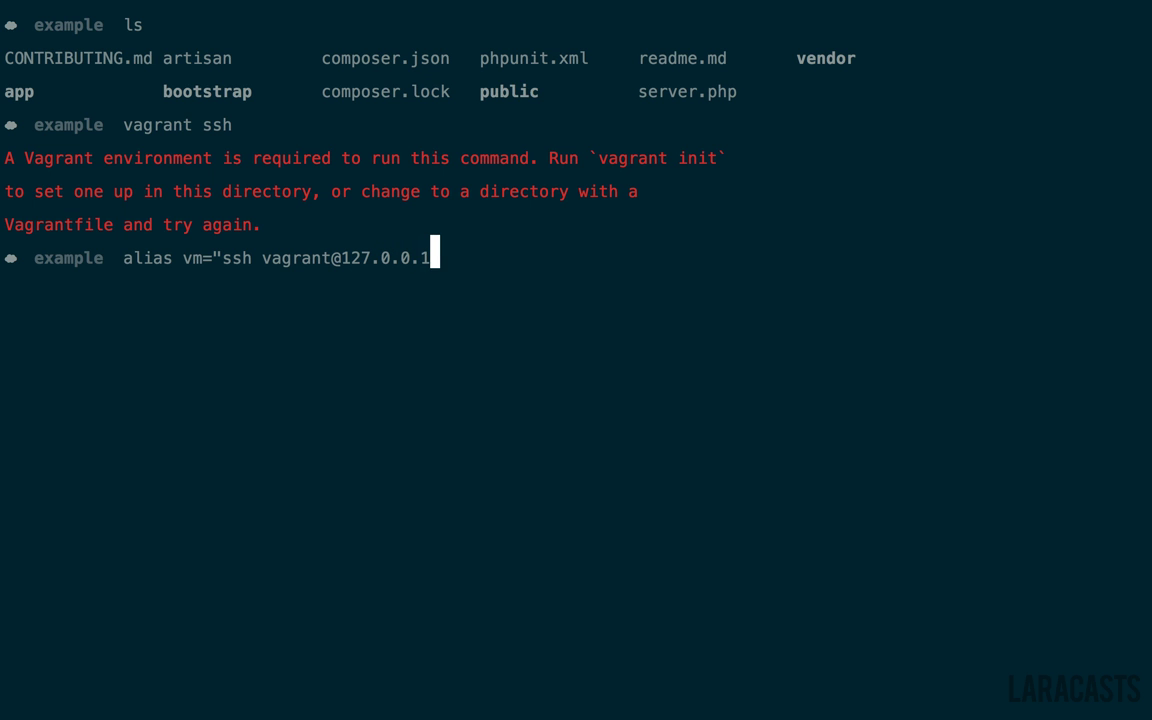
text(-p 2)
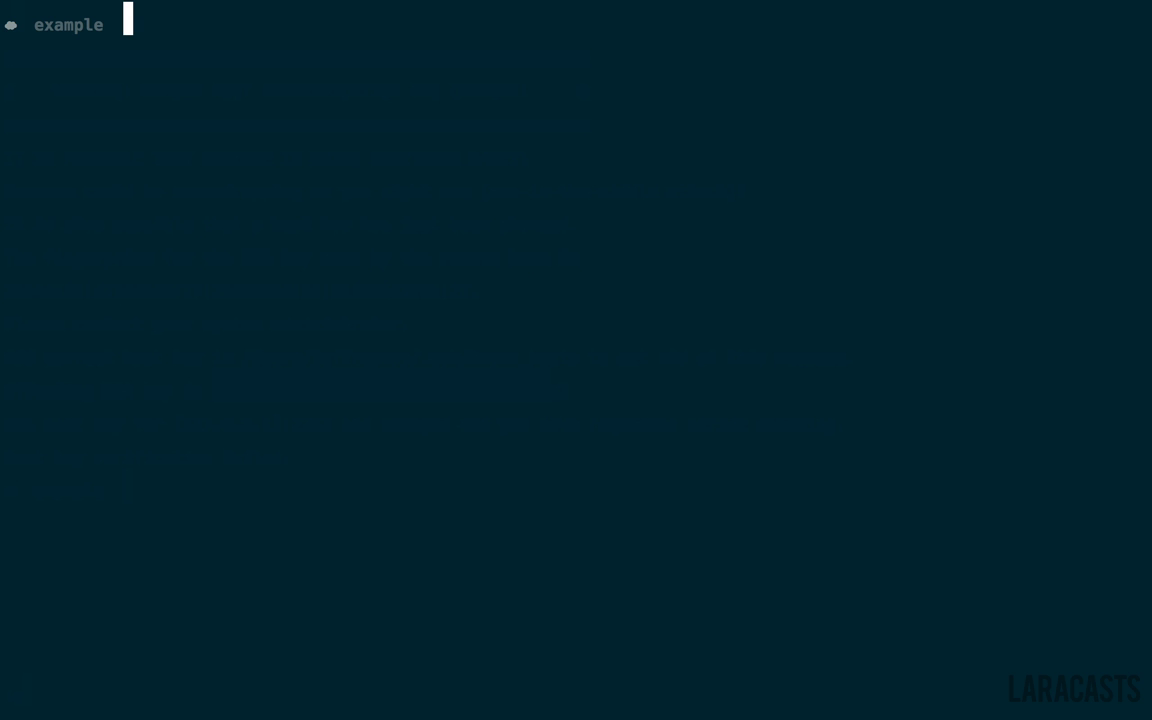
SSH in with vm, go under /home/vagrant, and try mysql without a password
text(vm)
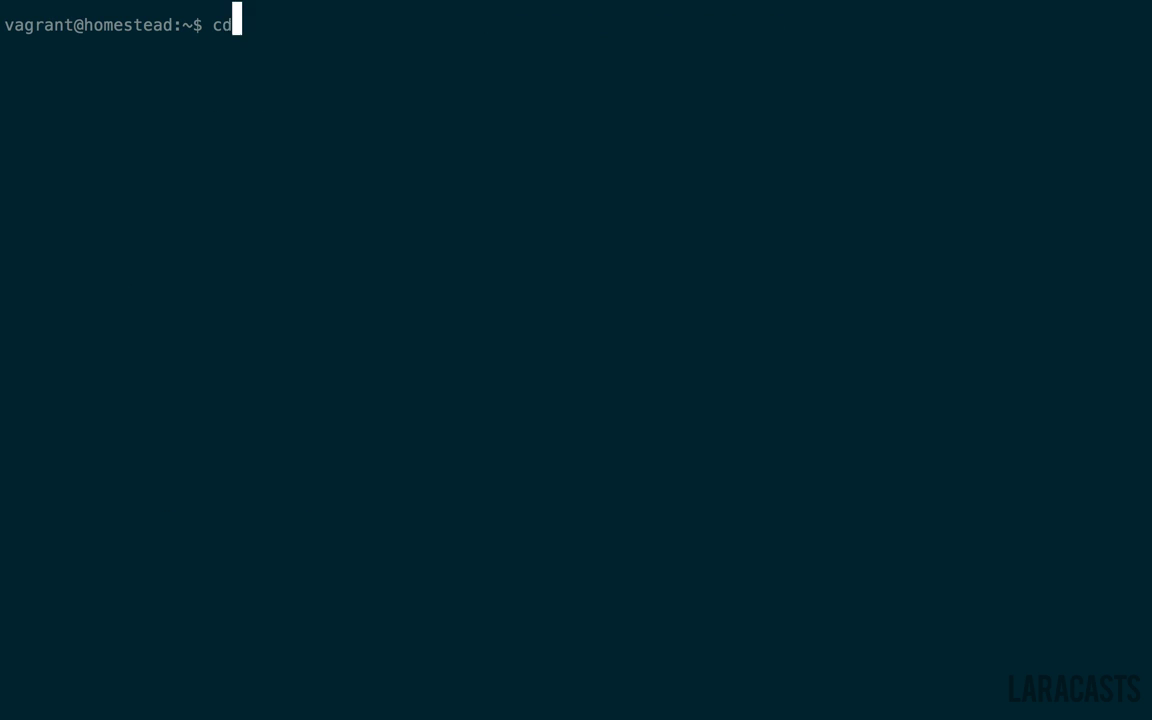
text(/home/vagrant/code/example)
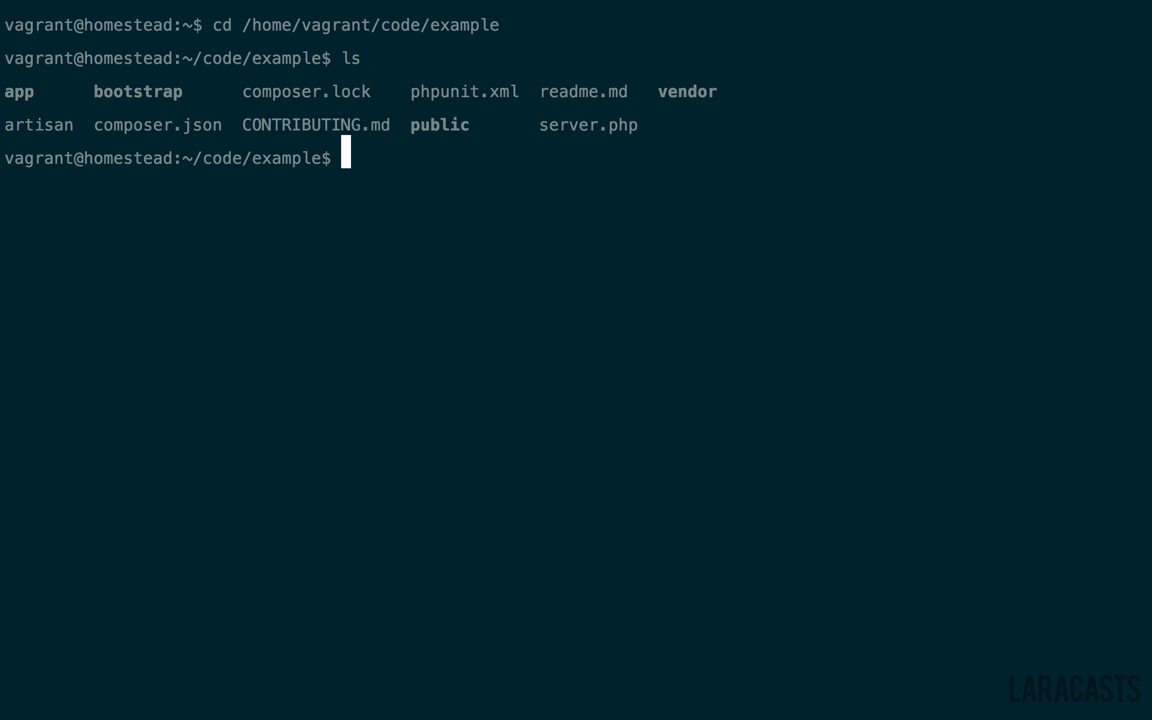
text(mysql)
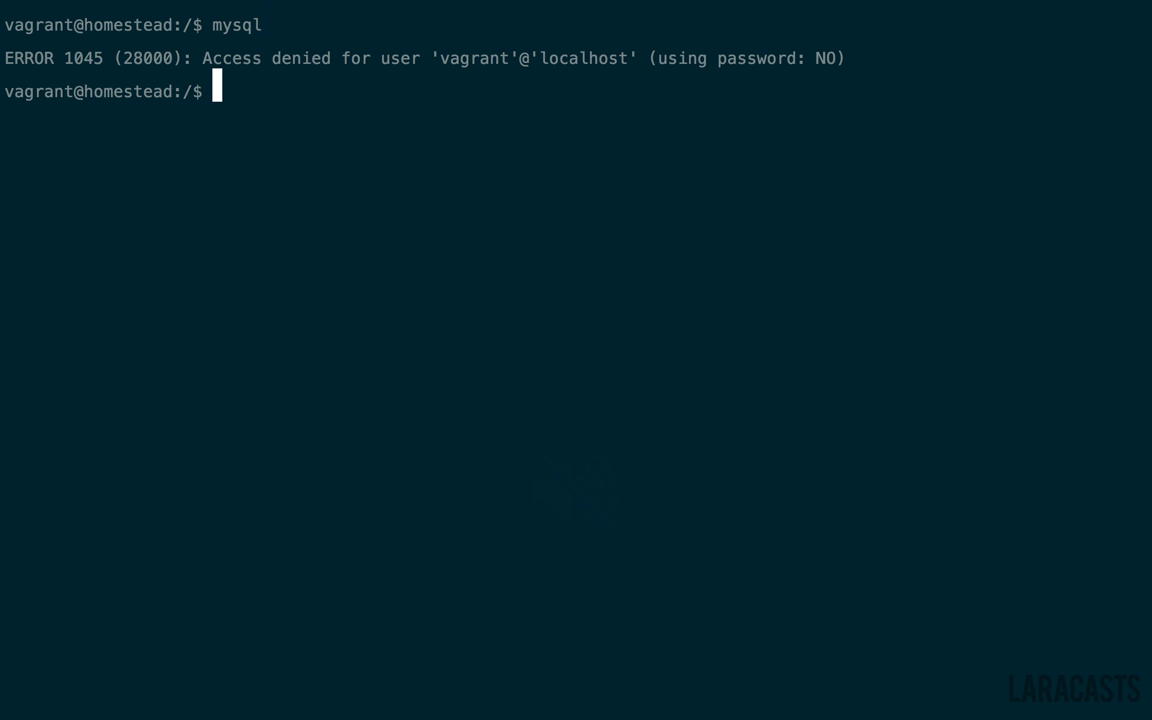
Log into MySQL as homestead with its password and run show databases
text(mysql)
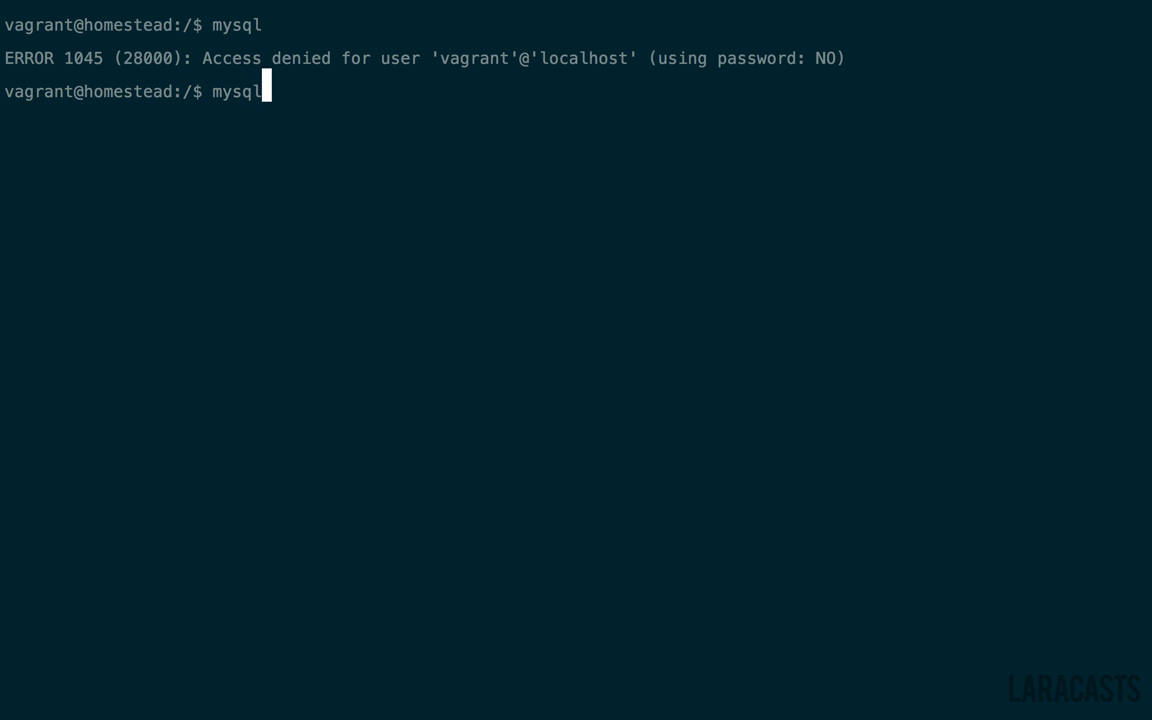
text(-uhomes)
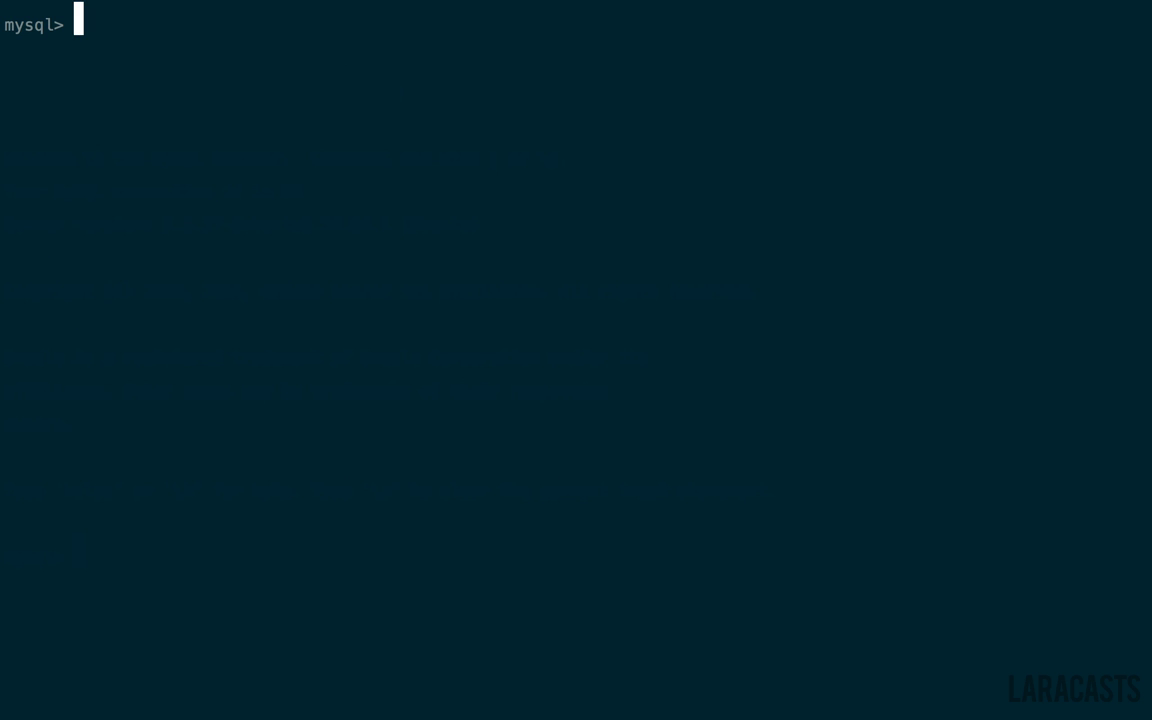
text(show databases;)
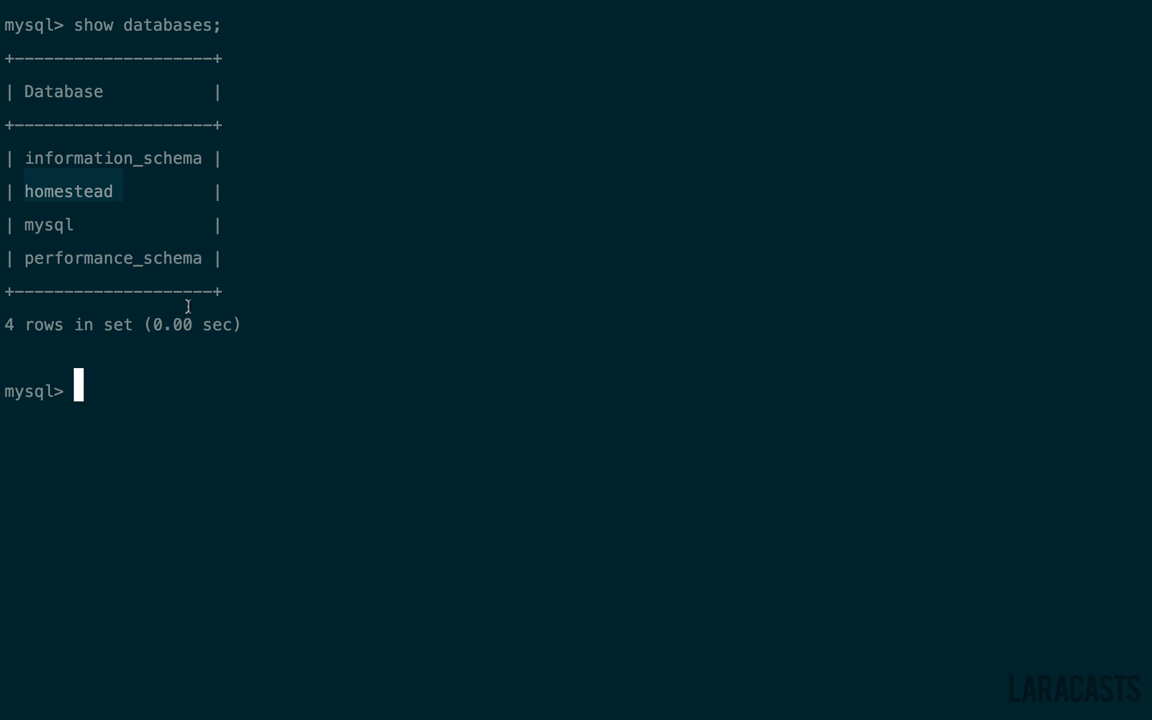
mouse_move(91, 213)
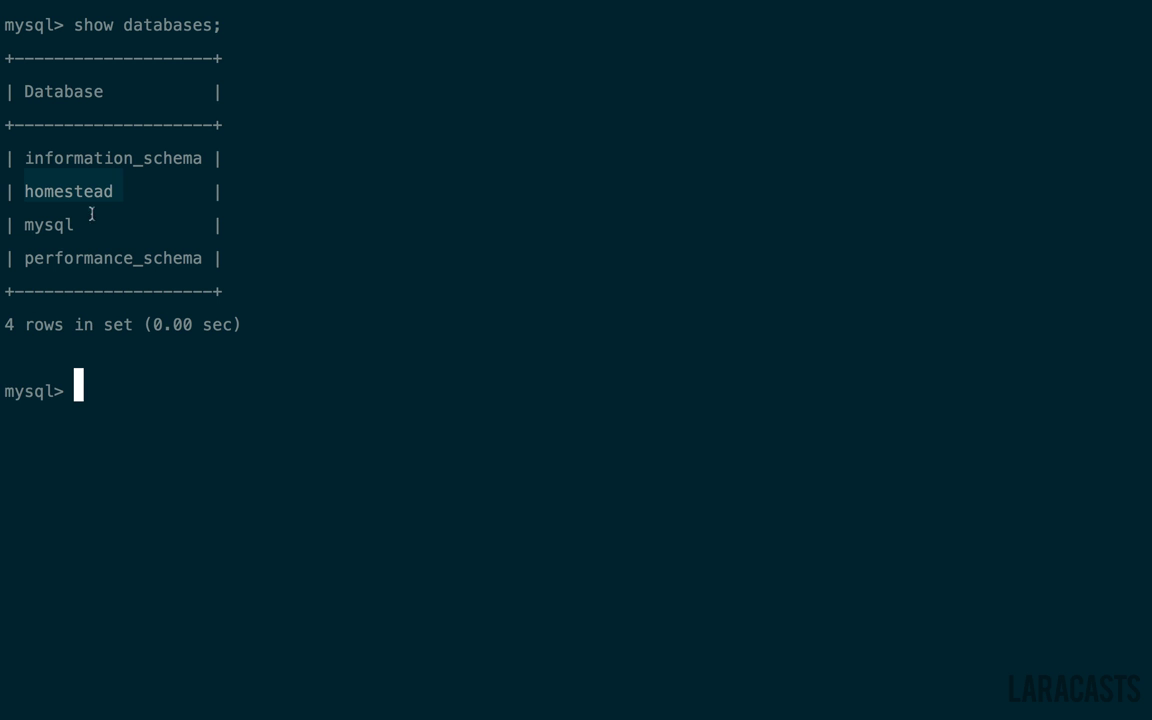
mouse_move(88, 208)
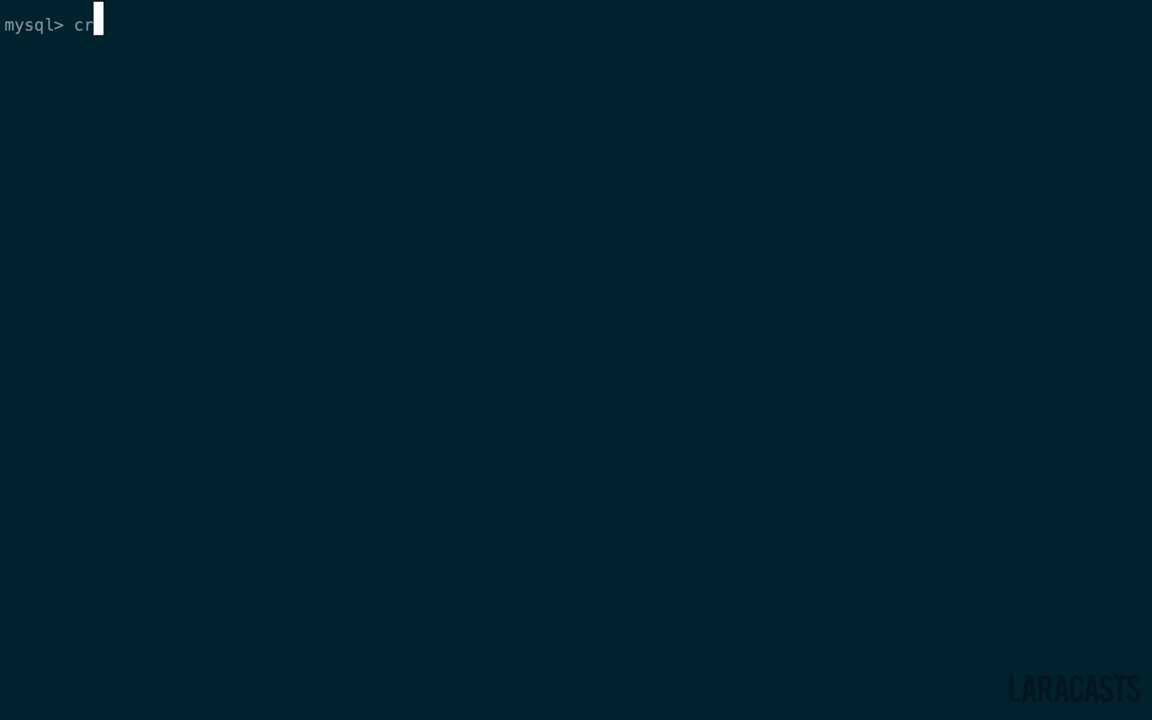
Create table users (name varchar(50)) and confirm it with show tables
text(eate table users (name)
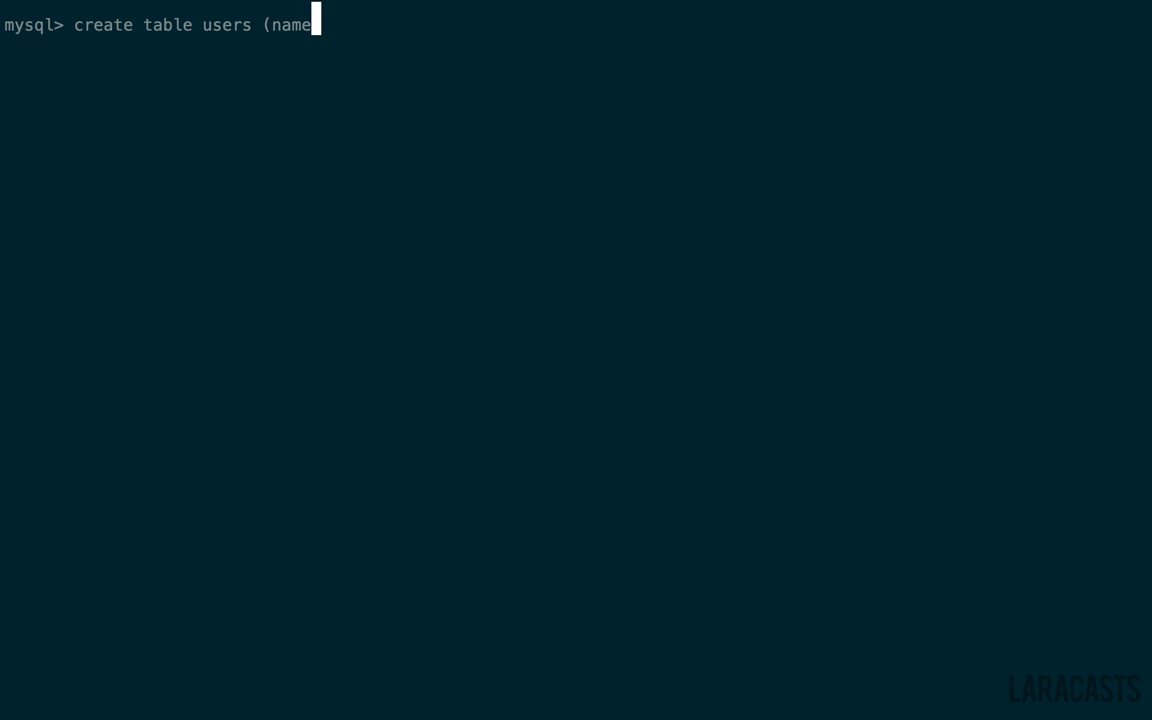
text(varchar(50));)
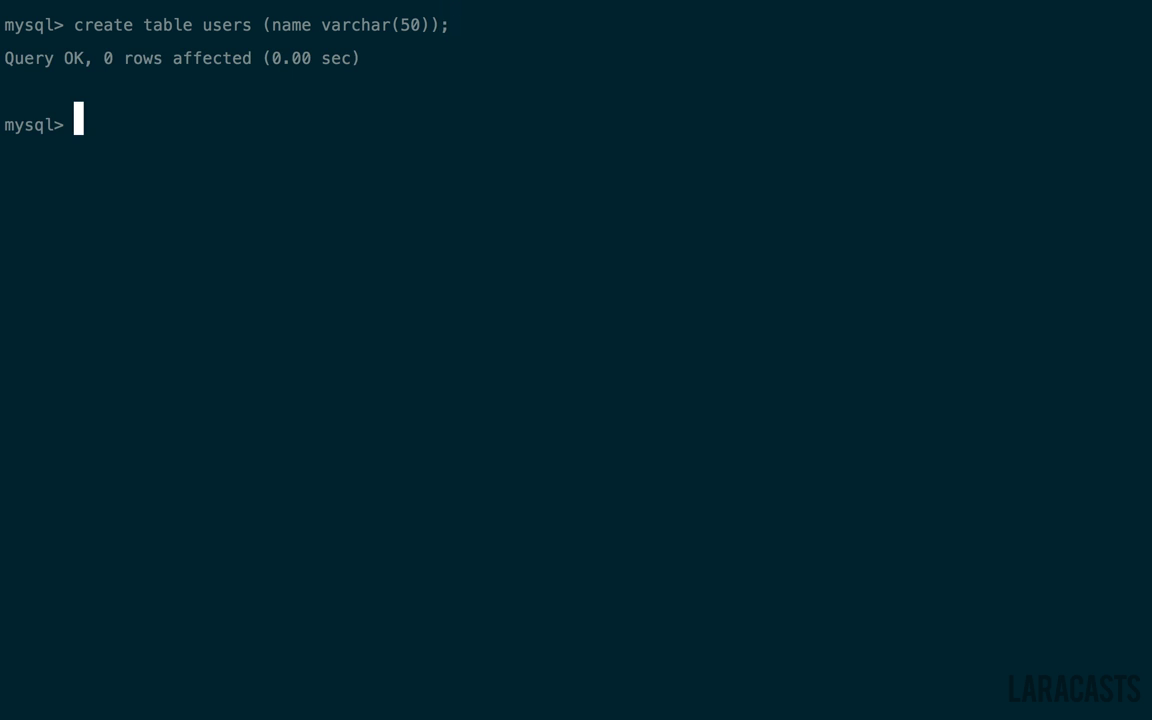
text(show tables;)
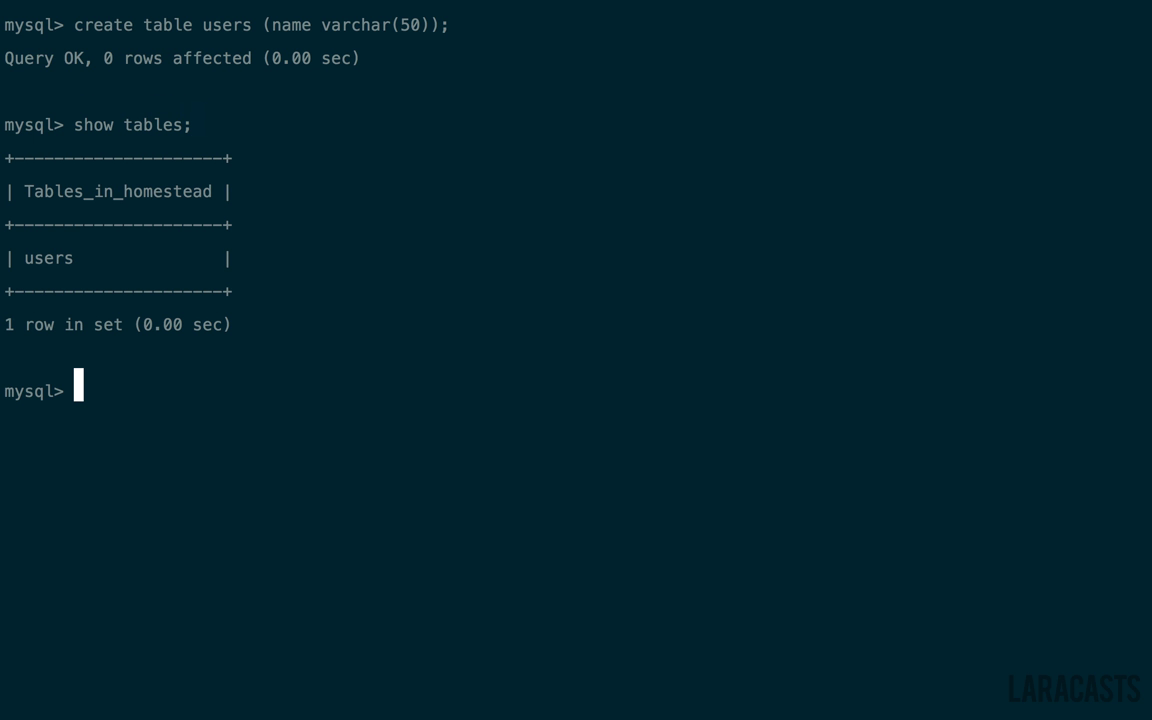
mouse_move(61, 265)
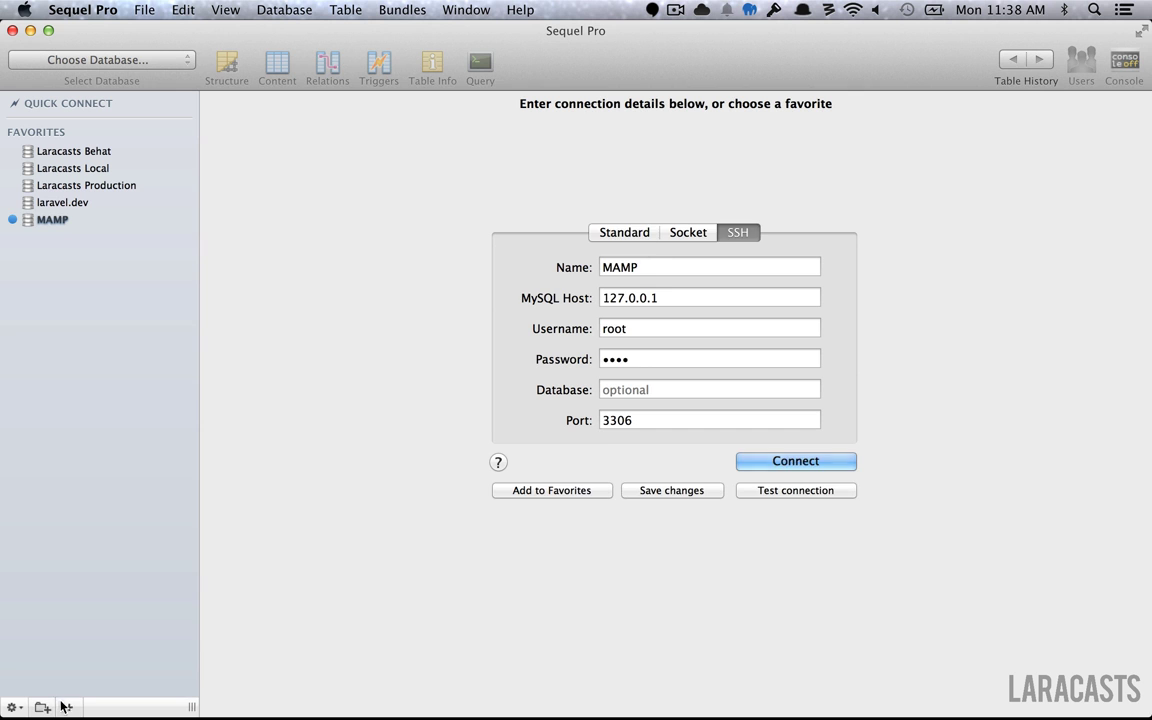
Add favorite 'Homestead': host 127.0.0.1, user and database homestead, port 33060, then connect
click(69, 707)
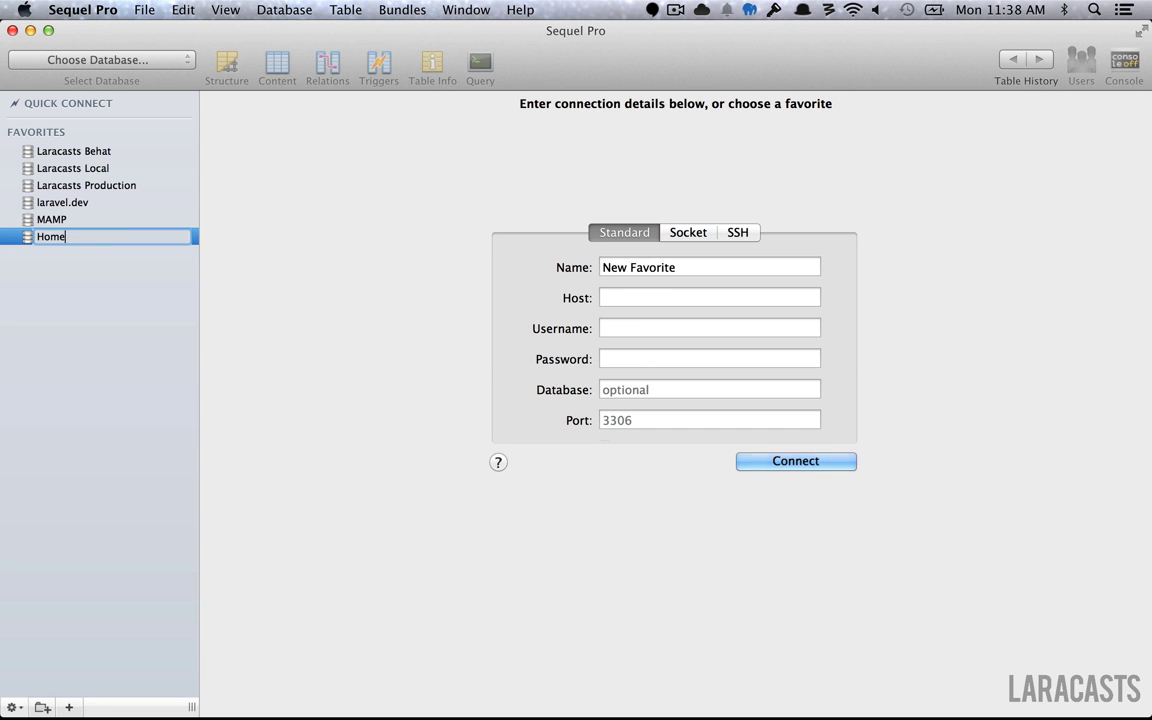
text(Homestead)
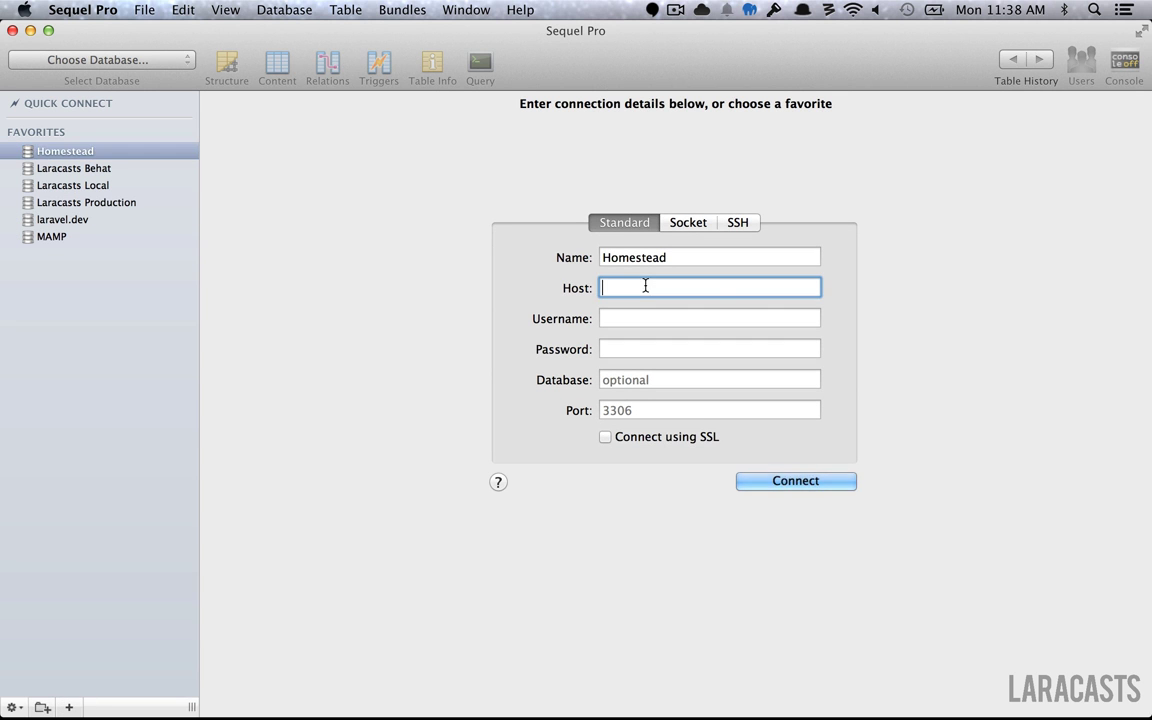
text(127.0.0.)
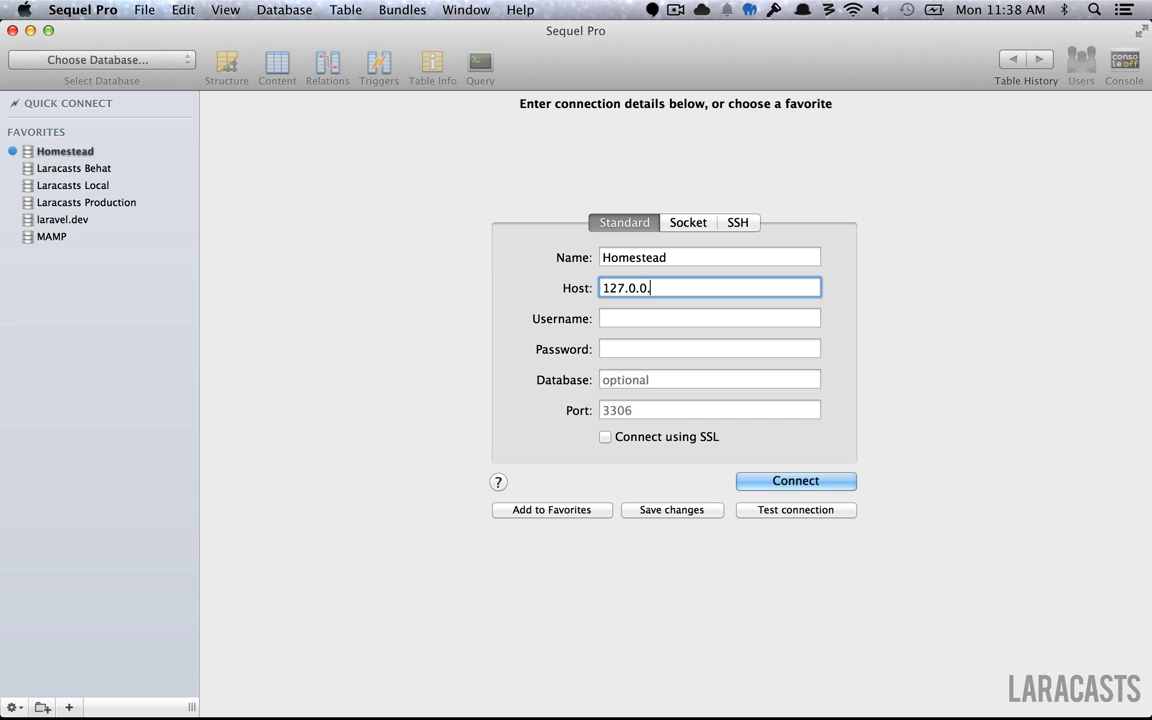
text(1)
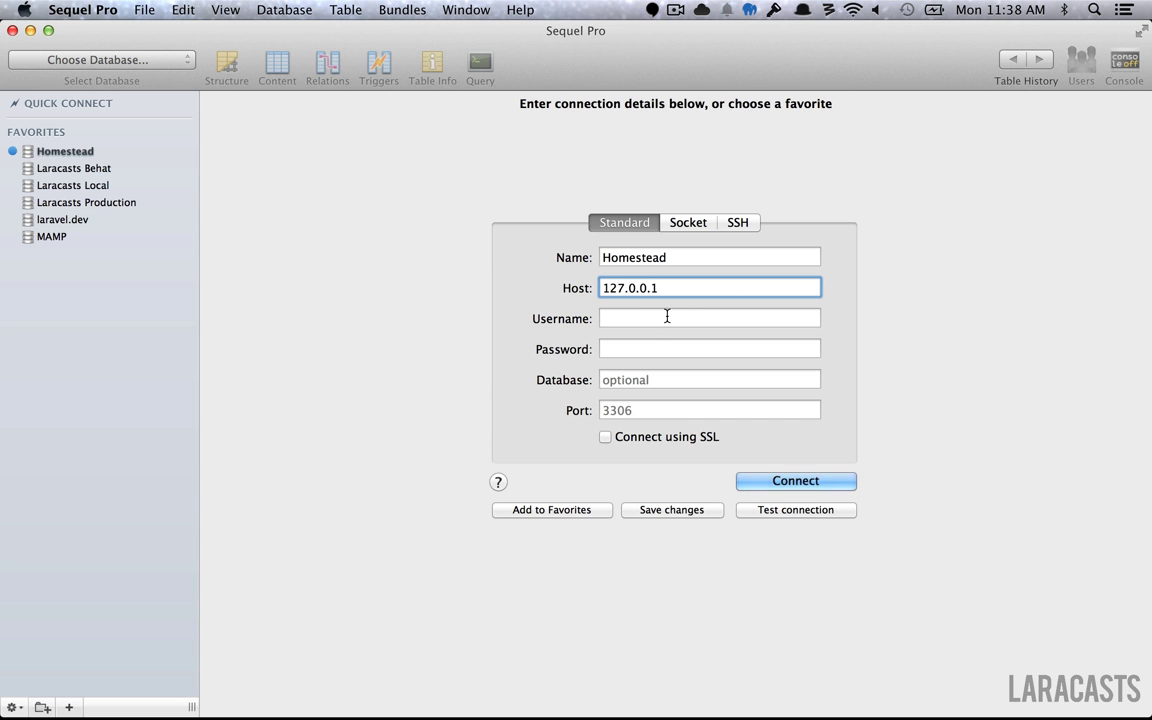
text(homestead)
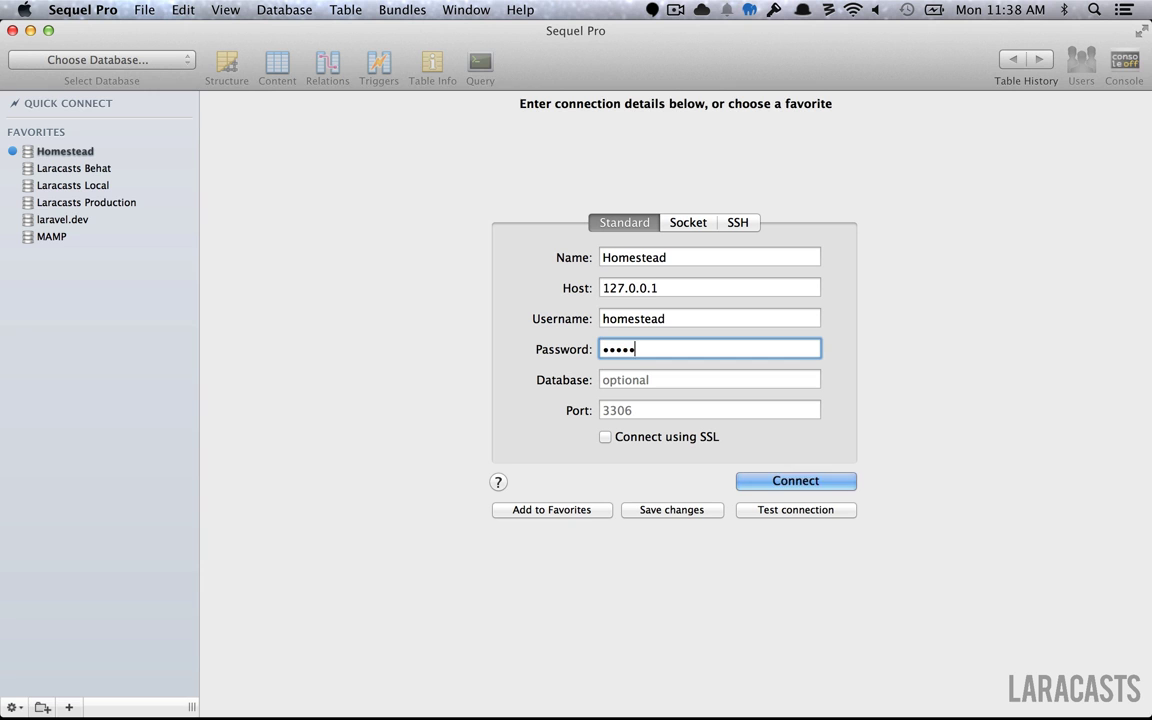
text(home)
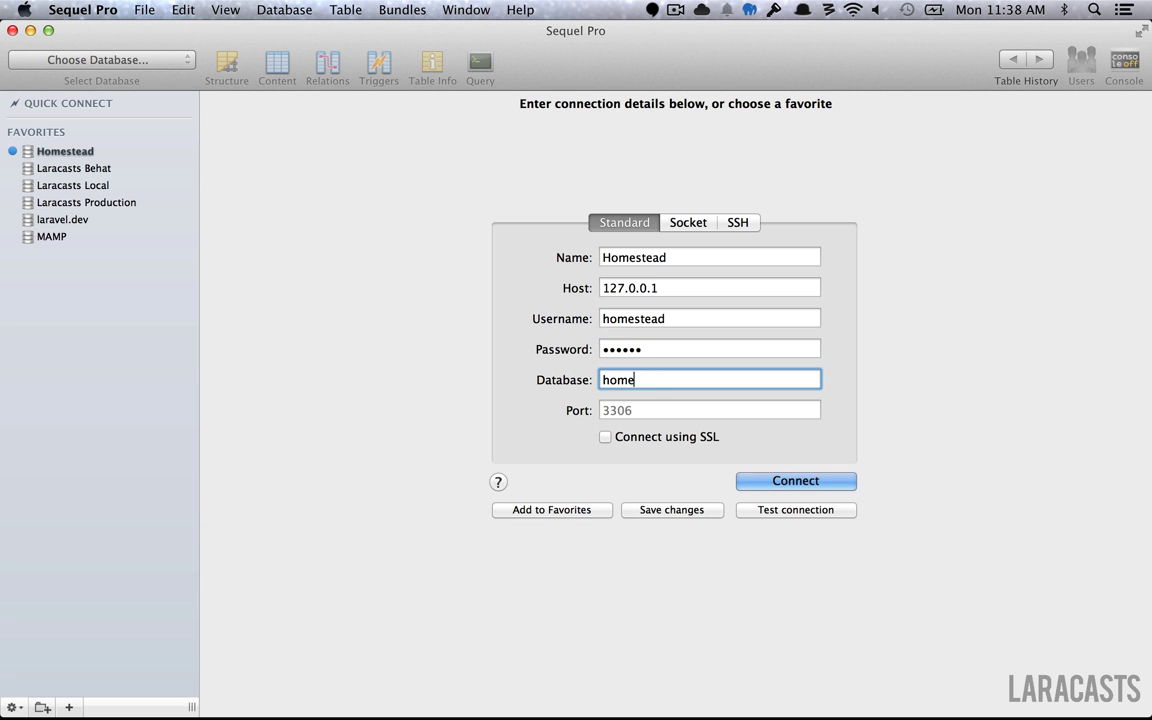
text(stead)
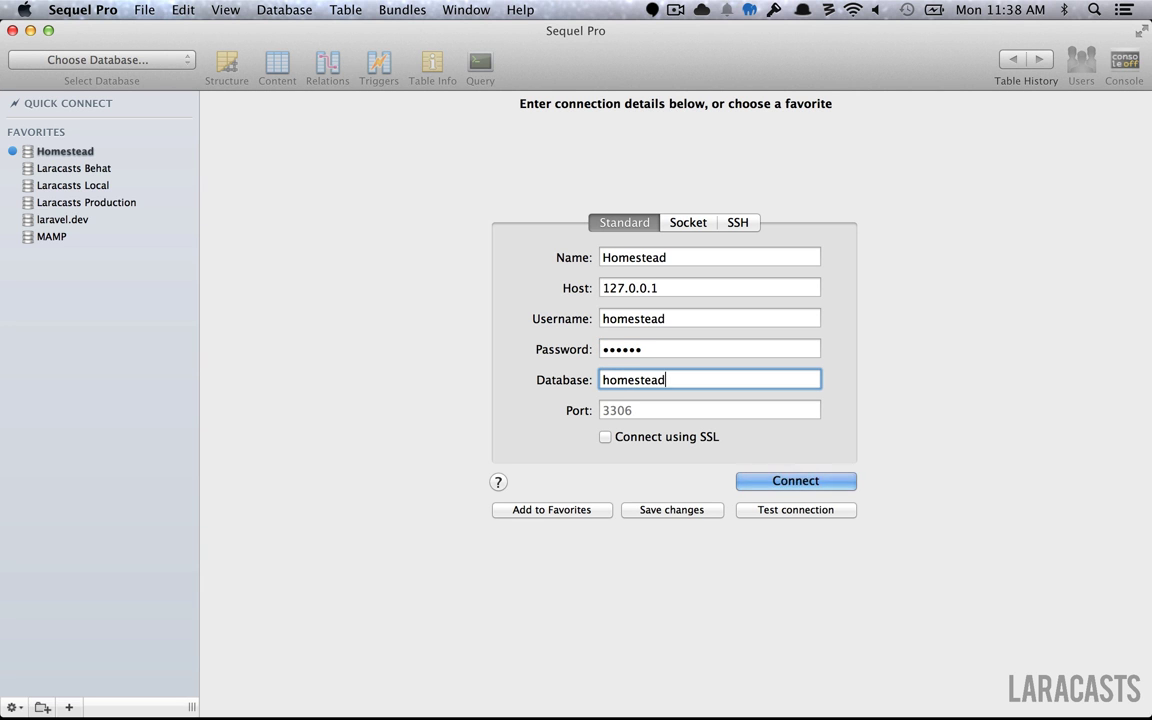
click(710, 410)
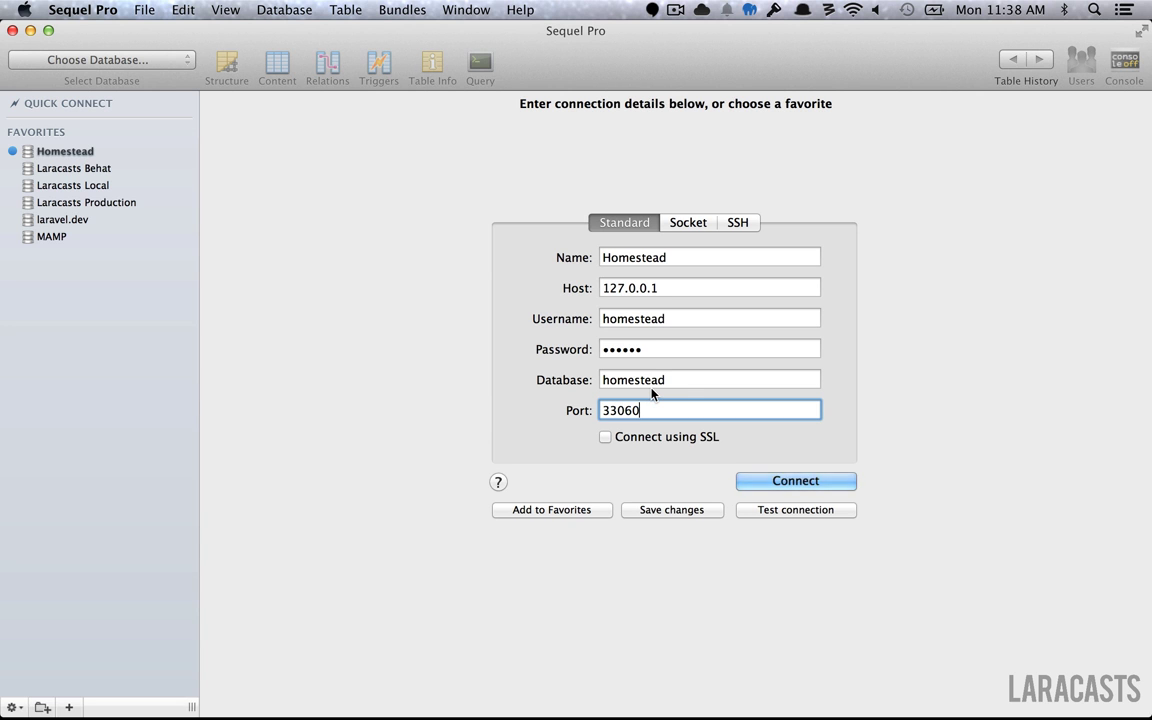
mouse_move(660, 410)
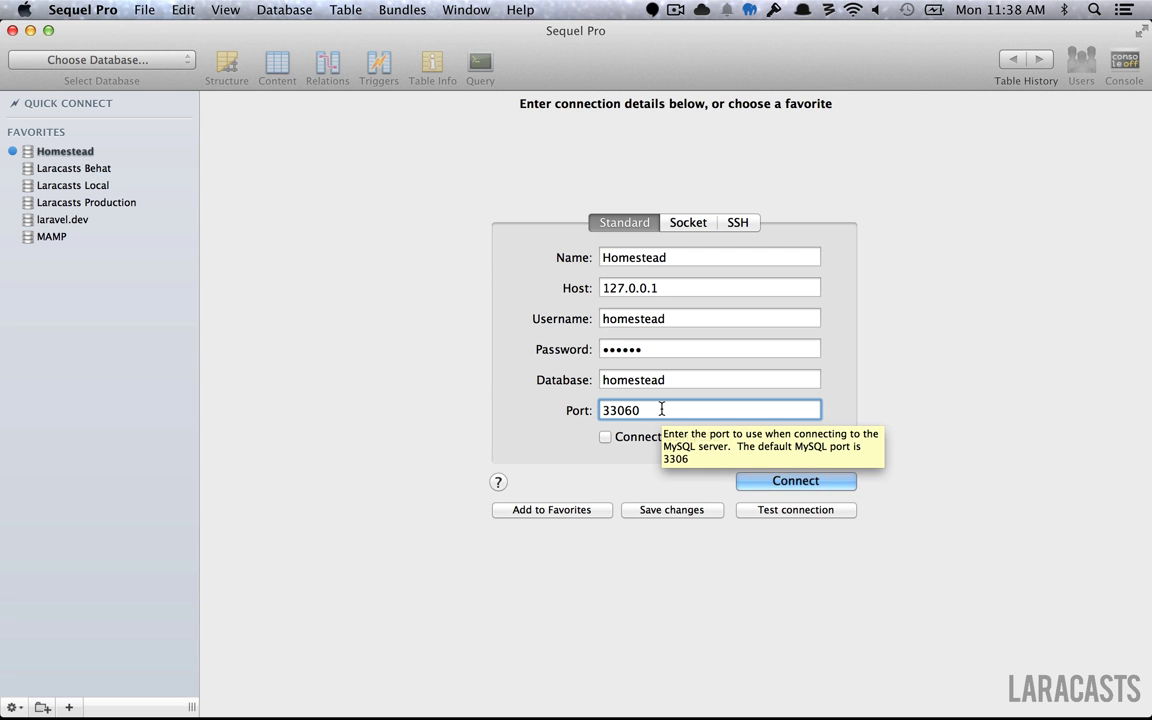
mouse_move(538, 410)
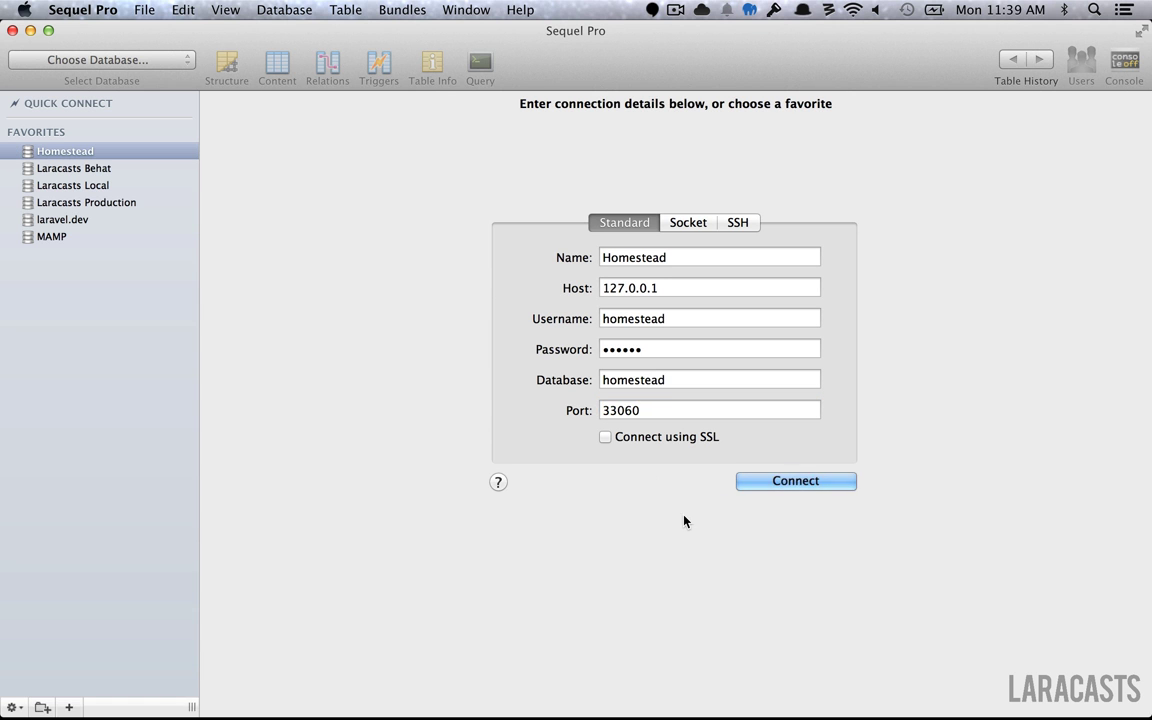
click(795, 481)
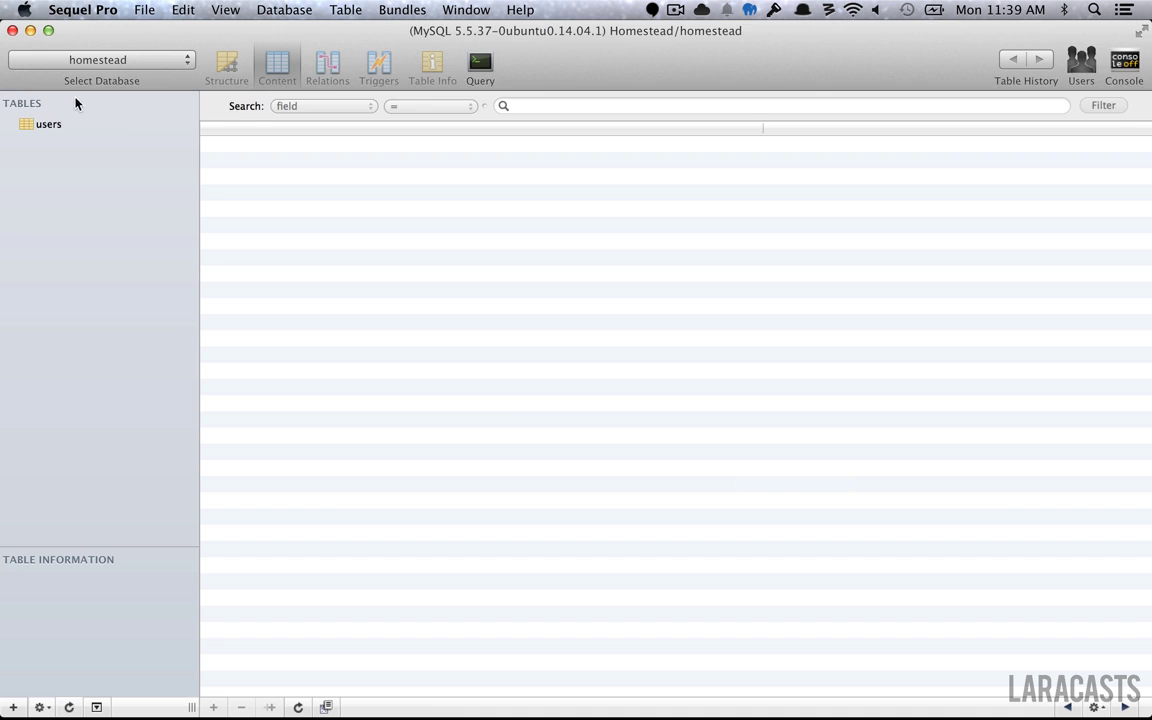
Browse the users table in the homestead database
click(48, 124)
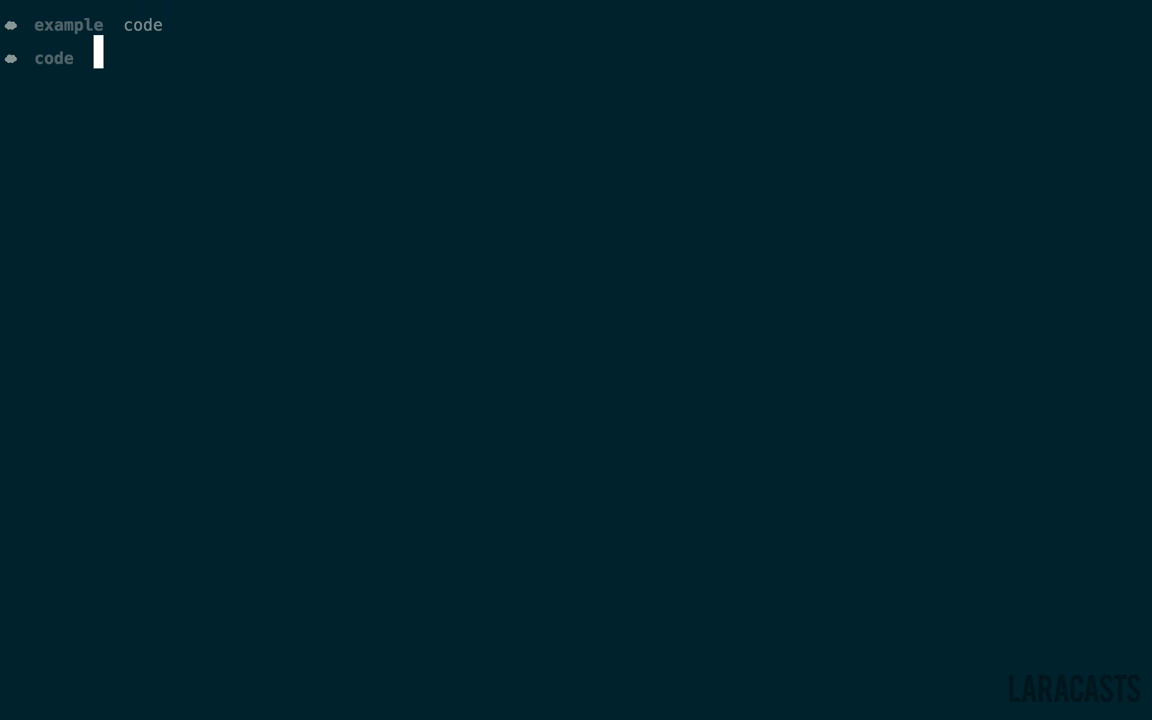
Create Laravel app awesomeproject, edit awesomeproject/app/routes.php in vi, then cd into homestead
text(lara)
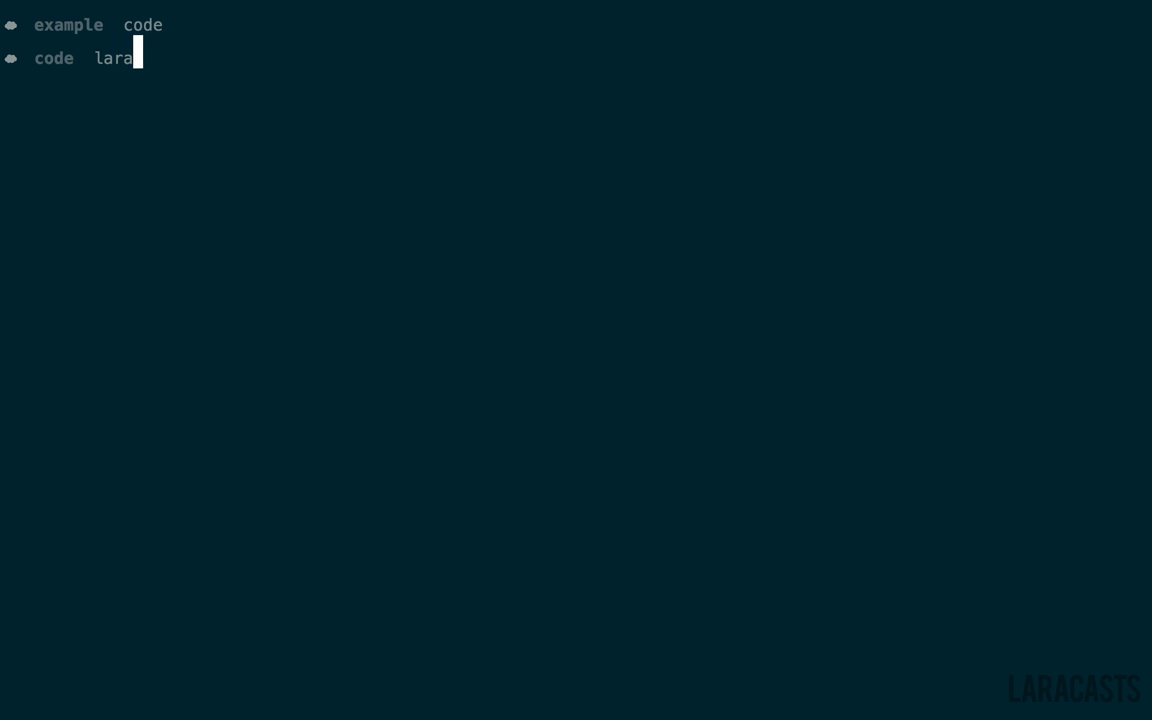
text(vel new awesomeproject)
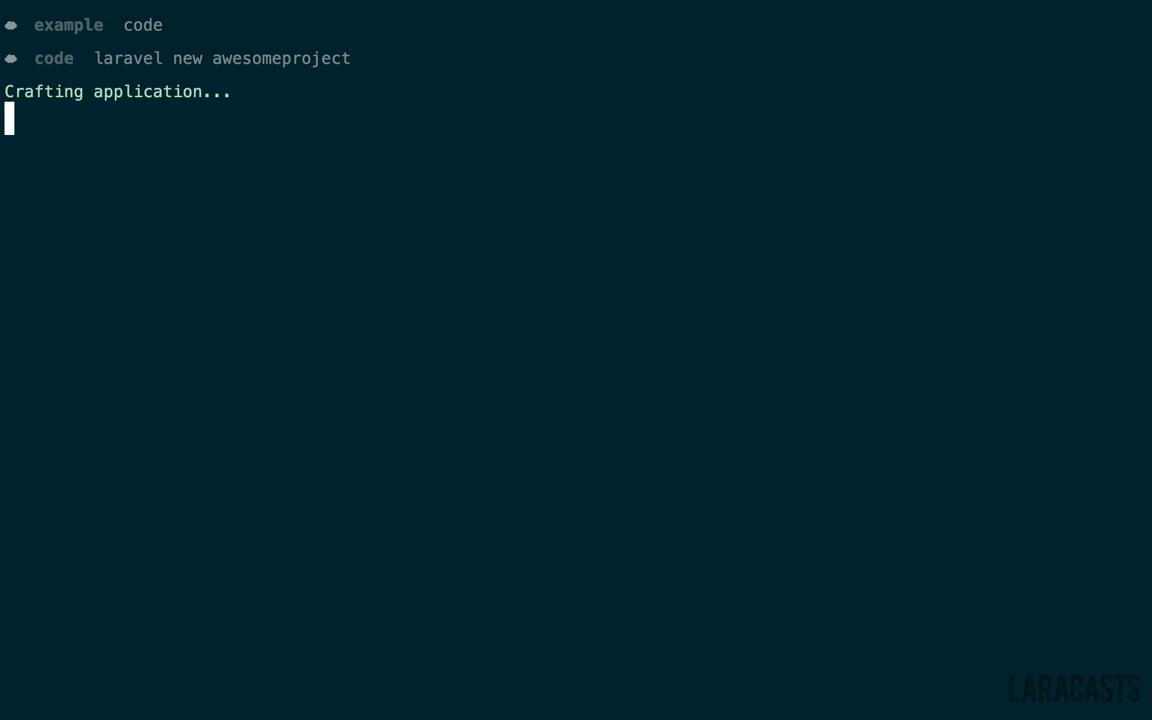
text(vi)
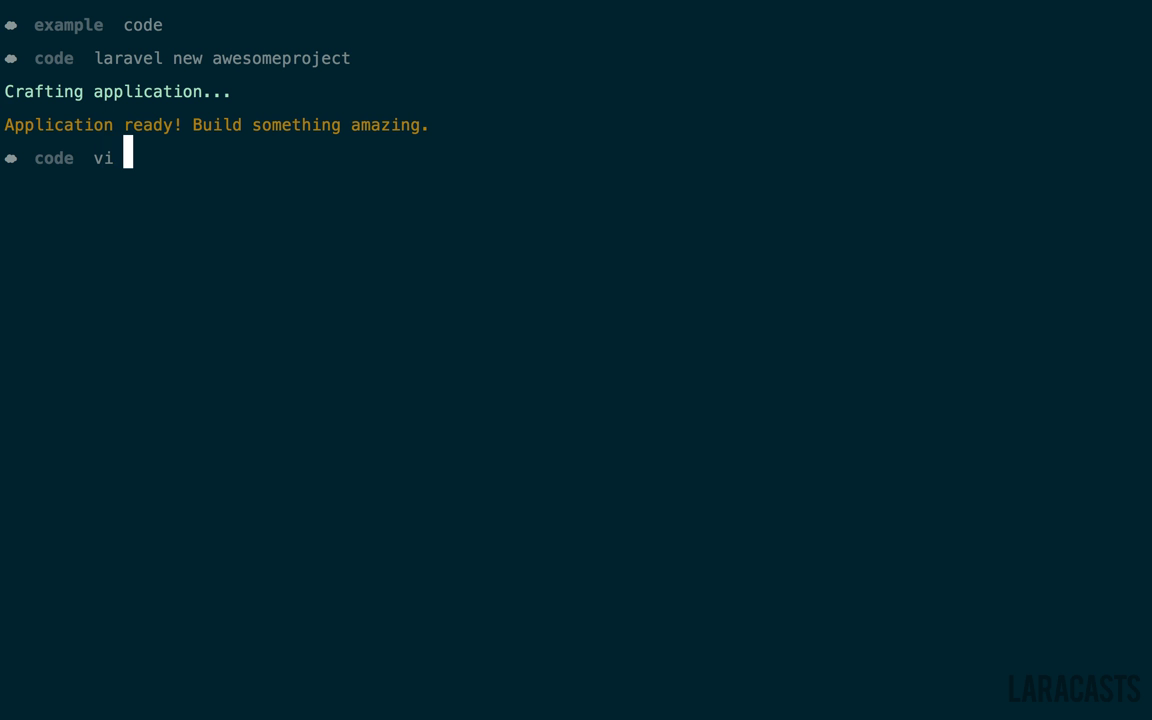
text(awesomeproject/app/routes.php)
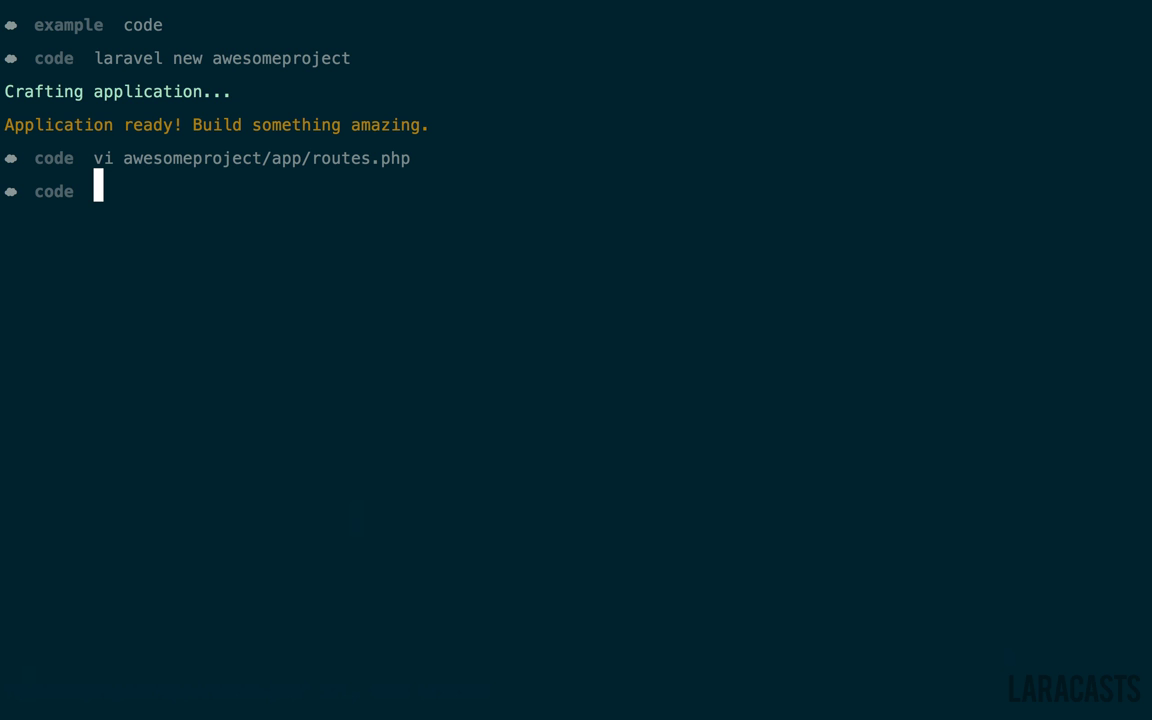
text(cd homestead)
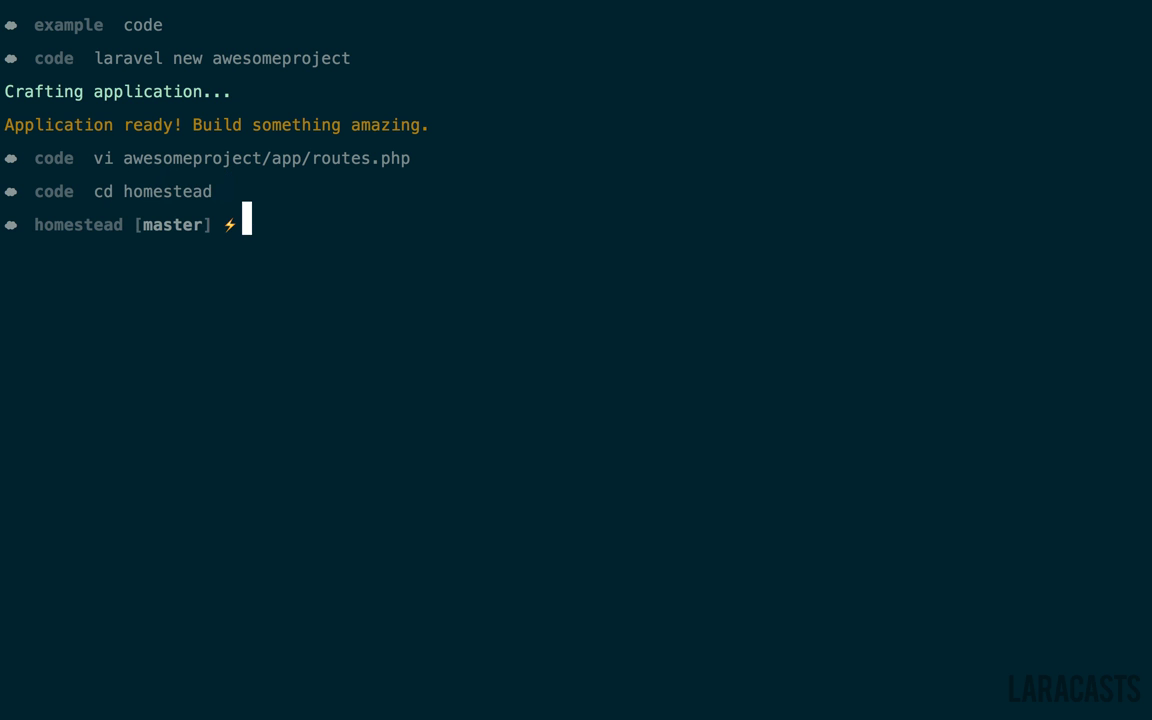
text(mvim)
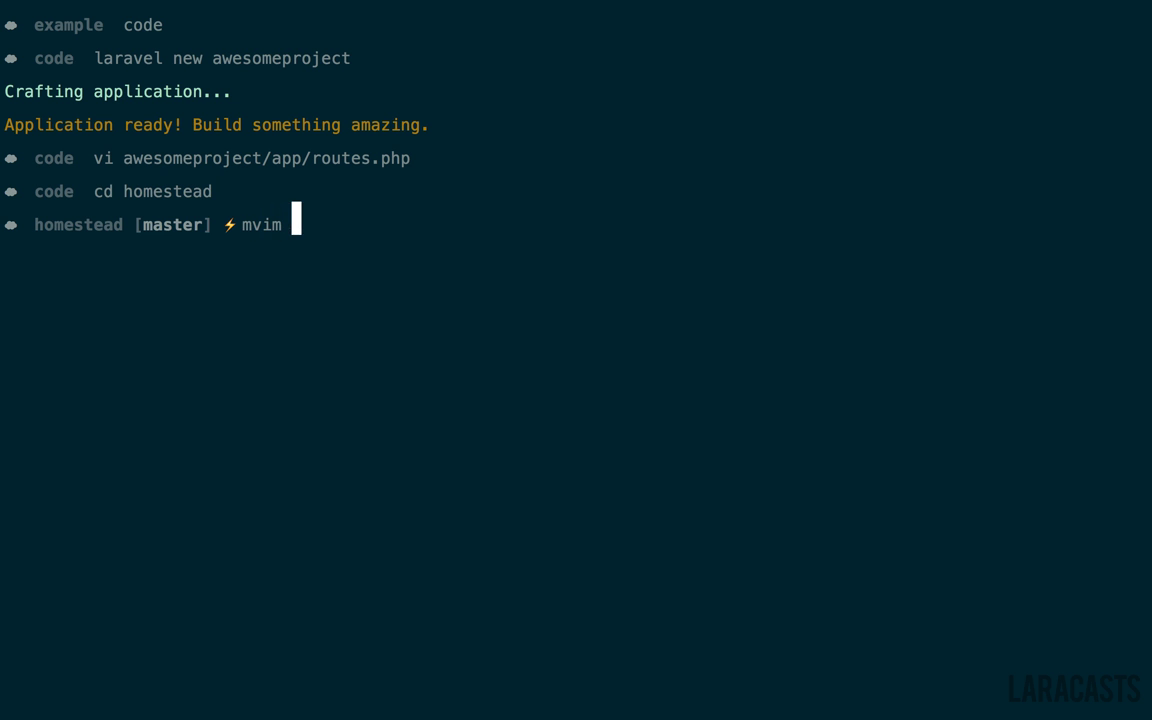
In Homestead.yaml, map /Users/jeffreyway/code/awesomeproject to /home/vagrant/code/awesomeproject
text(Homestead.yaml)
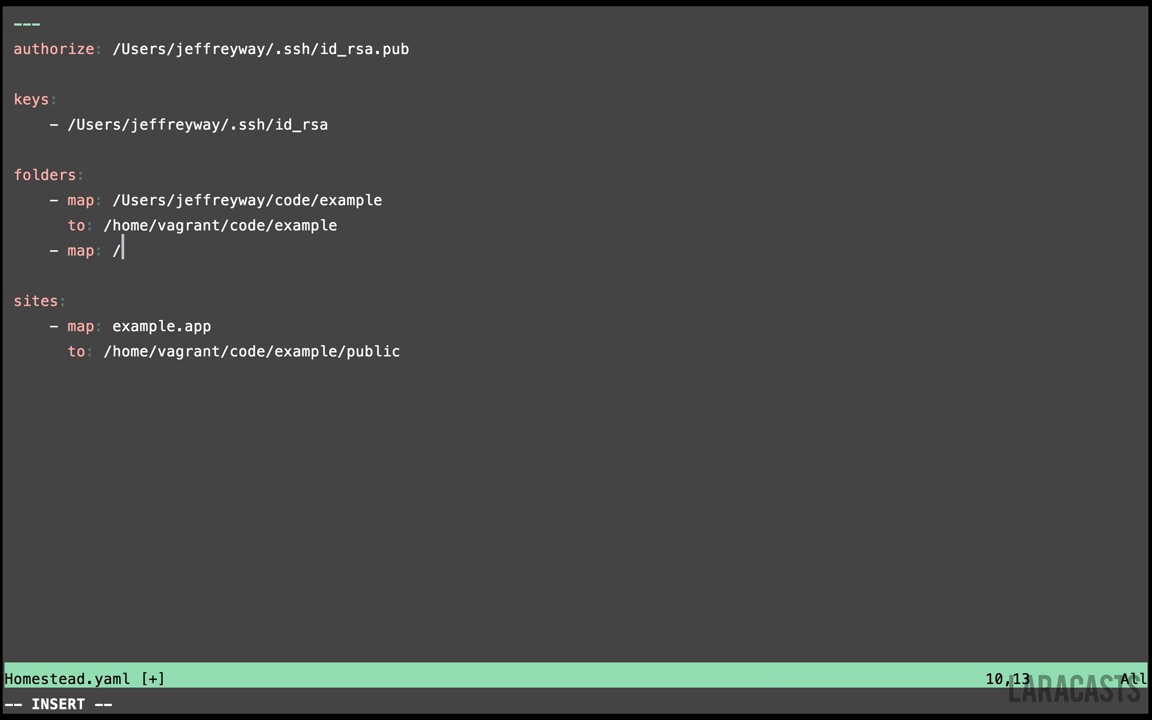
text(Users/jeffreyway/code)
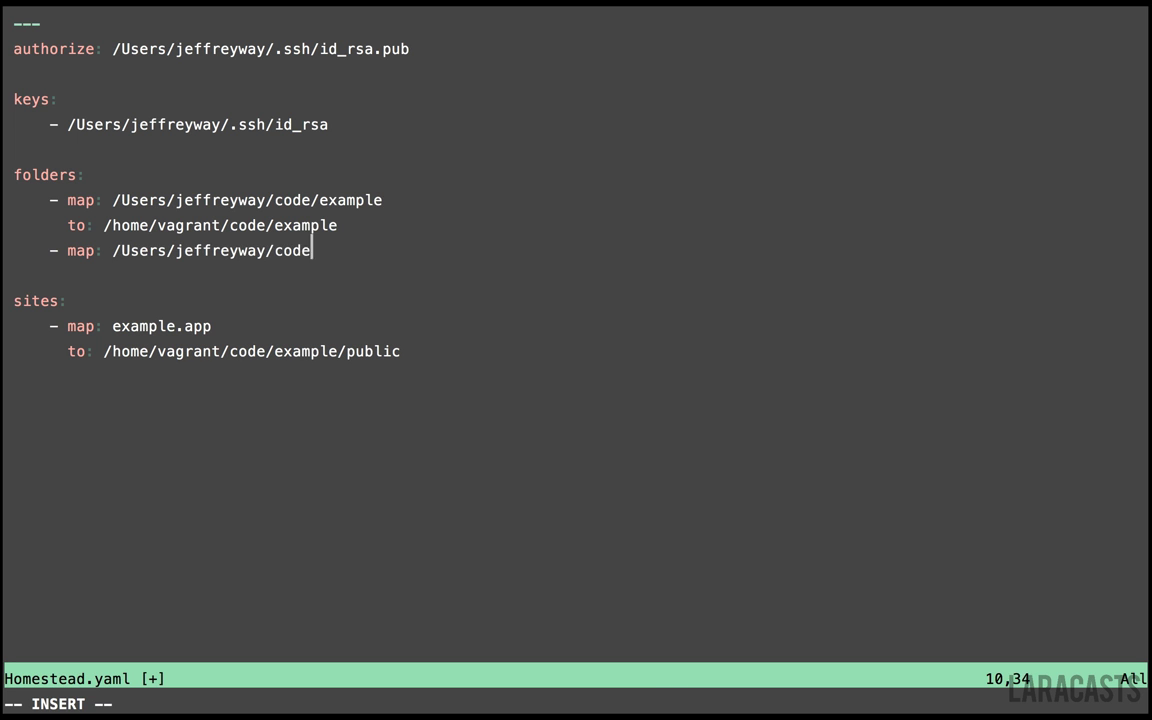
text(/awesomeproject)
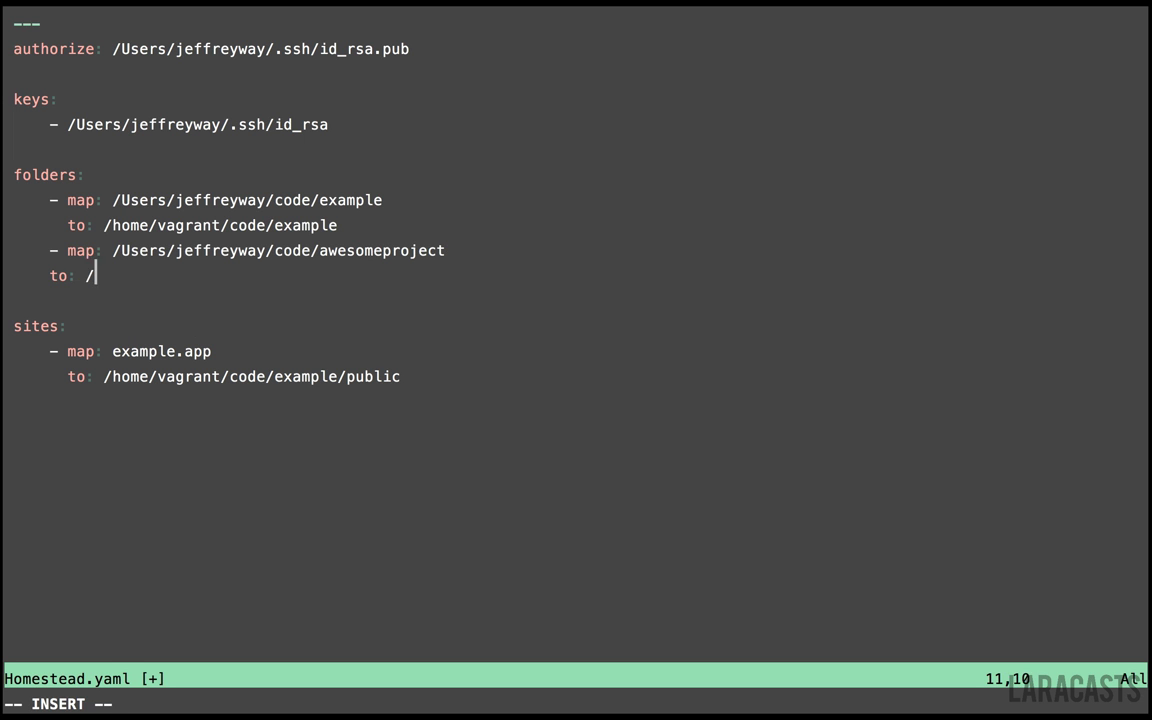
text(home/vagrant/code)
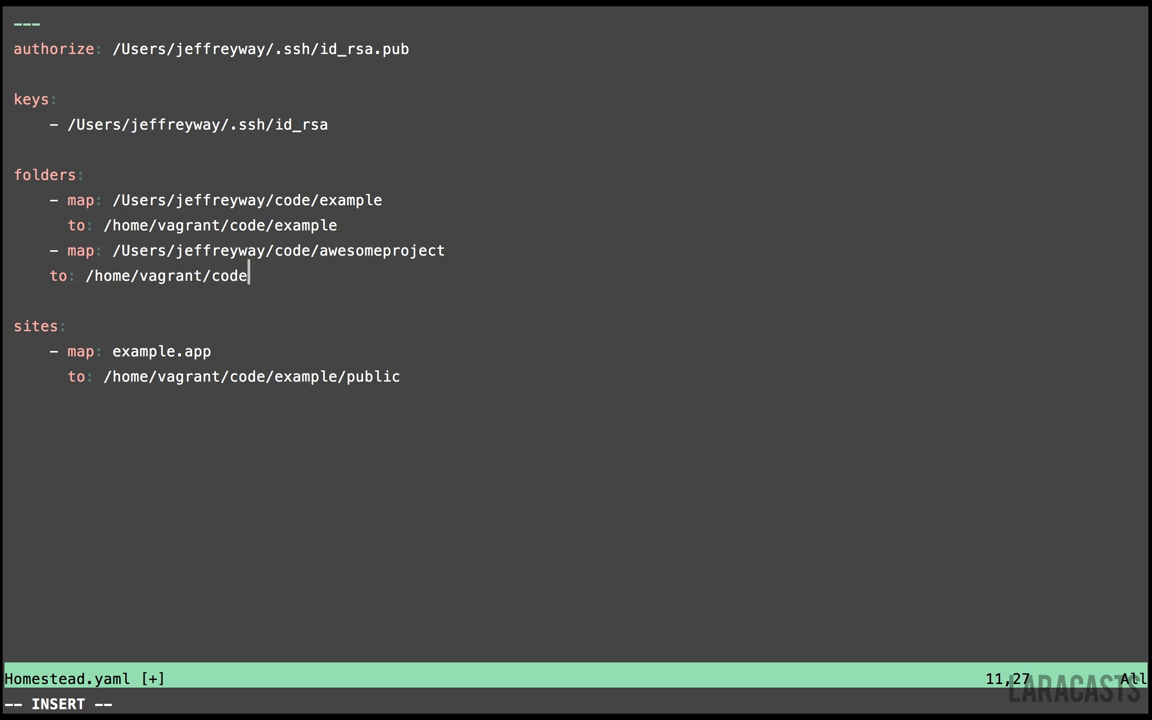
text(/awesomeproject)
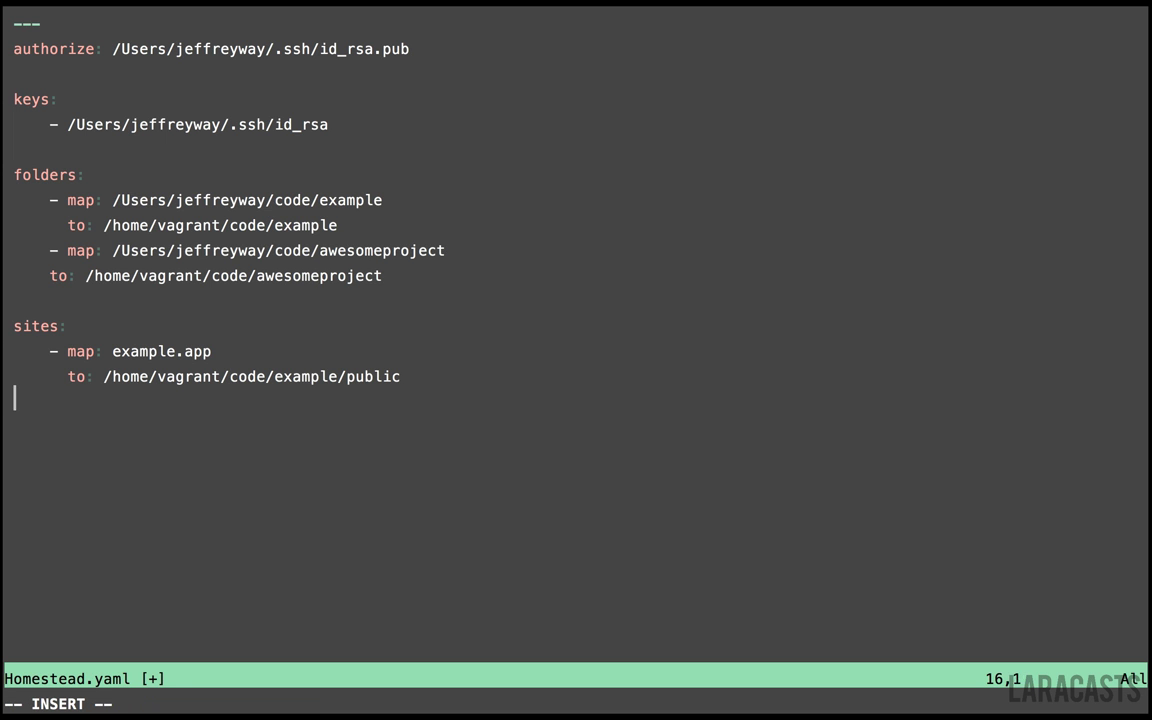
Add site awesome.app pointing to /home/vagrant/code/awesomeproject/public
text(- map: aw)
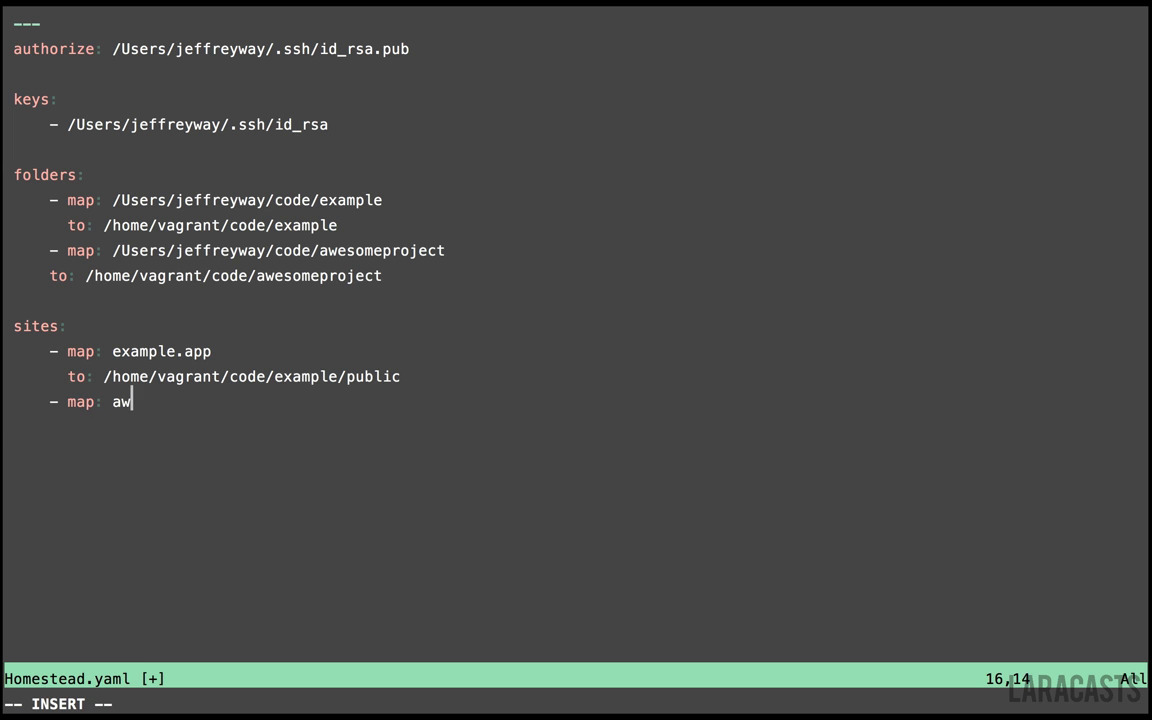
text(esome.app)
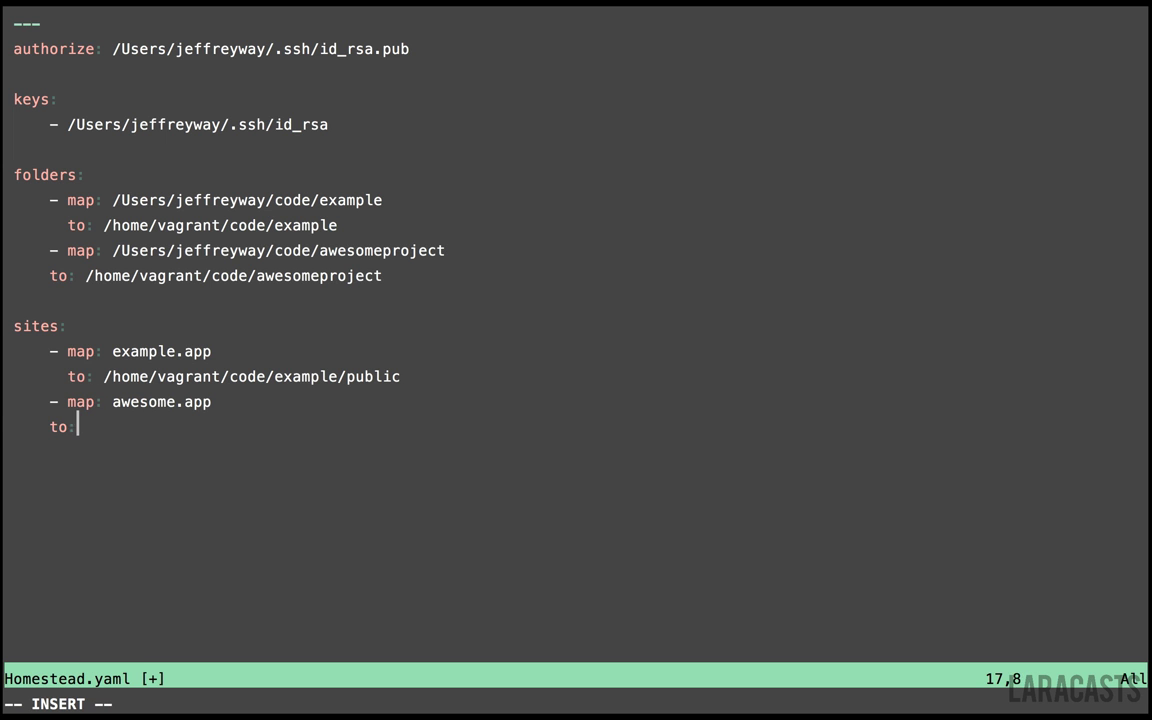
text(/home/vagrant/code)
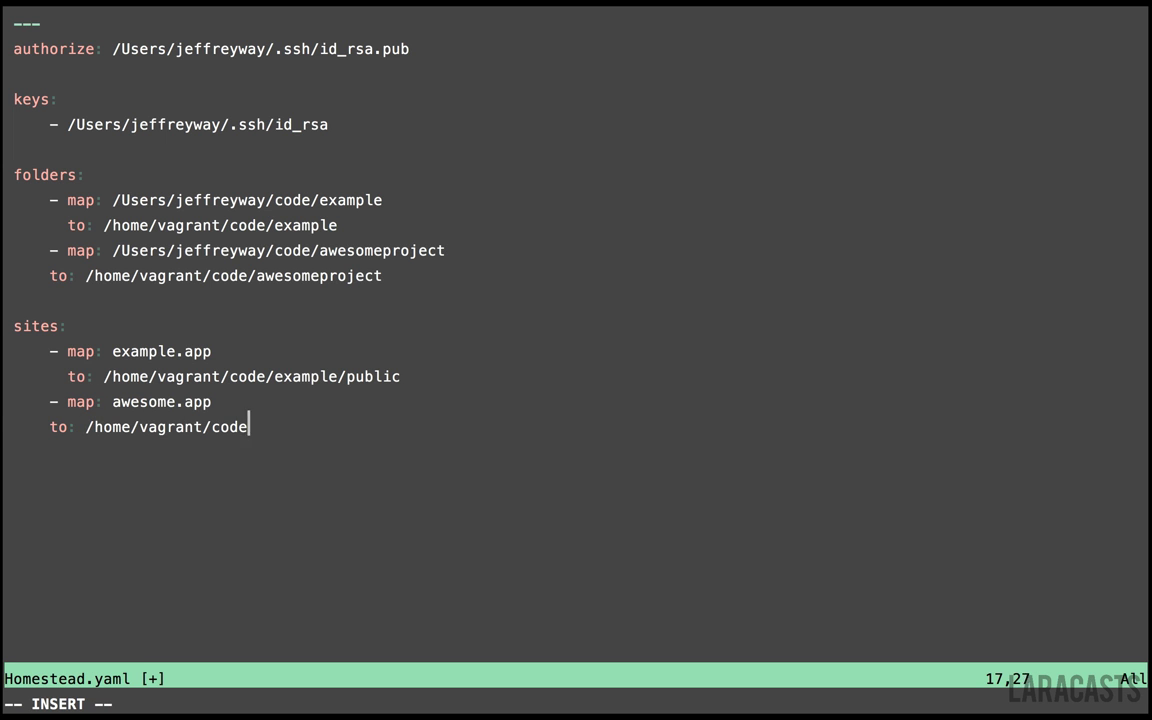
text(/awesomeproject)
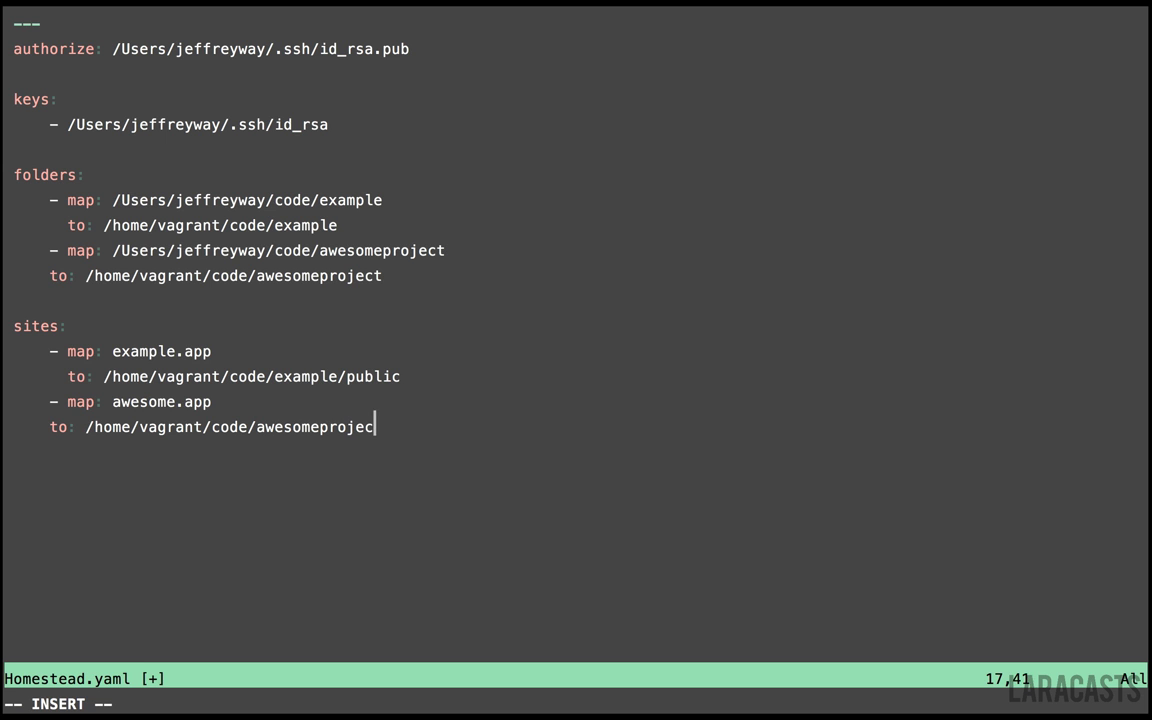
text(t/public)
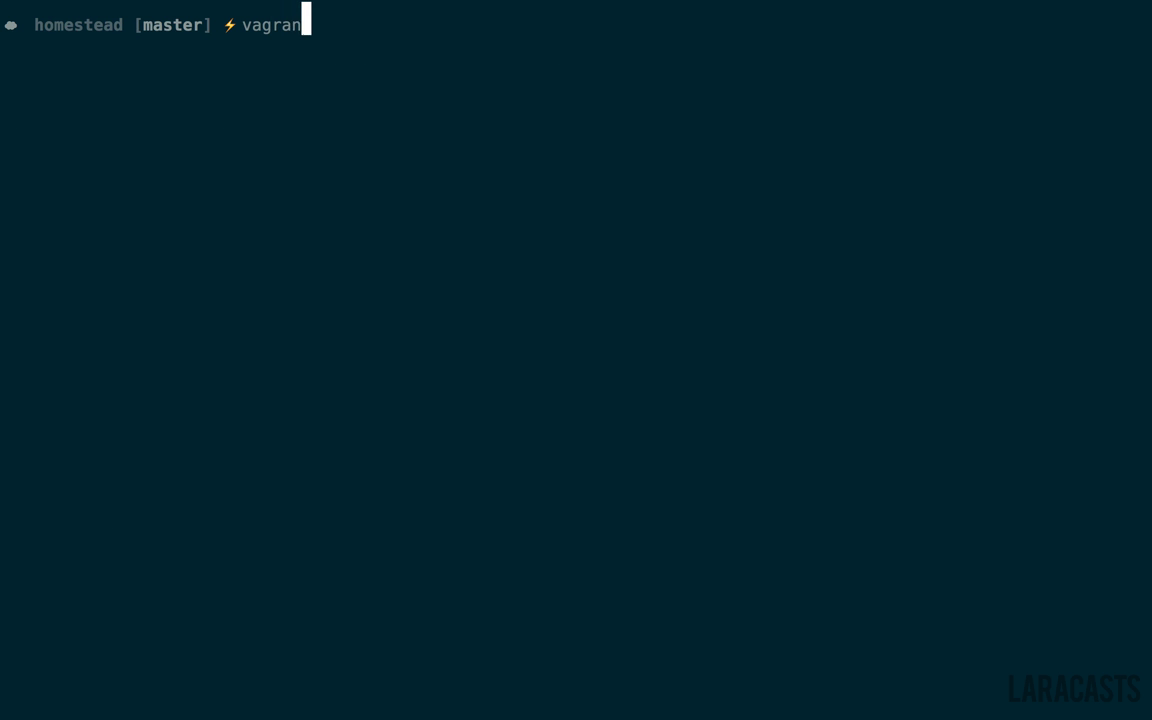
Run vagrant destroy && vagrant up, confirming the destroy with y
text(t)
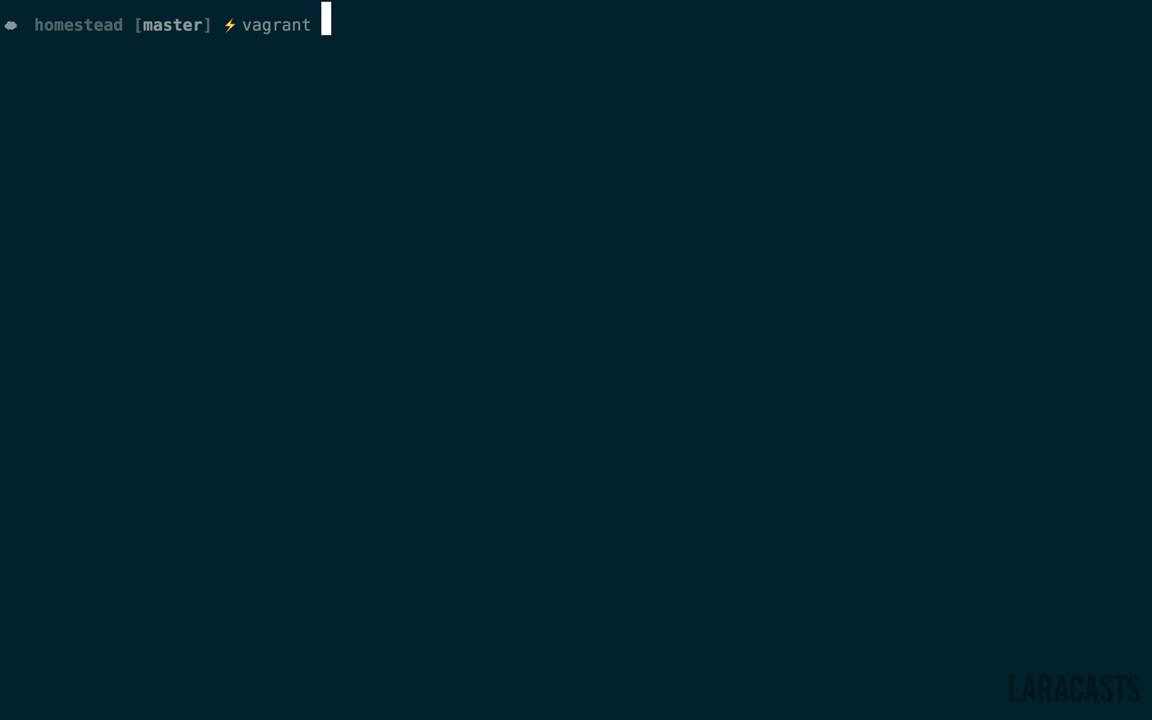
text(destroy && vagrant up)
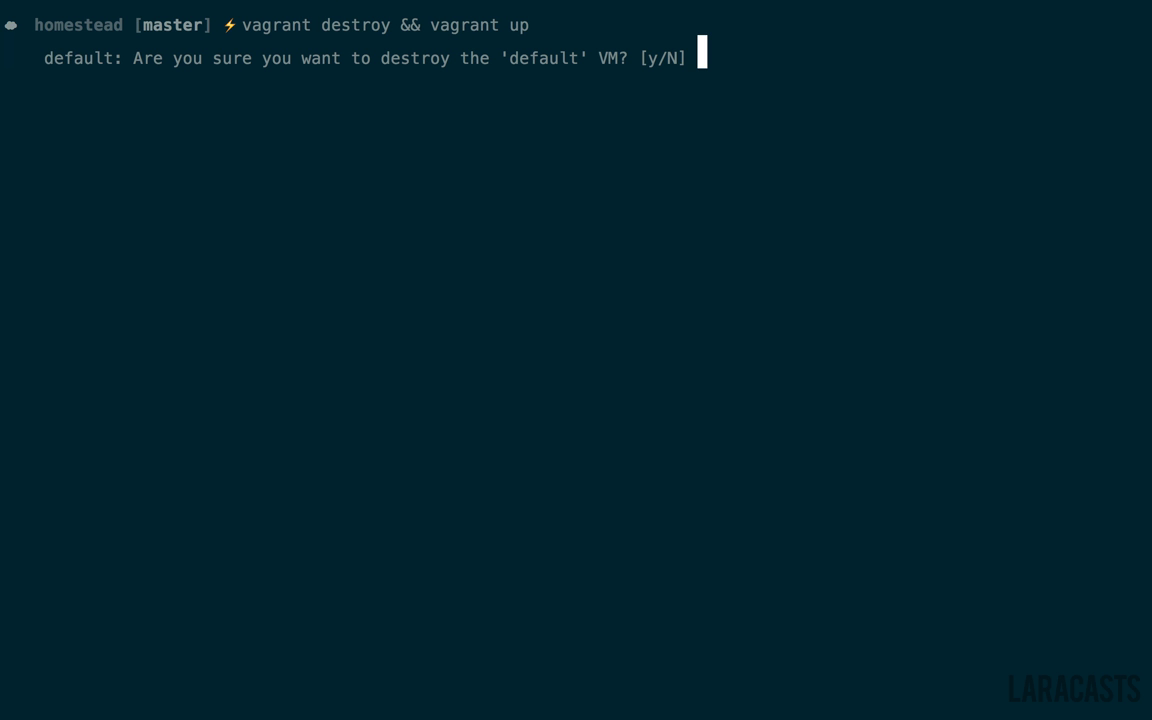
text(y)
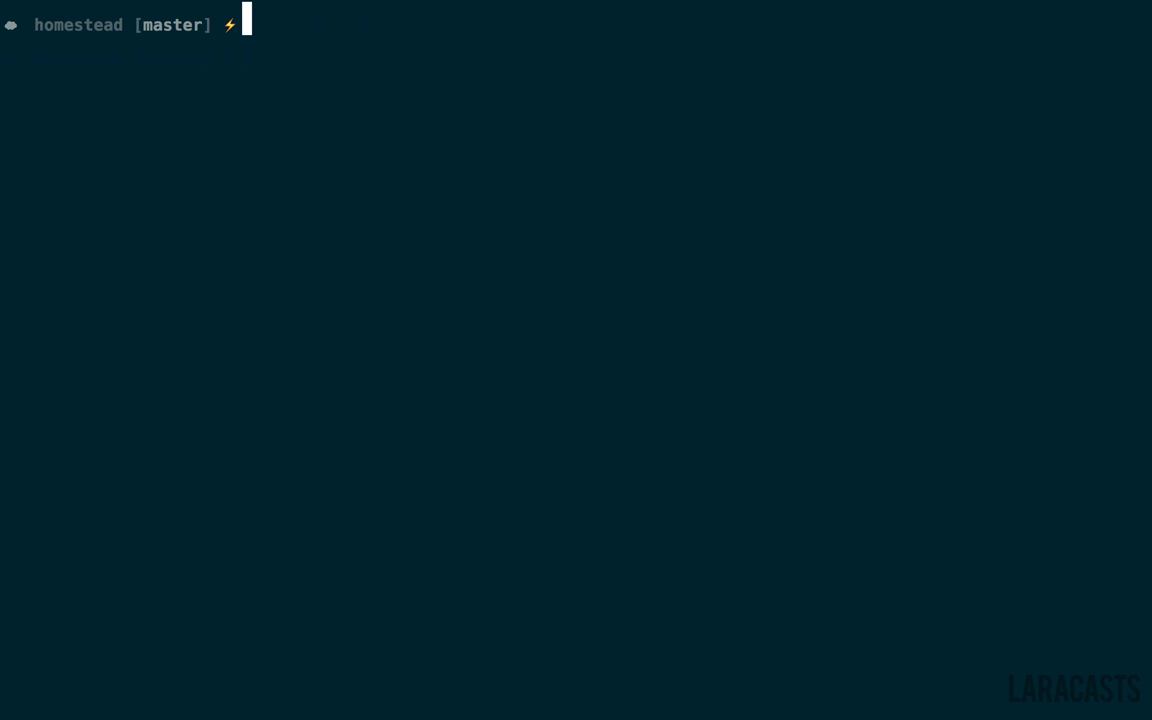
Open /etc/hosts in vi with sudo to add the awesome.app entry
text(sudo)
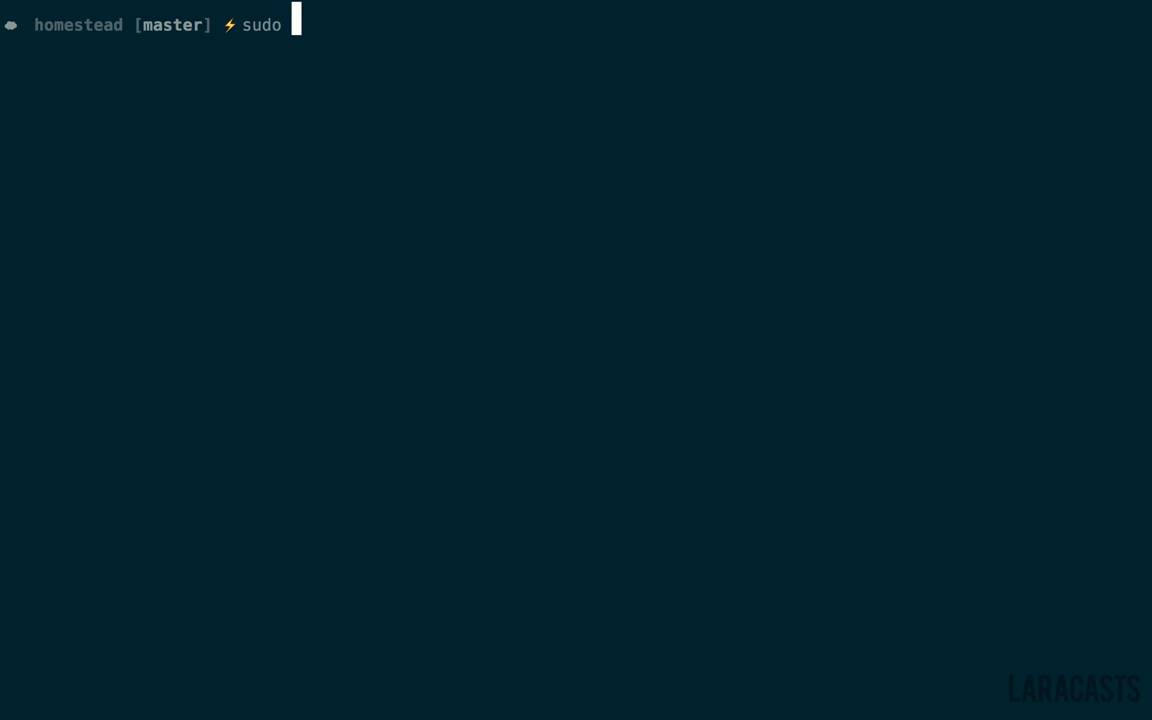
text(vi /etc/h)
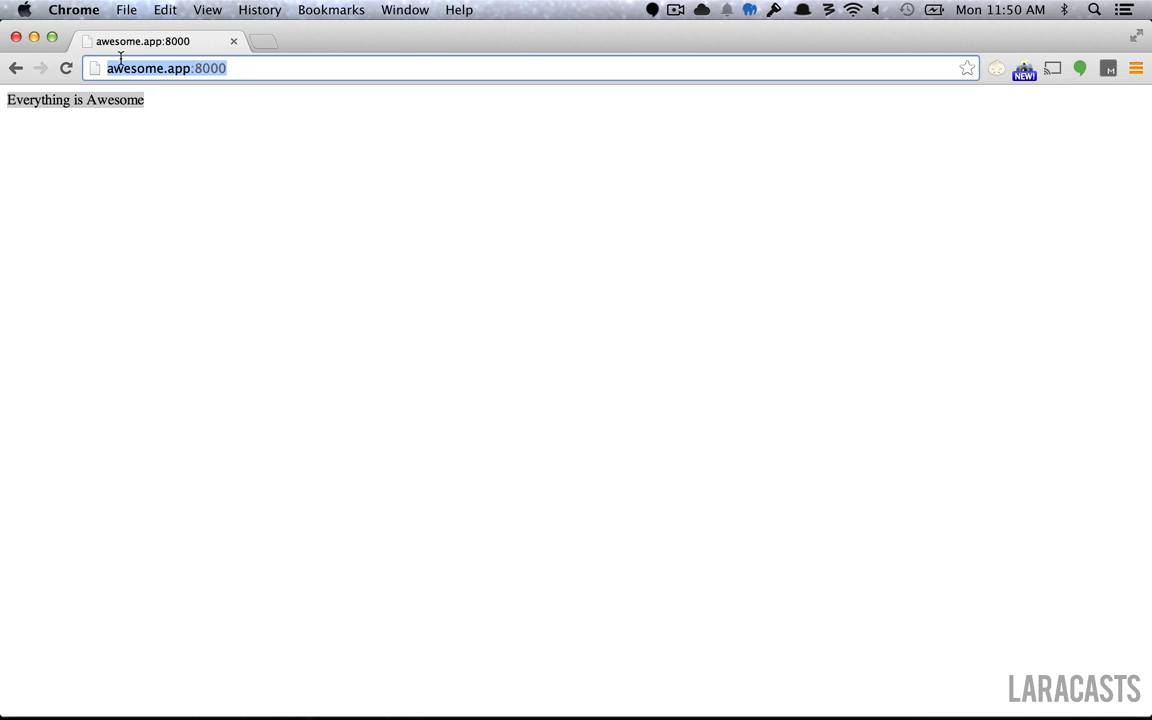
Load example.app:8000 in Chrome to confirm the Laravel welcome page
text(example.app:8000)
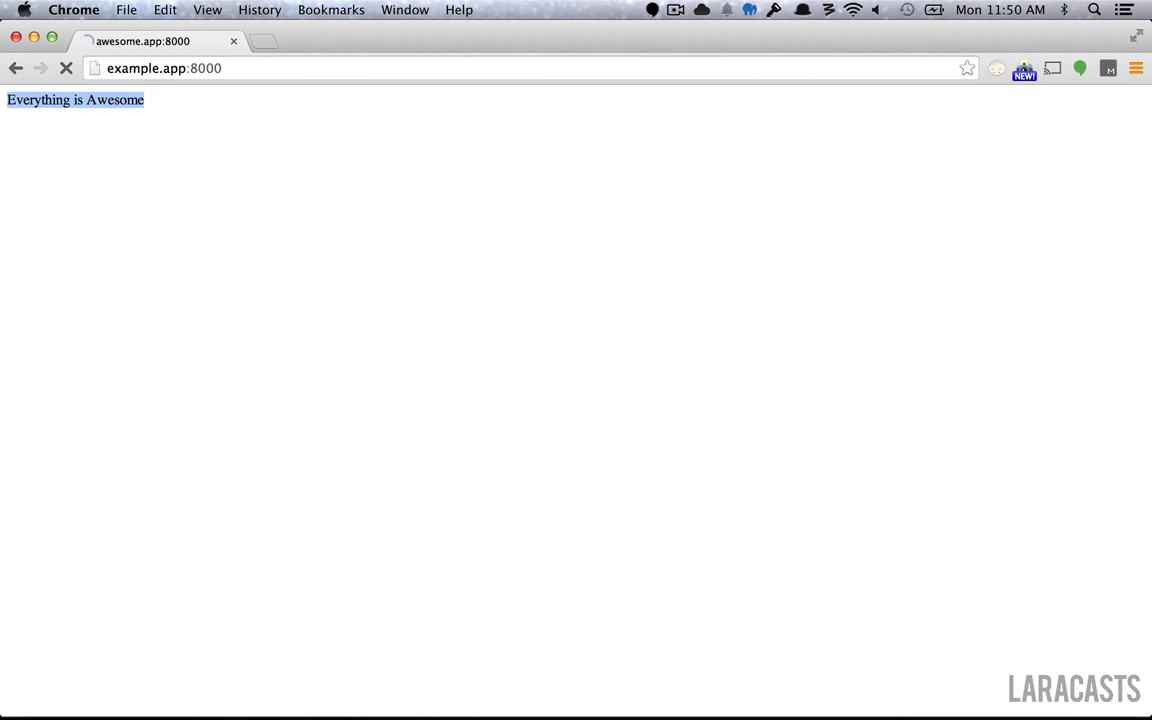
click(66, 68)
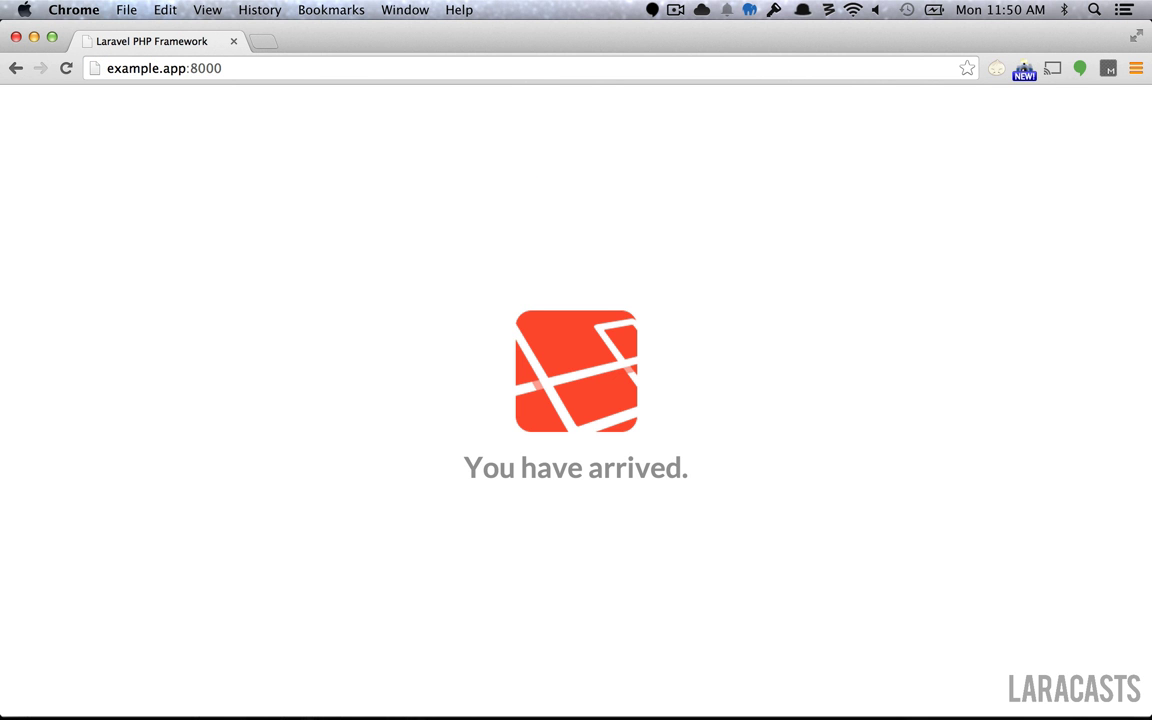